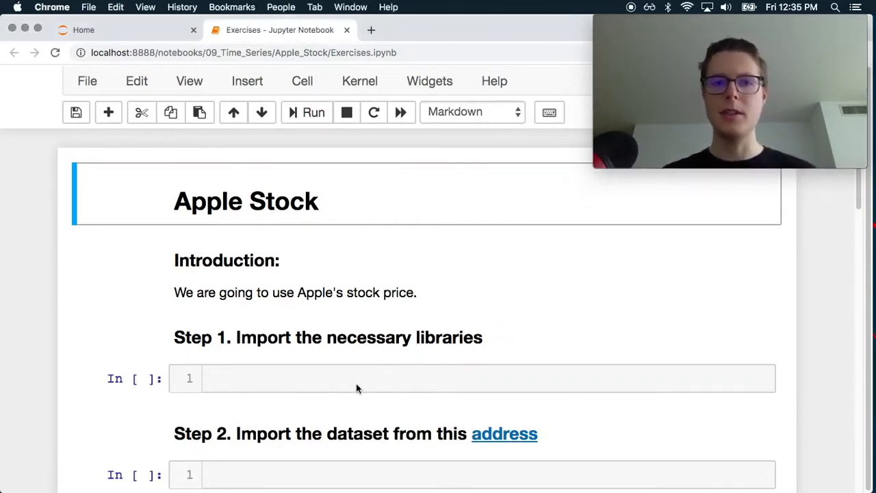
- Enter 'import pandas as pd' in the Step 1 cell
type("import")
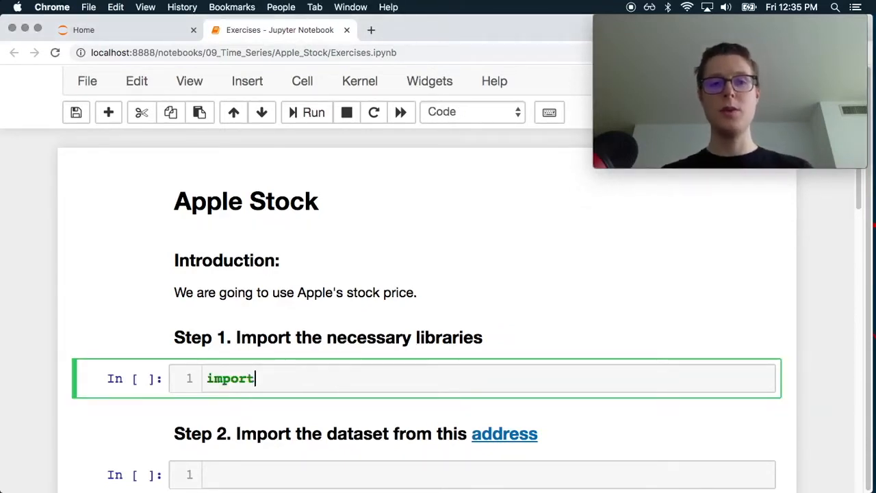
type("p")
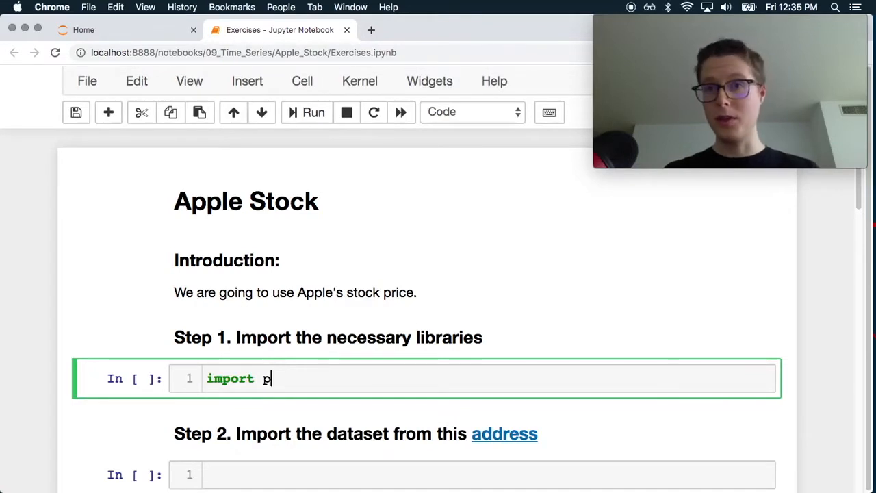
type("andas as pf")
left_click(472, 474)
type("url")
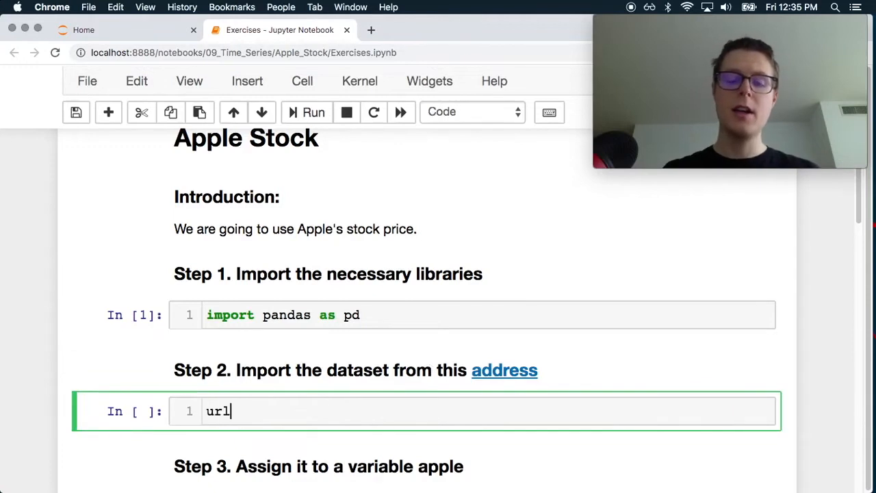
- Set url to the Step 2 dataset address copied from its link
type("= ''")
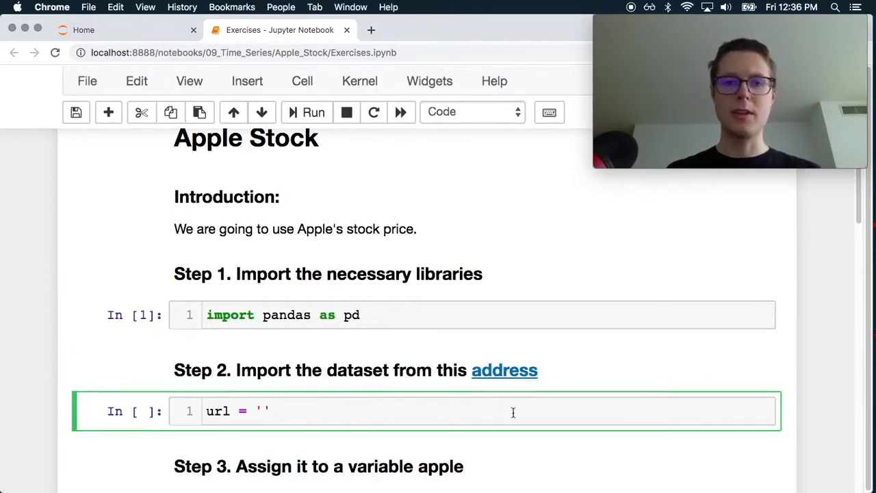
right_click(504, 370)
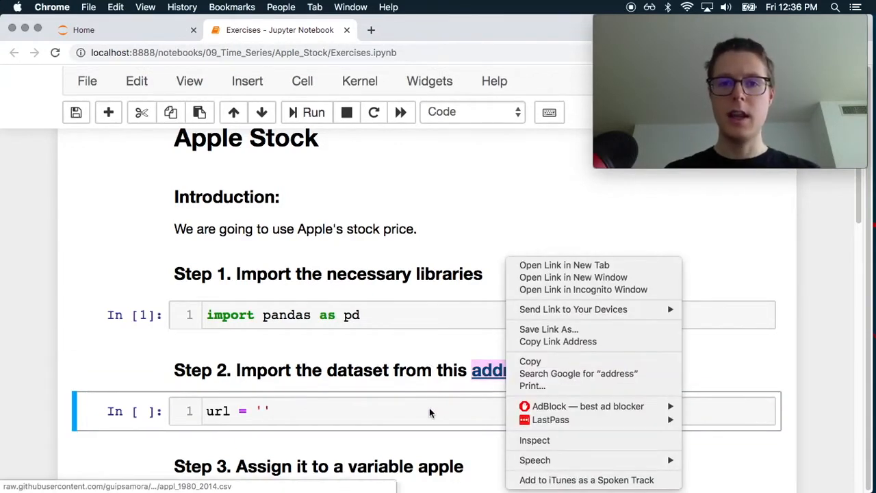
left_click(563, 264)
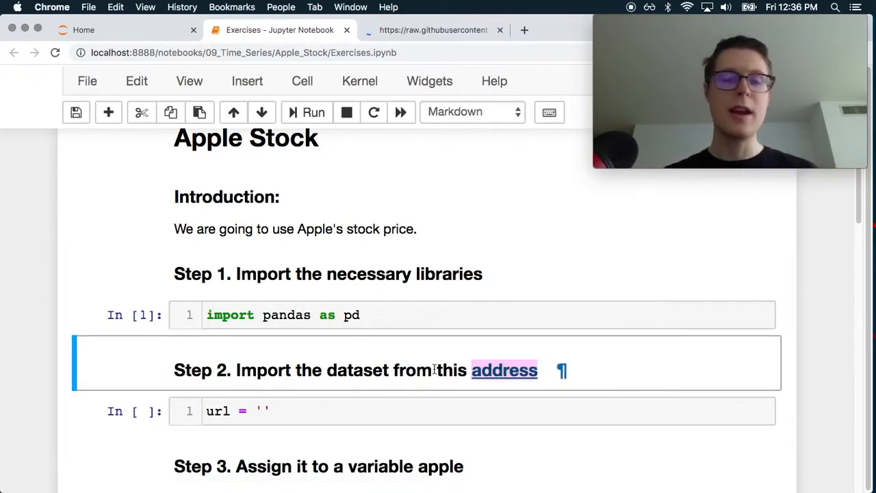
left_click(503, 369)
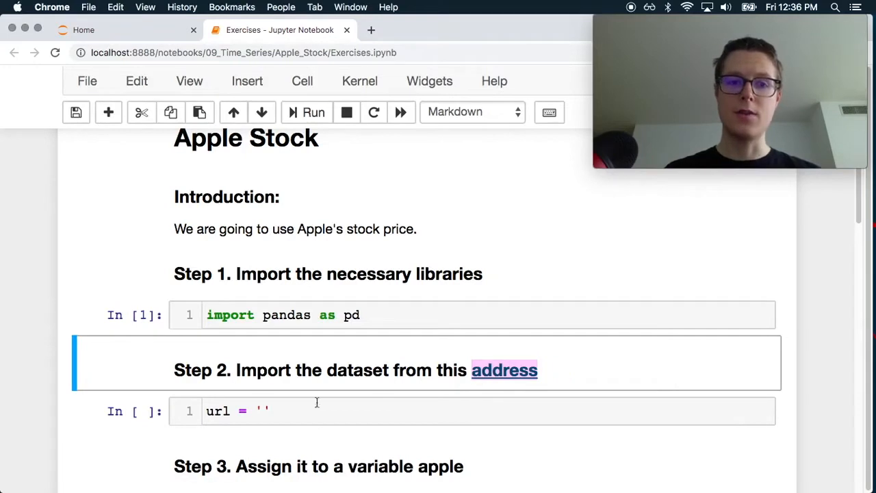
right_click(503, 369)
type("pan")
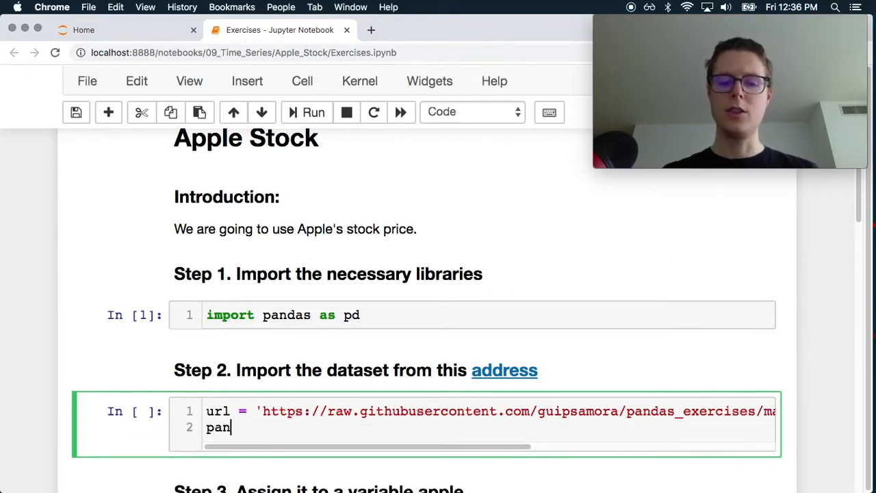
- Load the data with df = pd.read_csv(url) and run the cell
type("pd.")
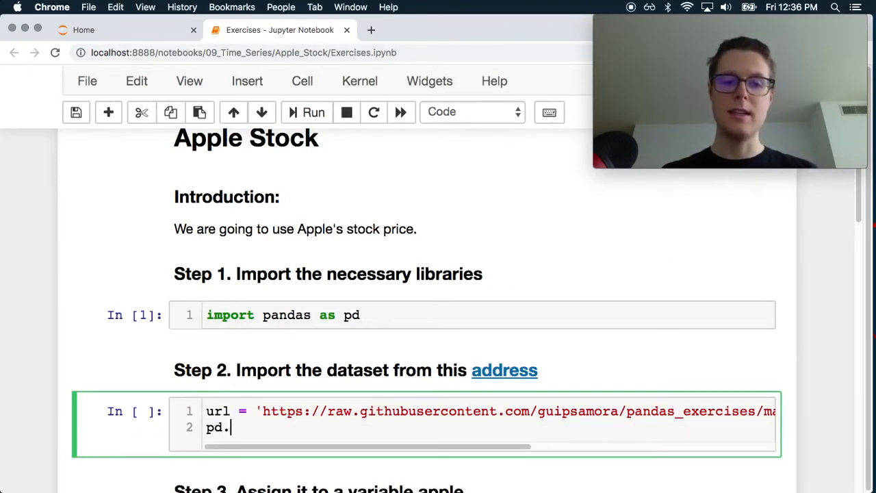
type("read_c")
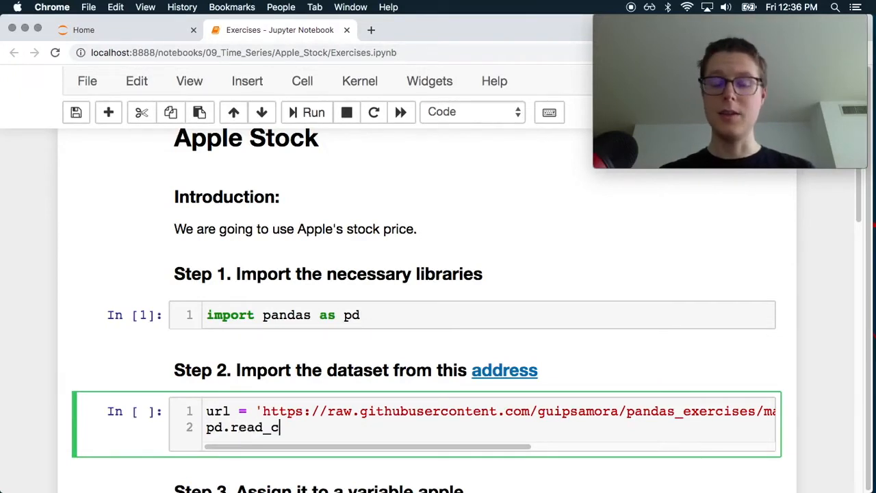
type("sv(r")
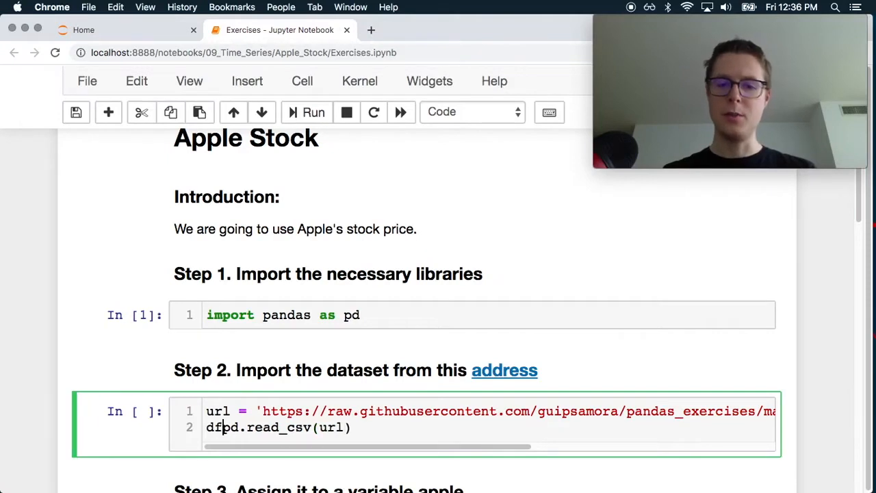
left_click(312, 112)
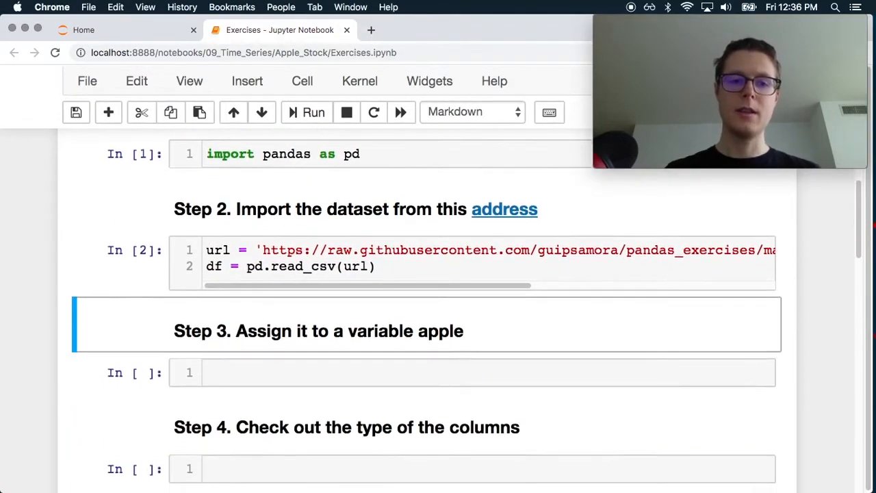
- Enter apple = df and apple.head() in Step 3 to preview the first rows
left_click(248, 372)
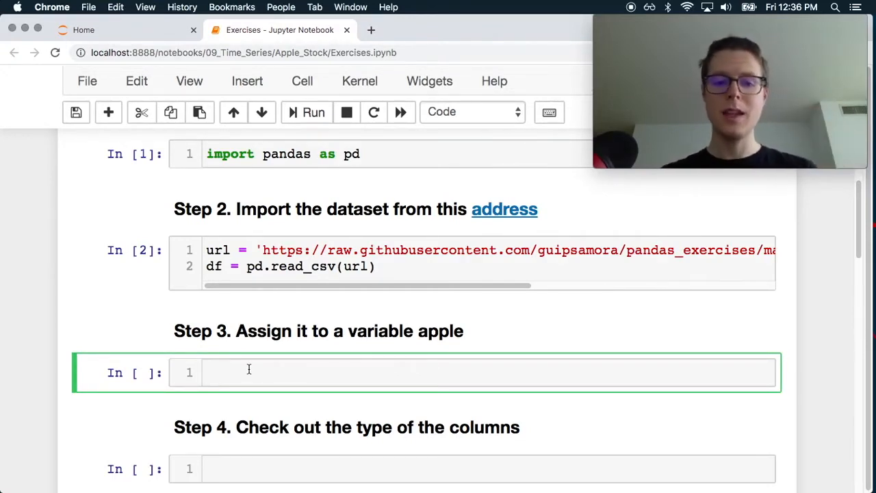
type("apple = df")
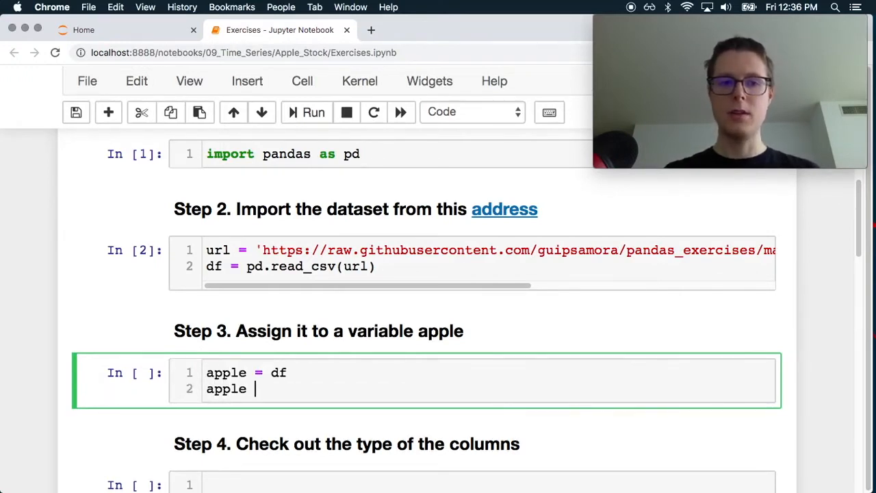
type(".head(")
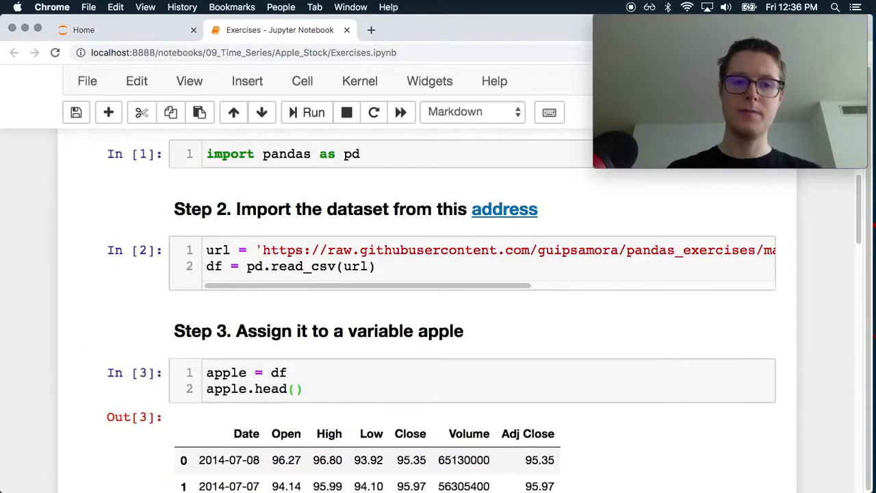
scroll("down", 3)
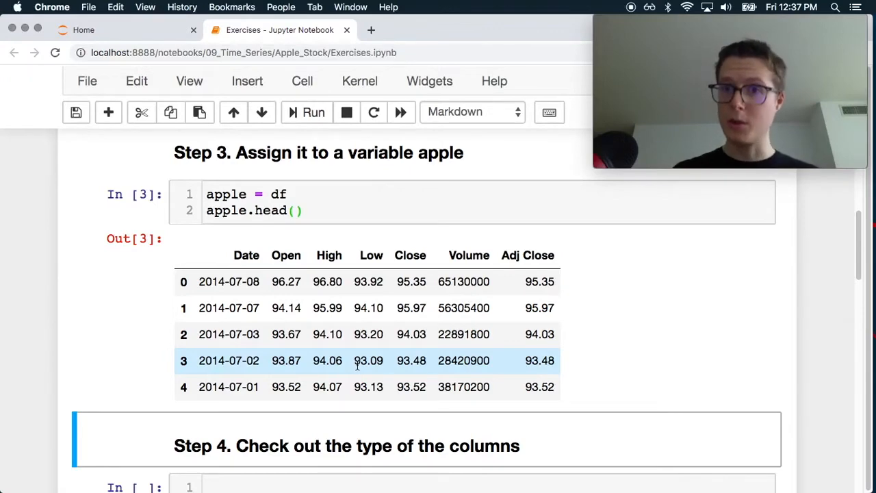
- Run apple.info() in Step 4, showing 8465 entries with Date as object
scroll("down", 3)
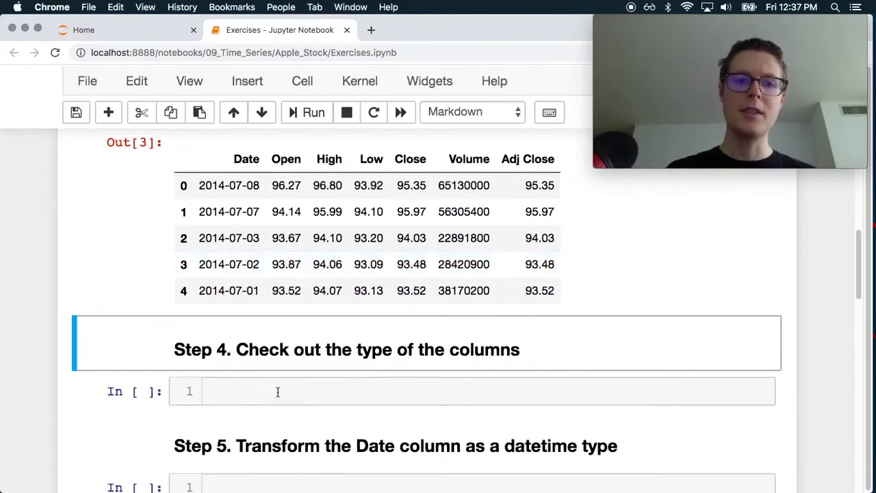
type("apple")
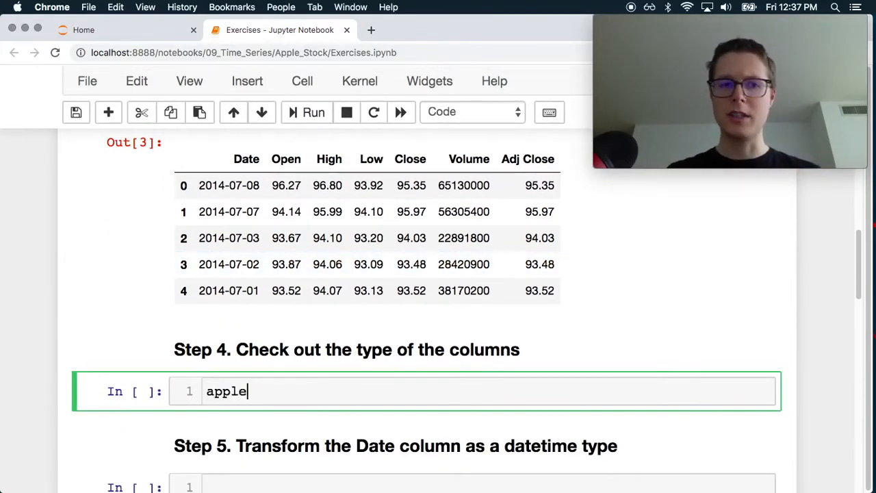
type(".info(")
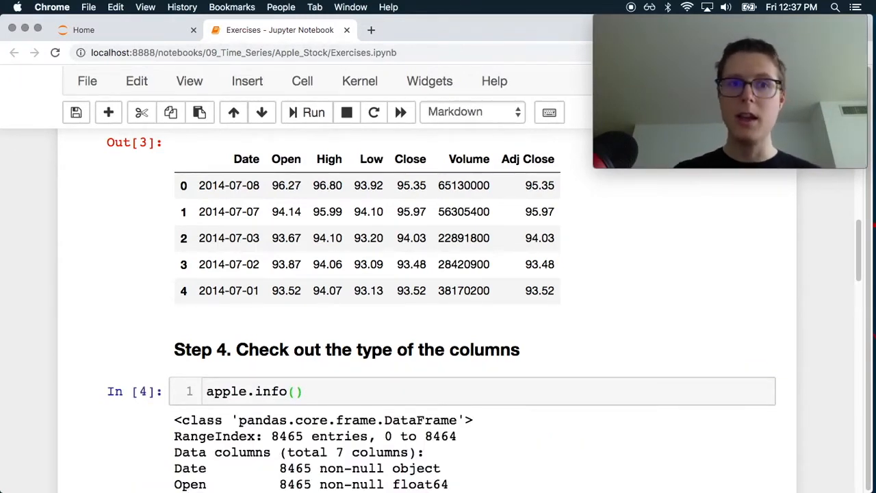
mouse_move(328, 312)
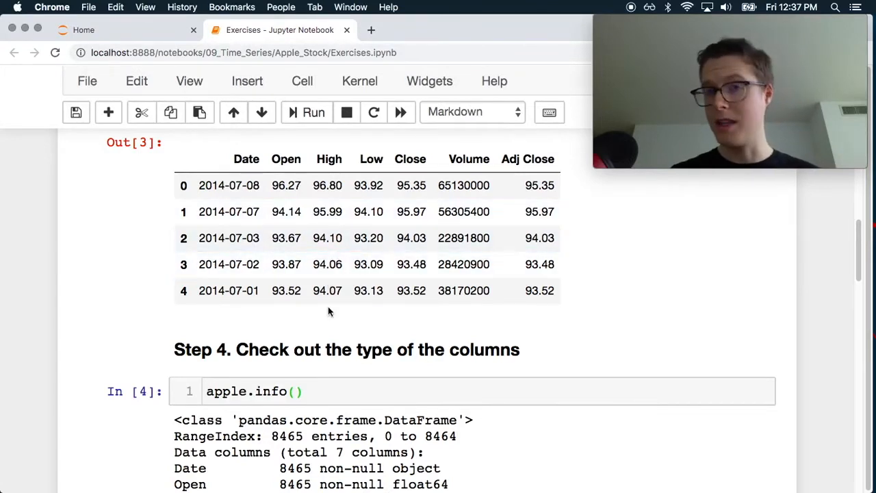
scroll("down", 3)
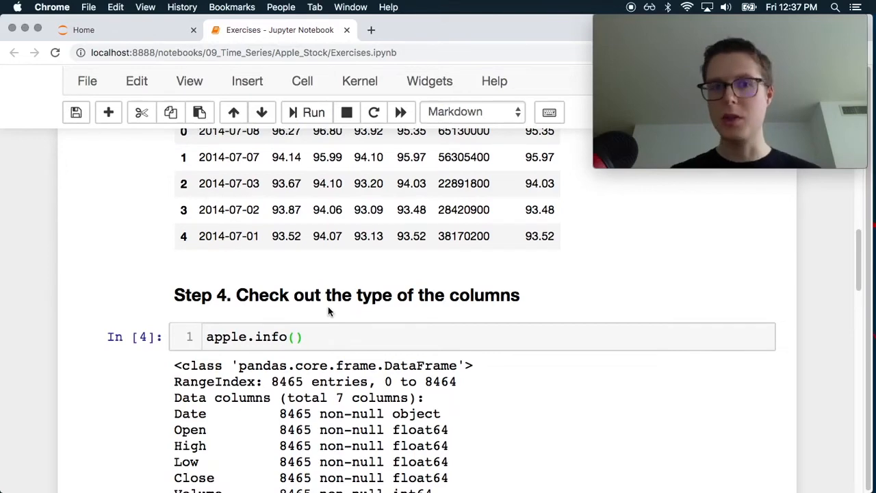
scroll("down", 3)
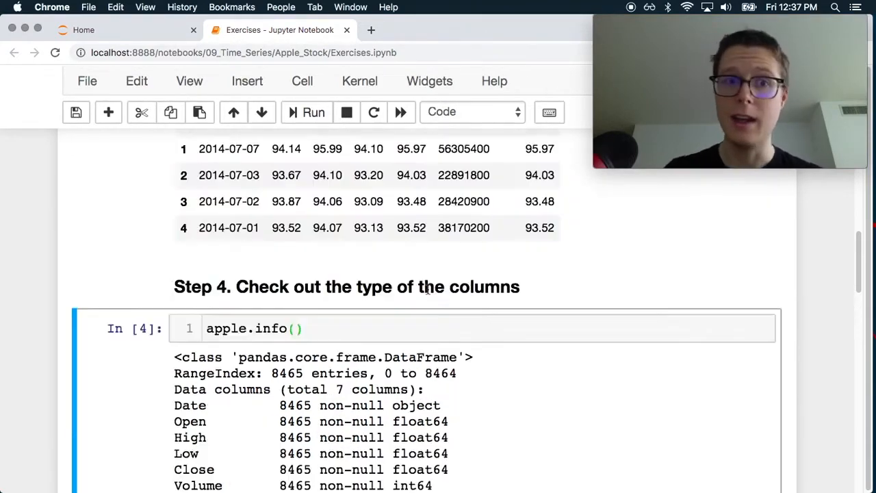
scroll("up", 3)
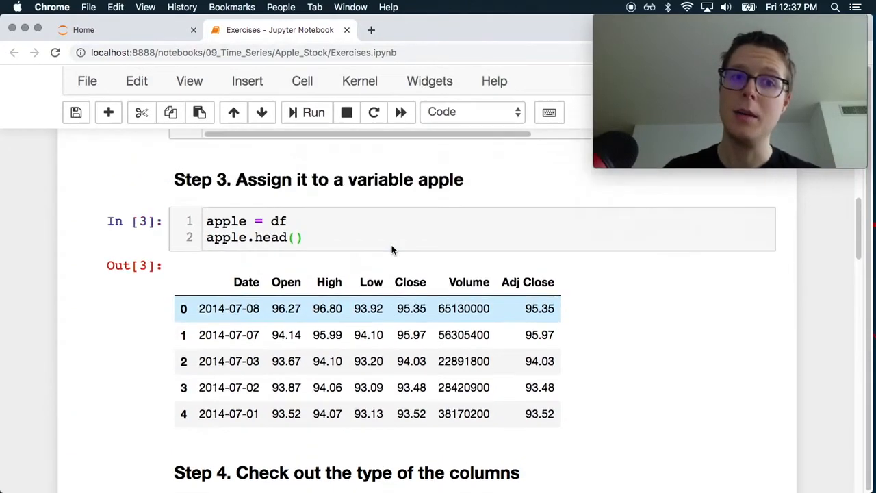
scroll("up", 3)
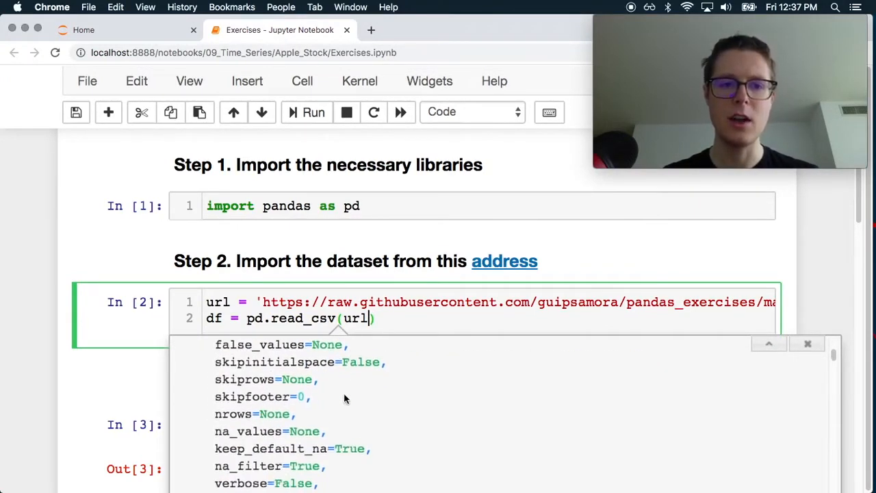
scroll("down", 3)
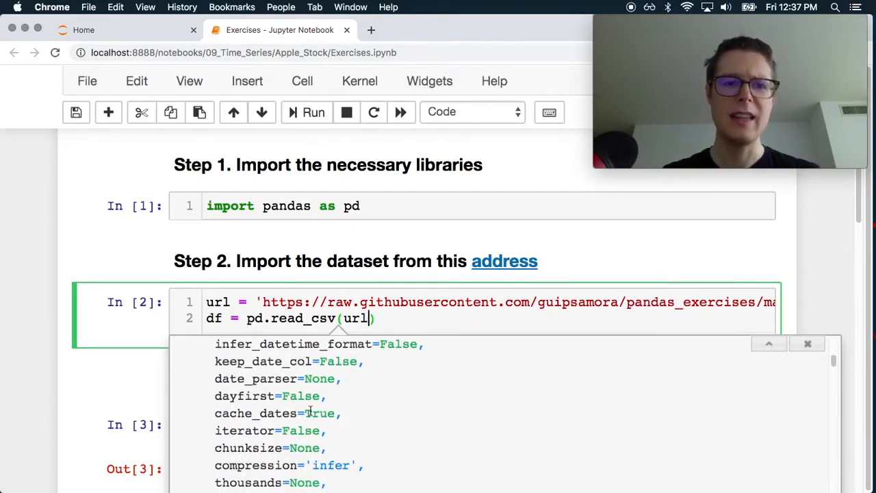
scroll("down", 3)
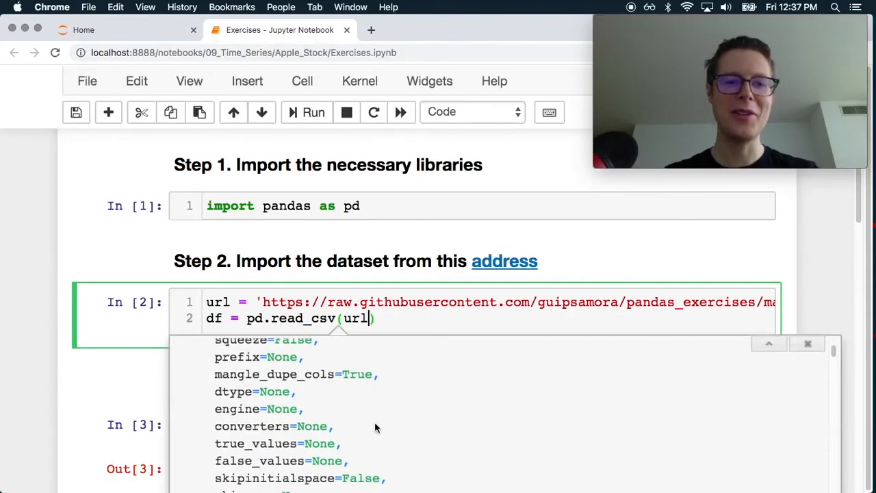
scroll("down", 3)
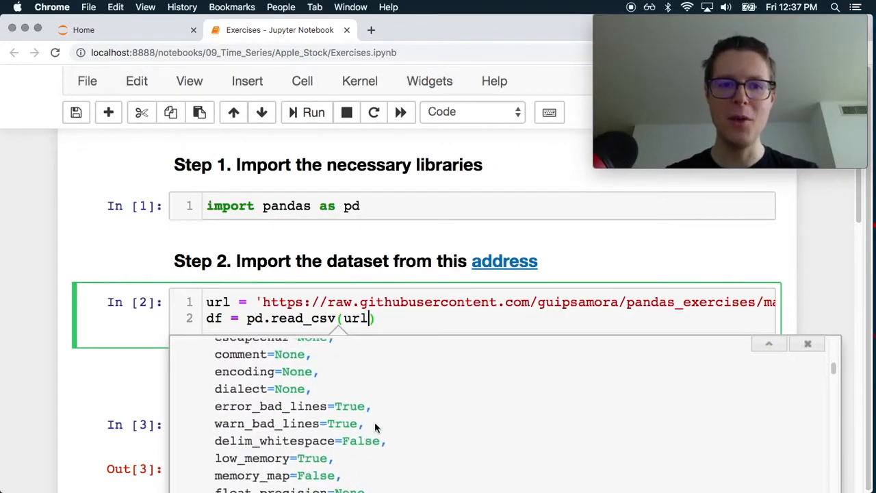
key("escape")
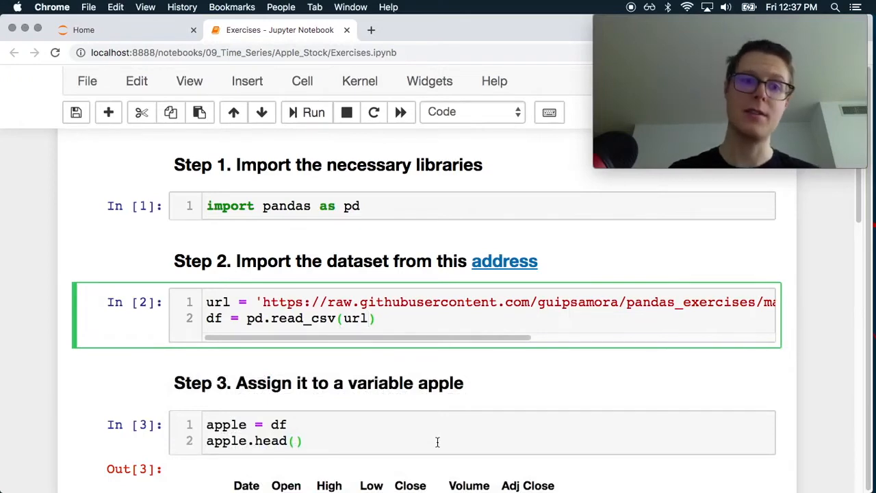
scroll("down", 3)
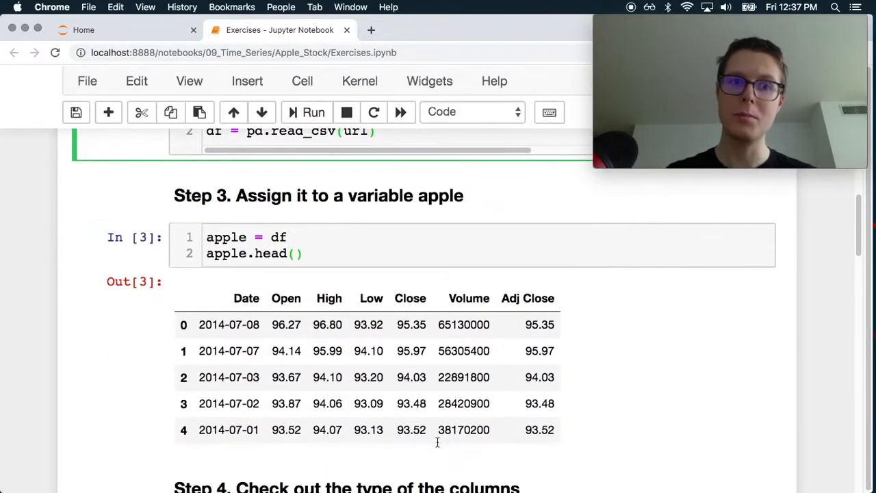
scroll("down", 3)
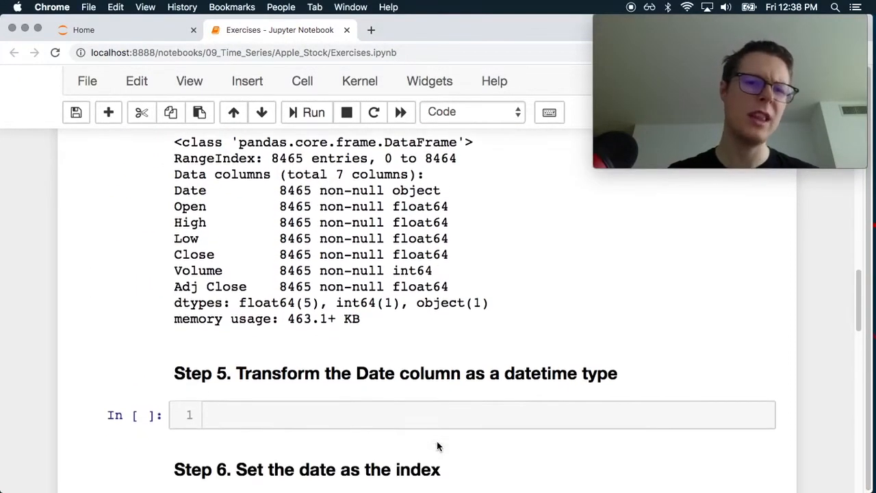
scroll("down", 3)
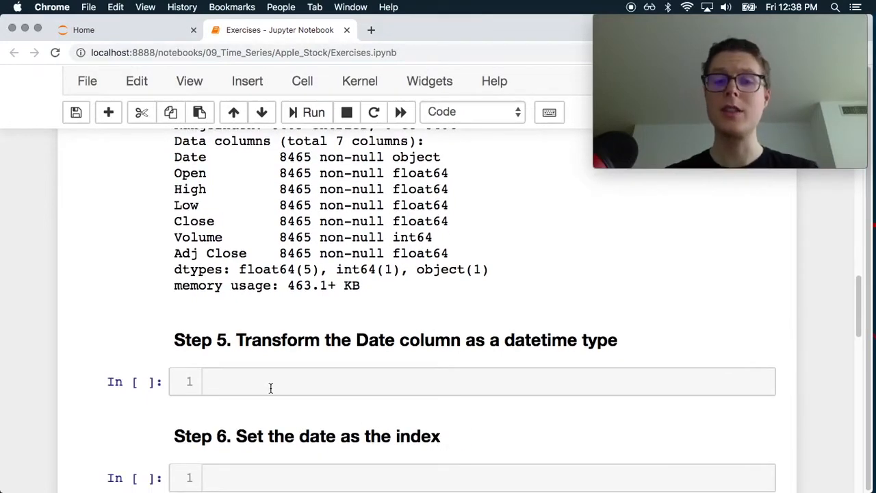
scroll("up", 3)
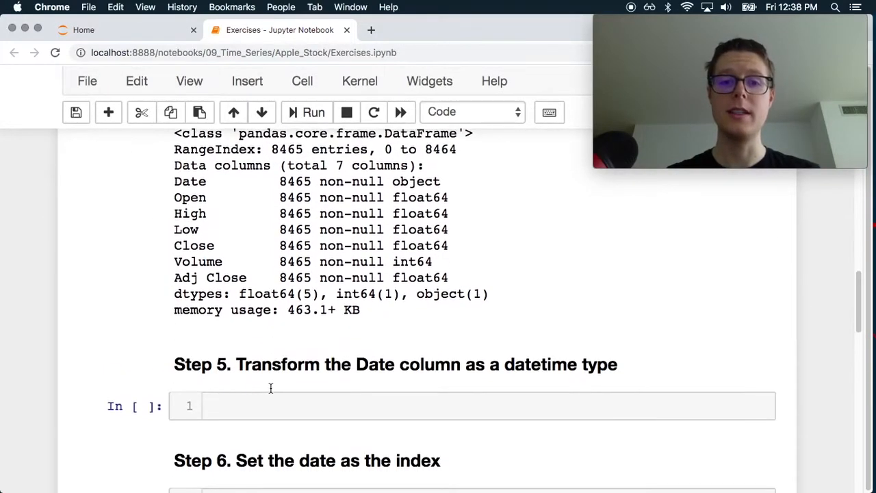
- Preview pd.to_datetime(apple.Date, infer_datetime_format=True) by running it in Step 5
scroll("up", 3)
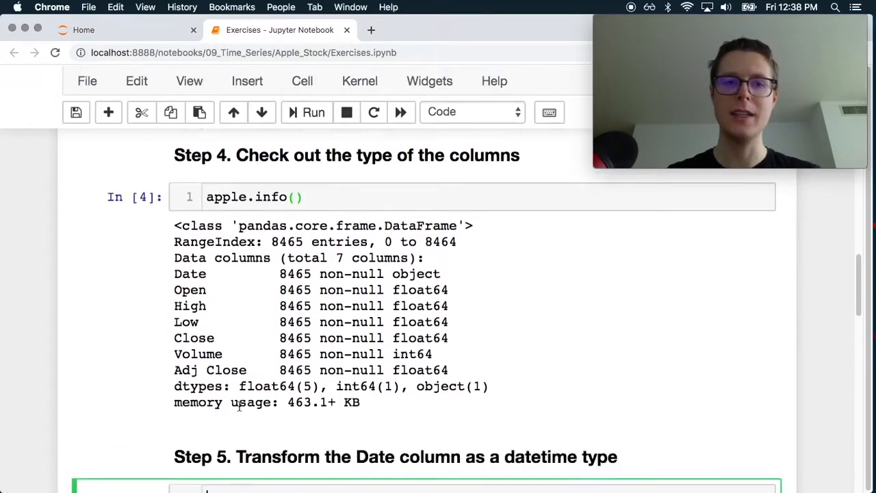
type("pd.")
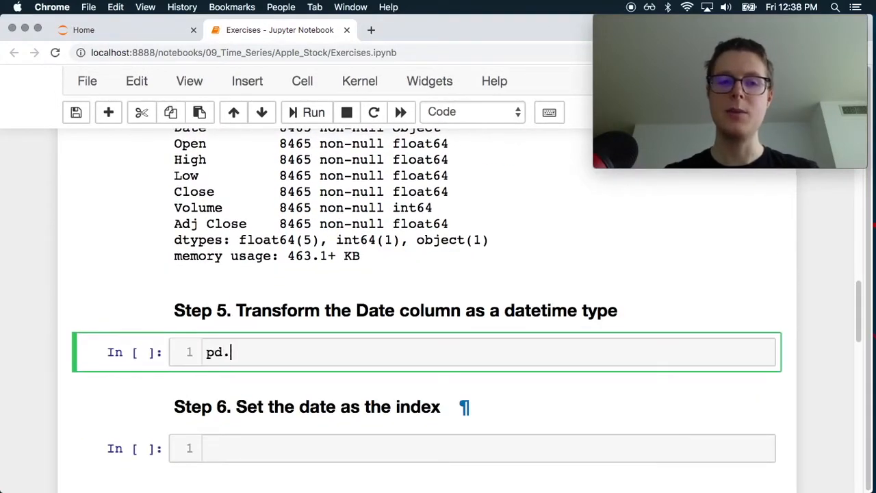
type("to")
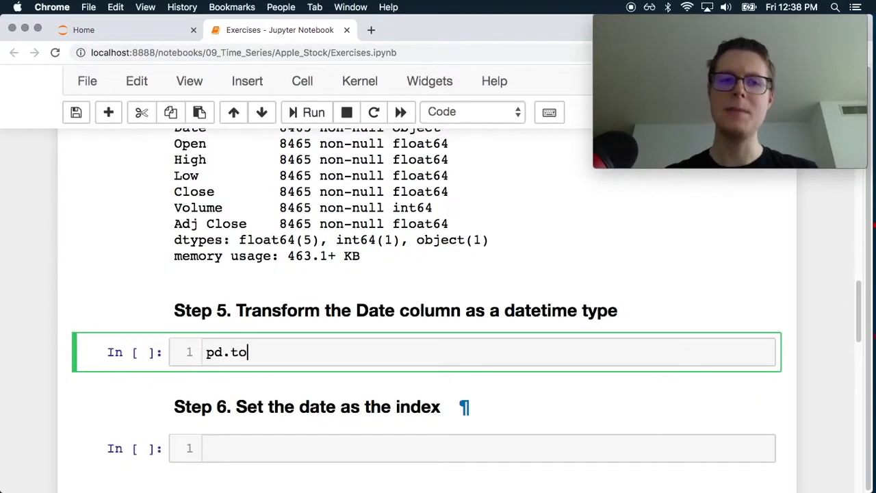
key("tab")
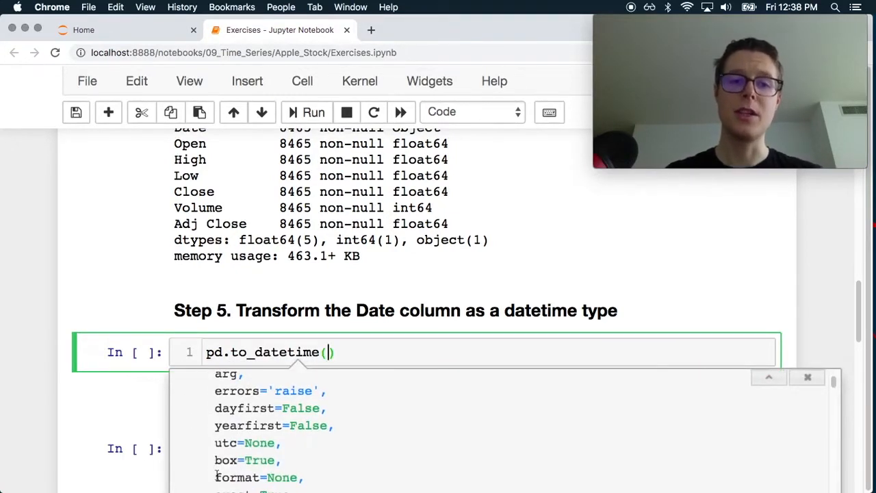
scroll("down", 3)
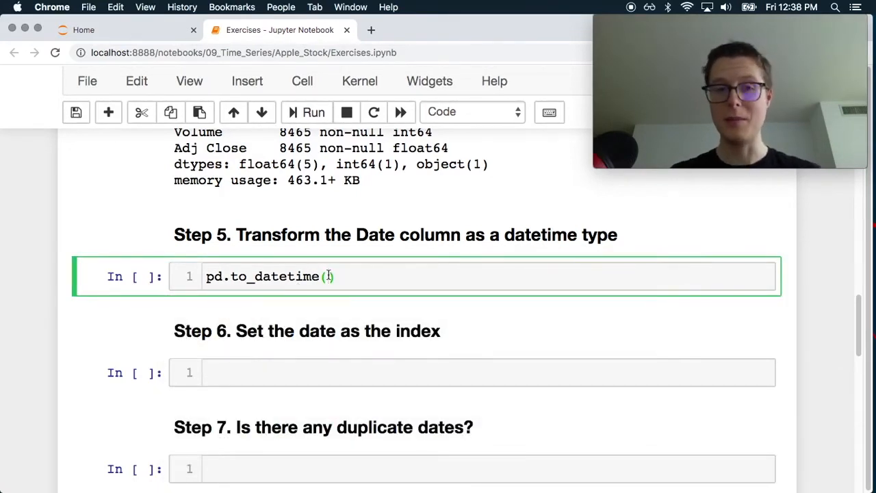
type("infer_datetime_format=")
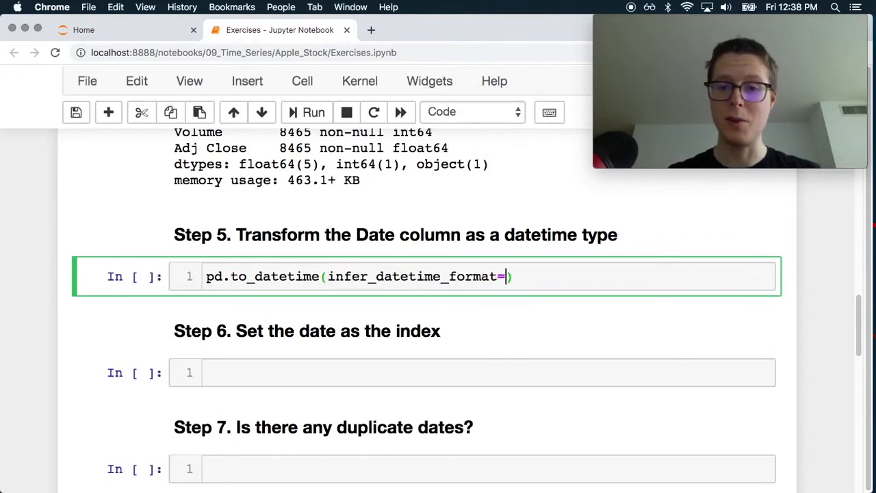
type("T")
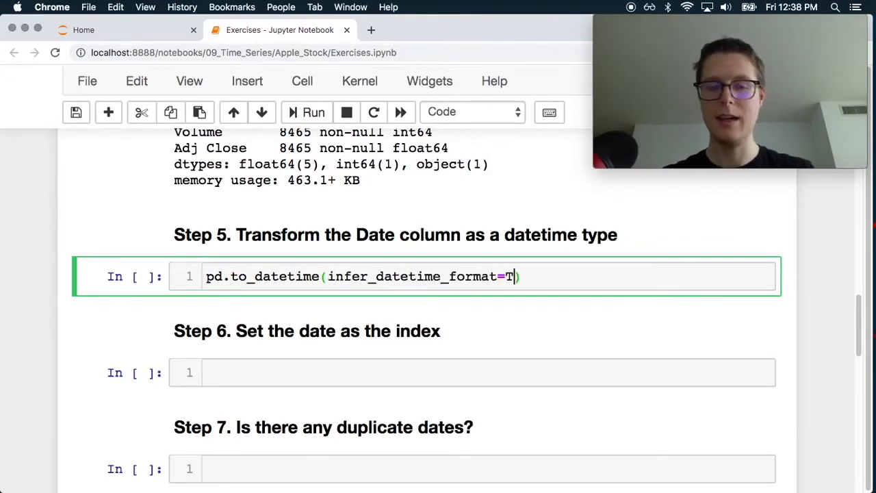
type("rue")
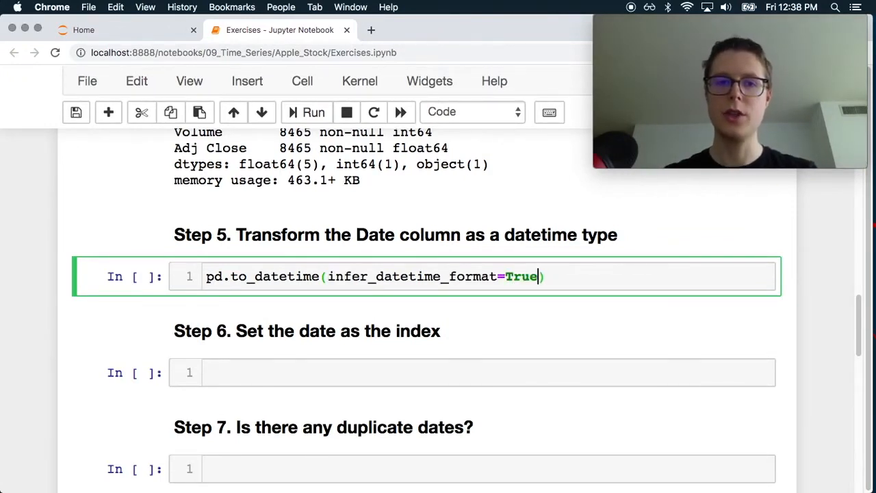
scroll("up", 3)
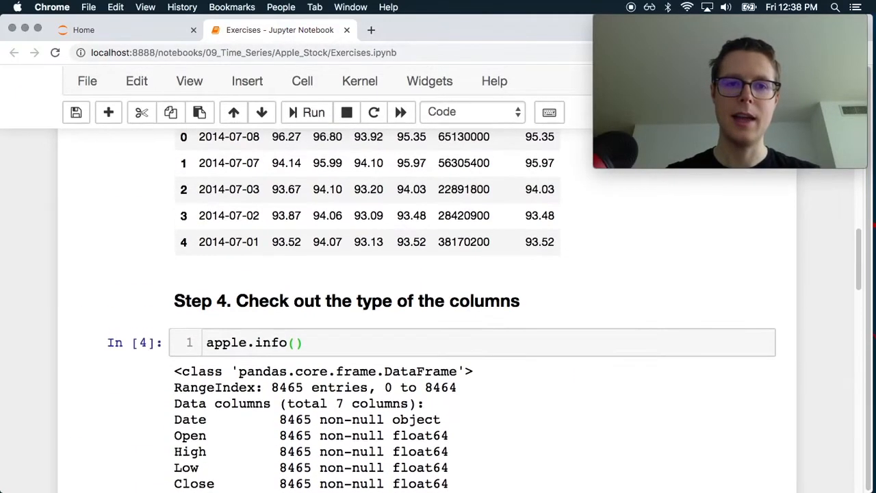
scroll("down", 3)
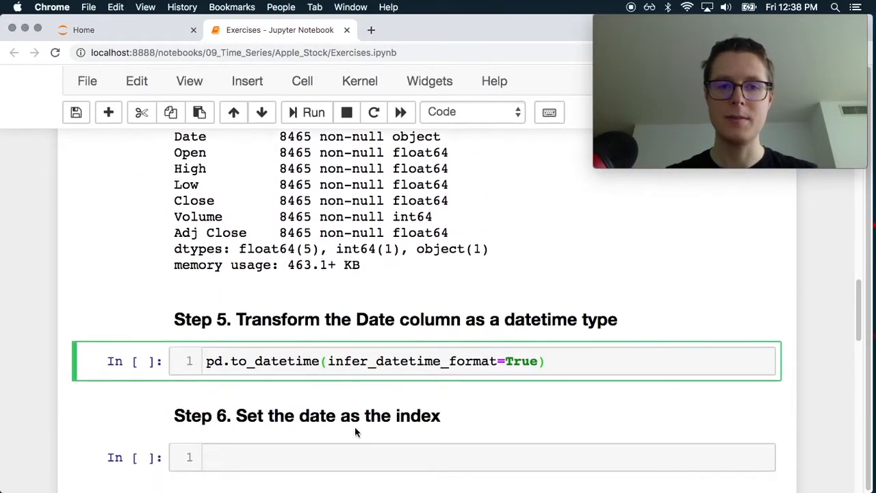
type("apple")
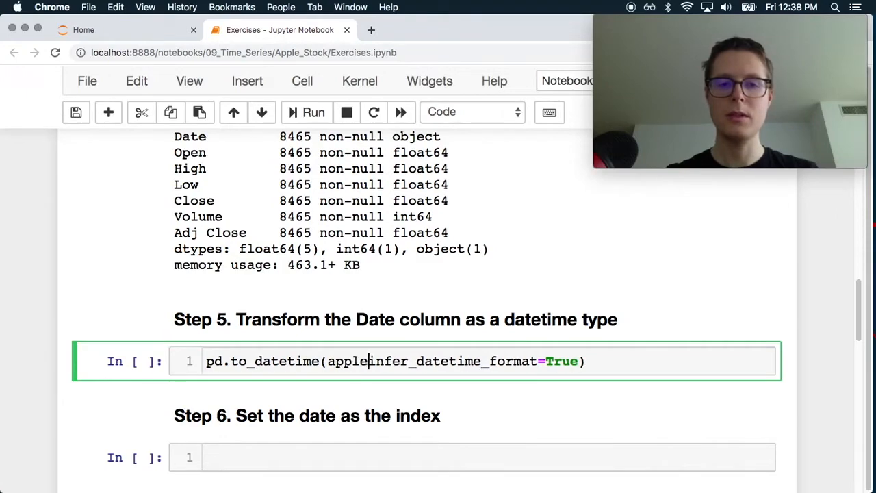
type(".Date,")
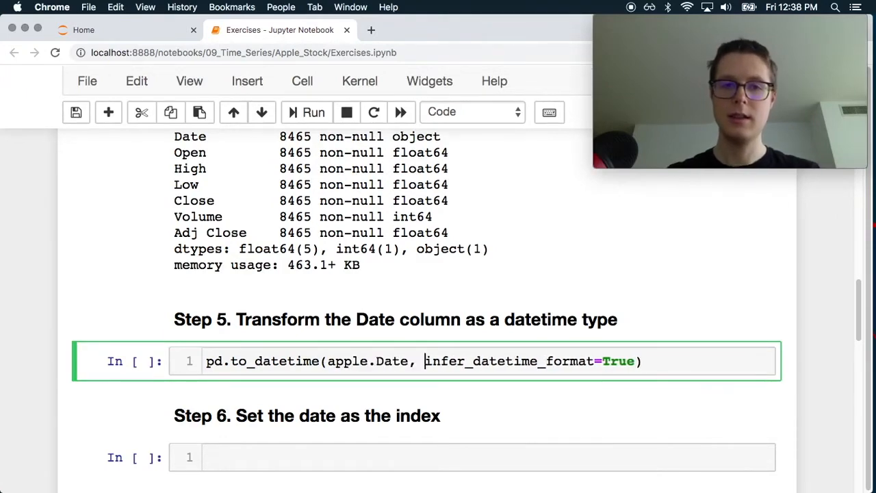
left_click(306, 111)
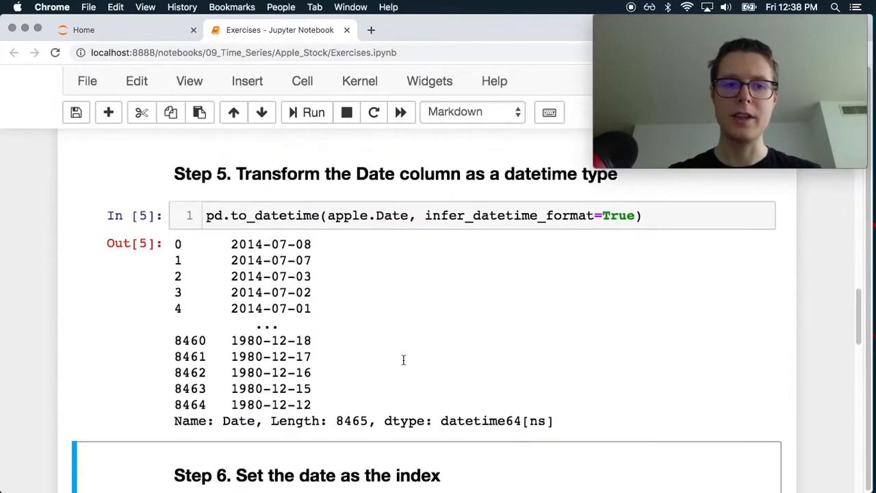
- Assign the converted dates to apple['Date'] and rerun the cell
scroll("down", 3)
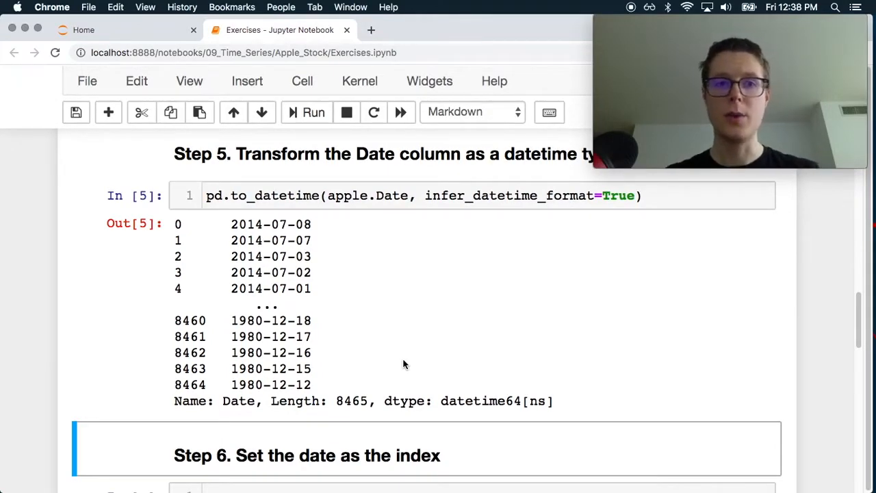
scroll("up", 3)
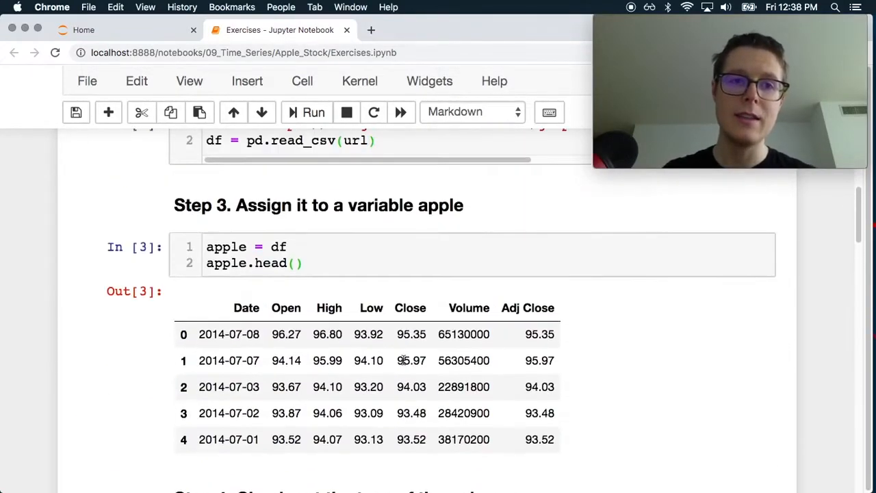
scroll("down", 3)
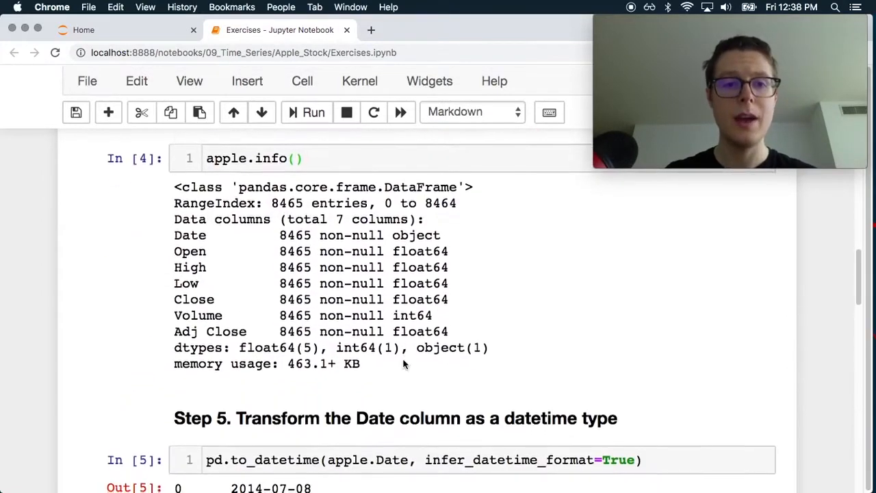
scroll("down", 3)
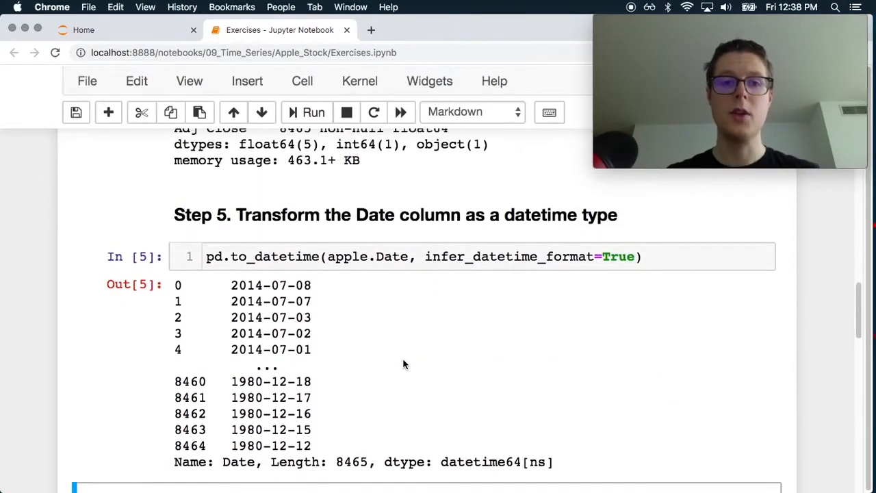
scroll("down", 3)
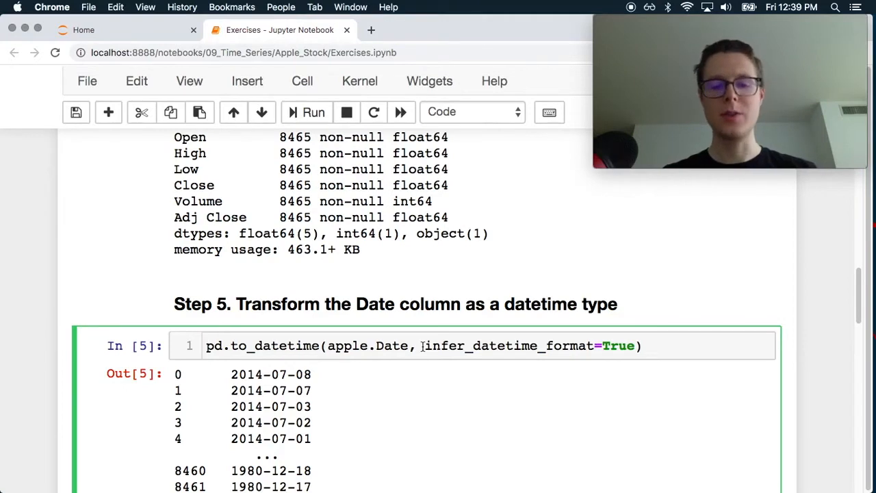
type("apple")
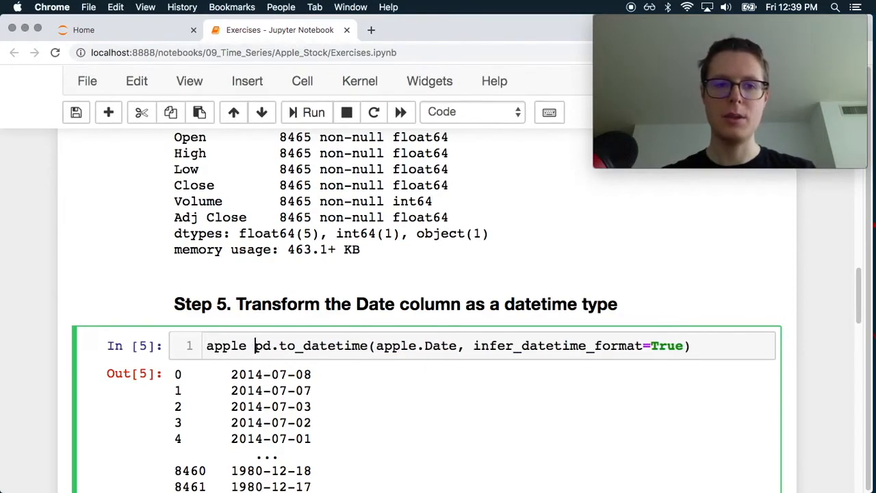
type("[]")
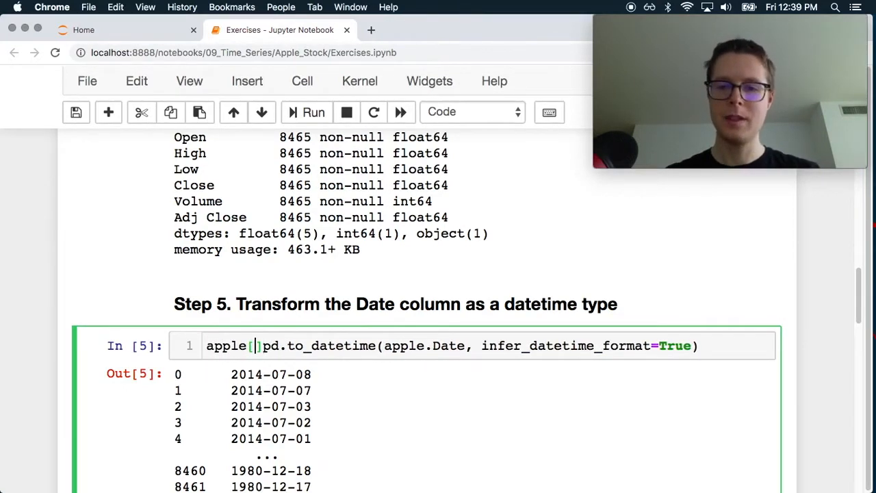
type("'Dat'")
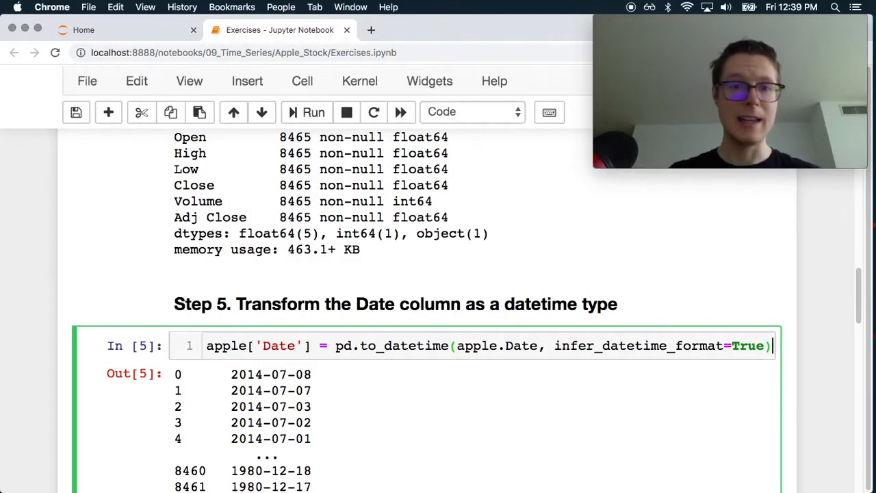
left_click(313, 111)
type("a")
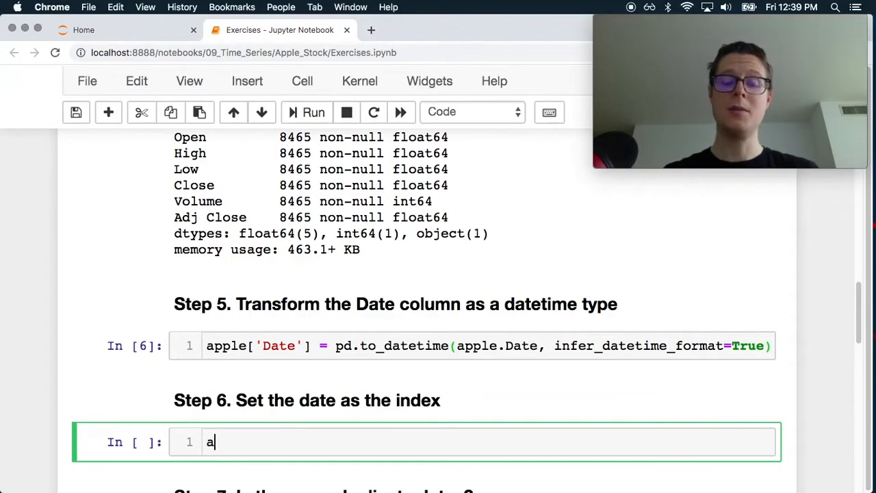
- Index apple by Date using apple.set_index('Date', inplace=True) in Step 6
type("pple")
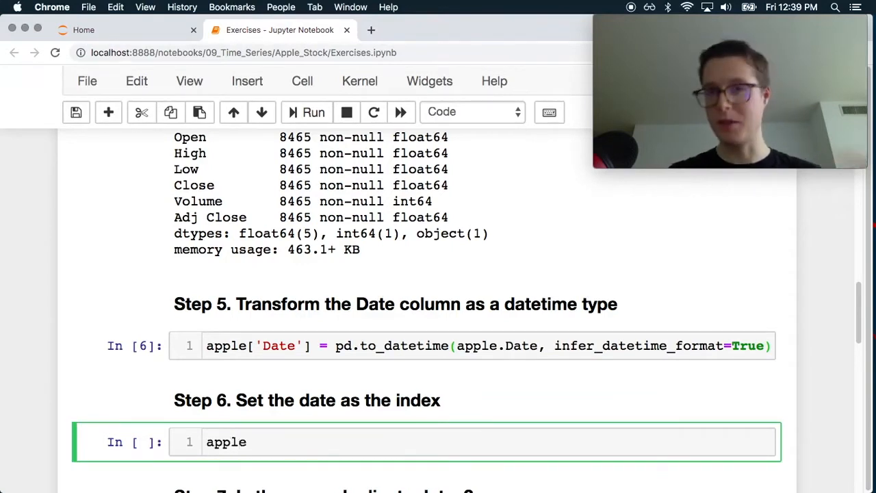
type(".s")
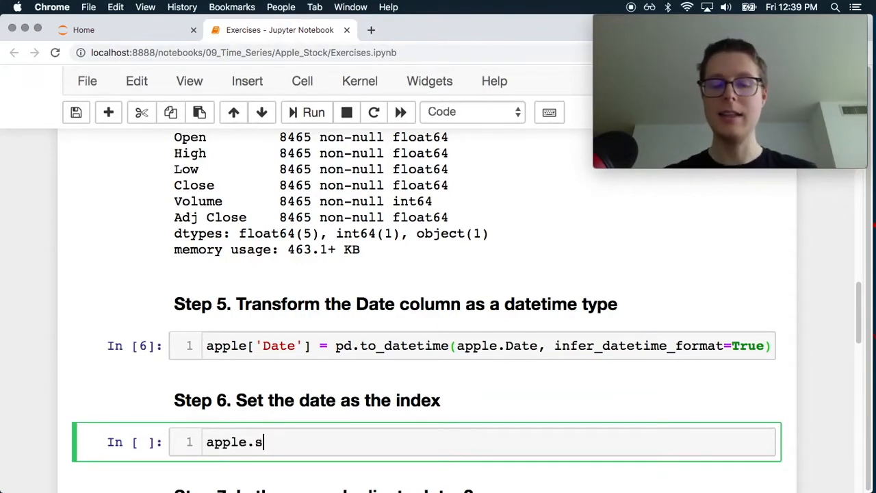
type("et_")
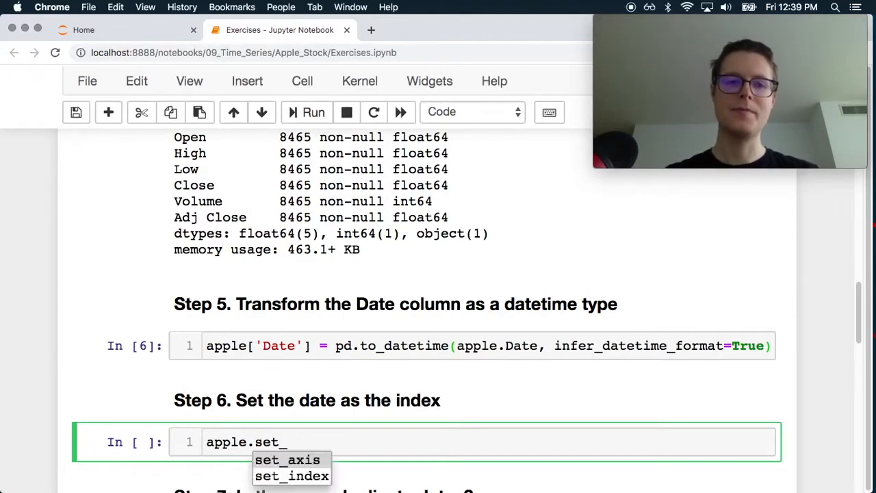
left_click(290, 475)
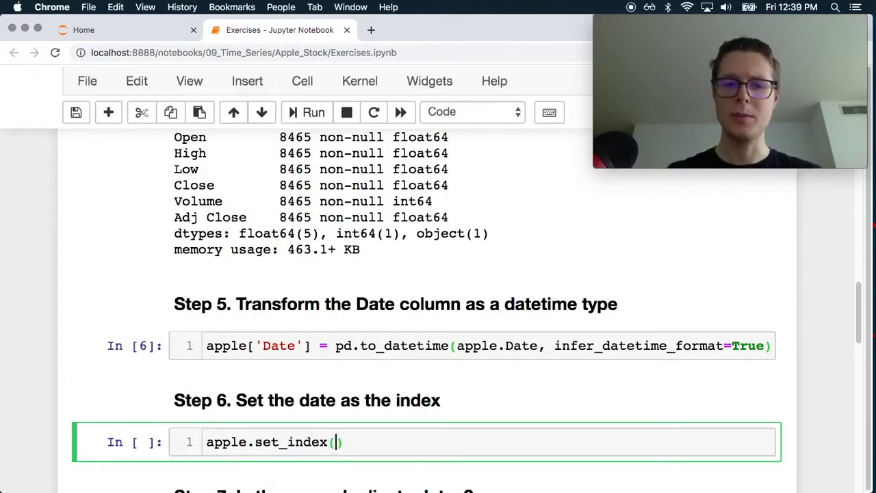
type("'Date'")
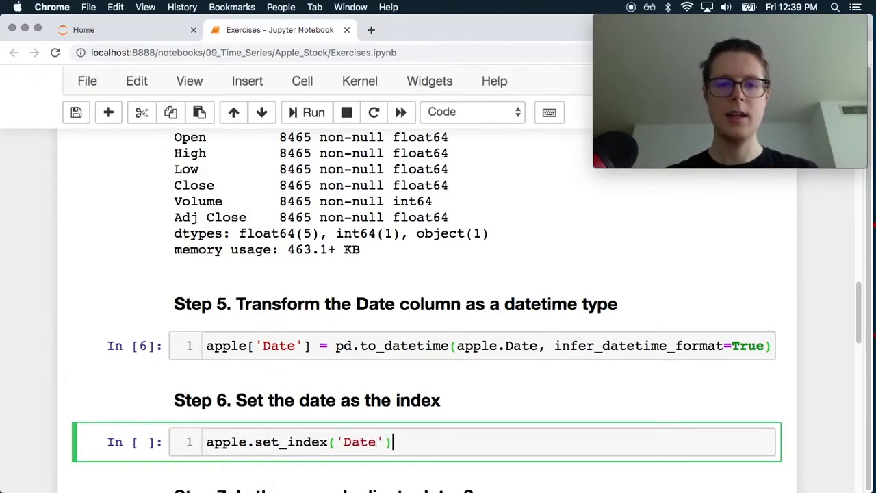
left_click(312, 112)
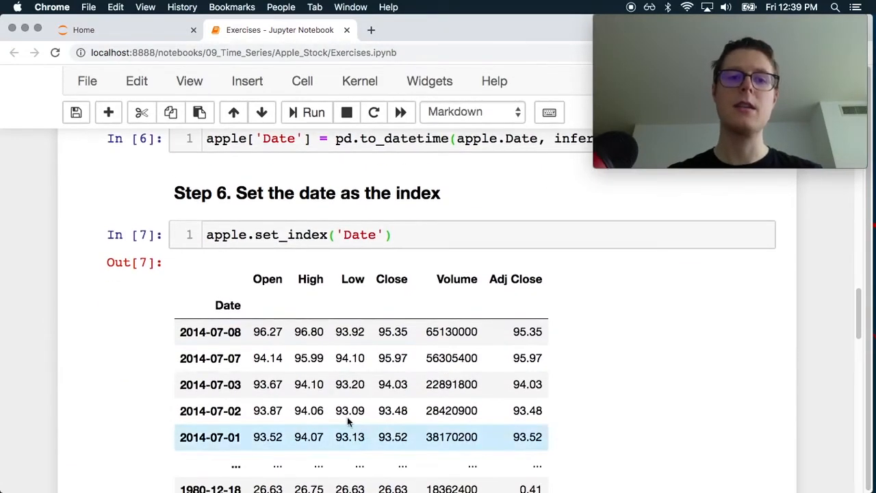
left_click(308, 234)
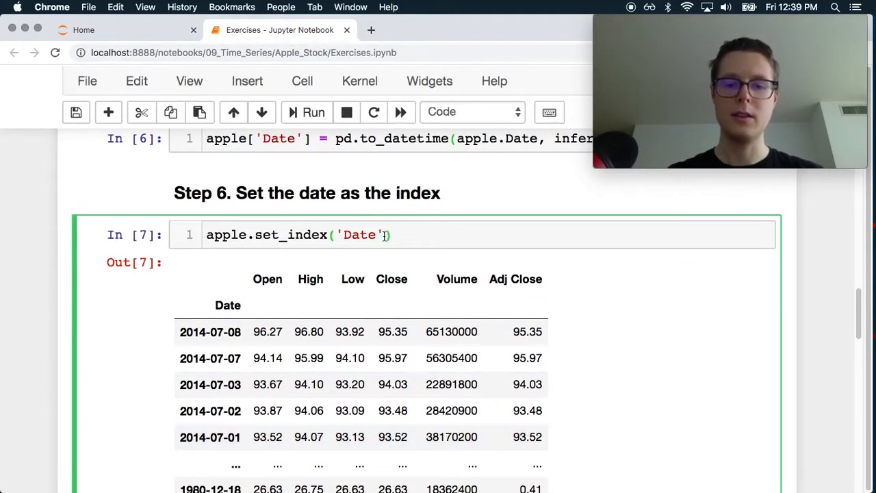
type(", inp")
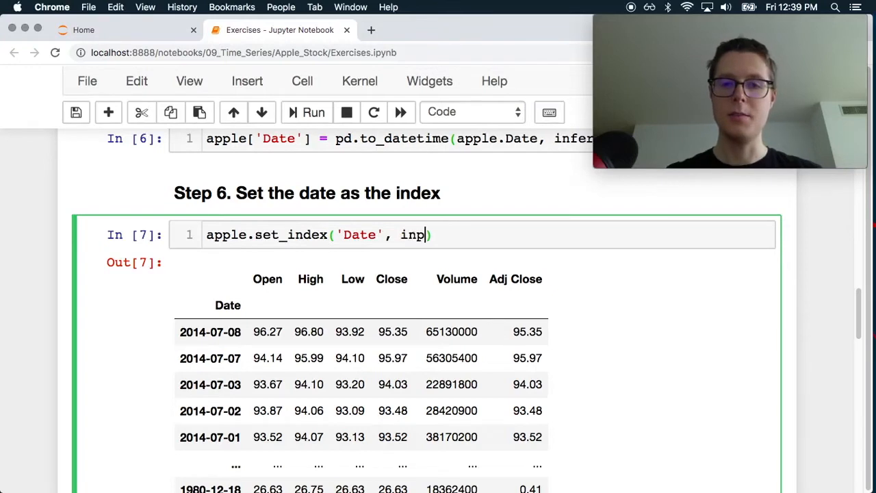
type("lace=True")
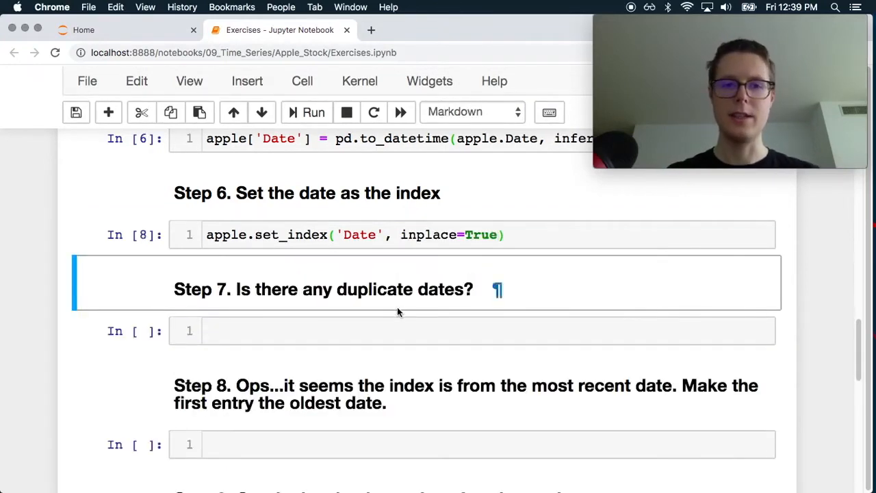
scroll("down", 3)
type("apple")
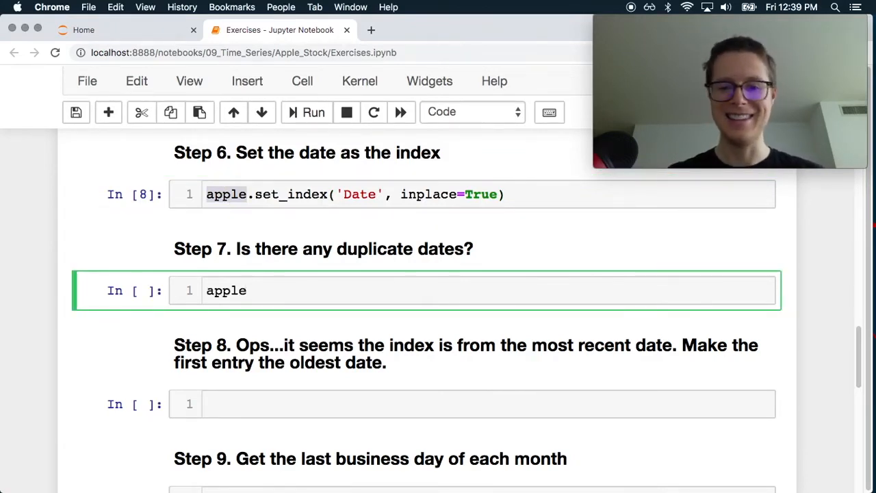
- Preview apple, then run apple.index.nunique(), returning 8465 unique dates
left_click(313, 112)
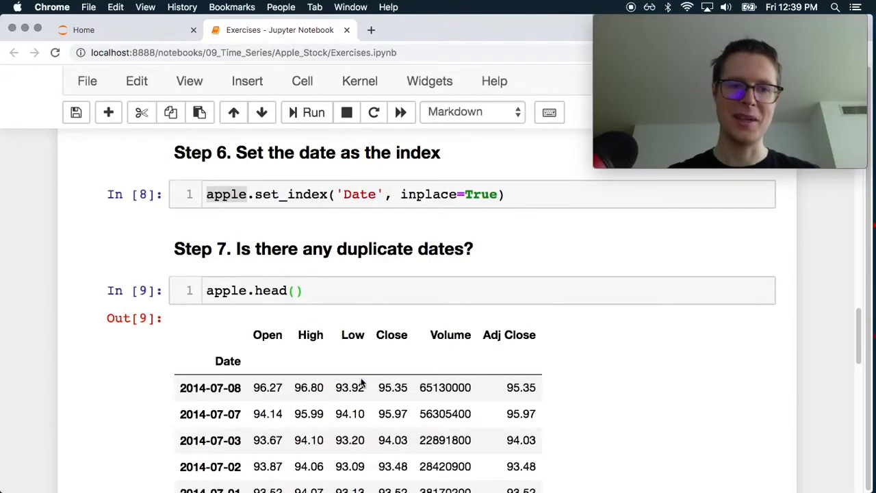
scroll("down", 3)
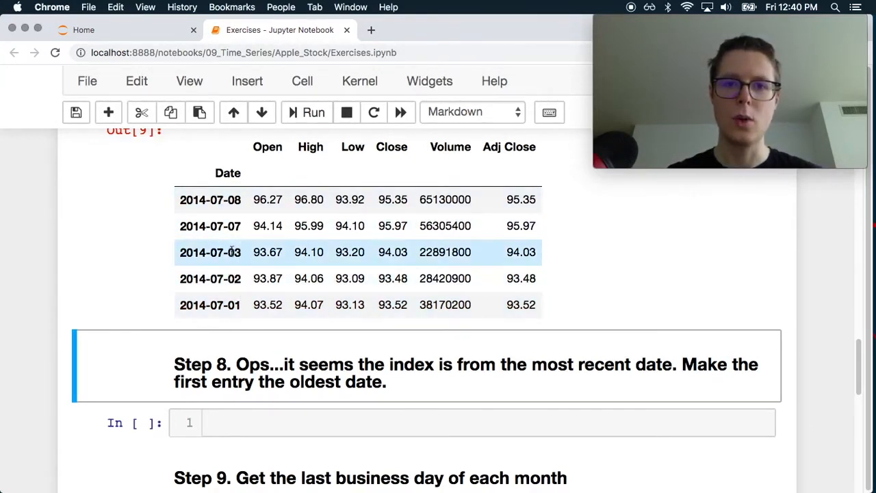
scroll("up", 3)
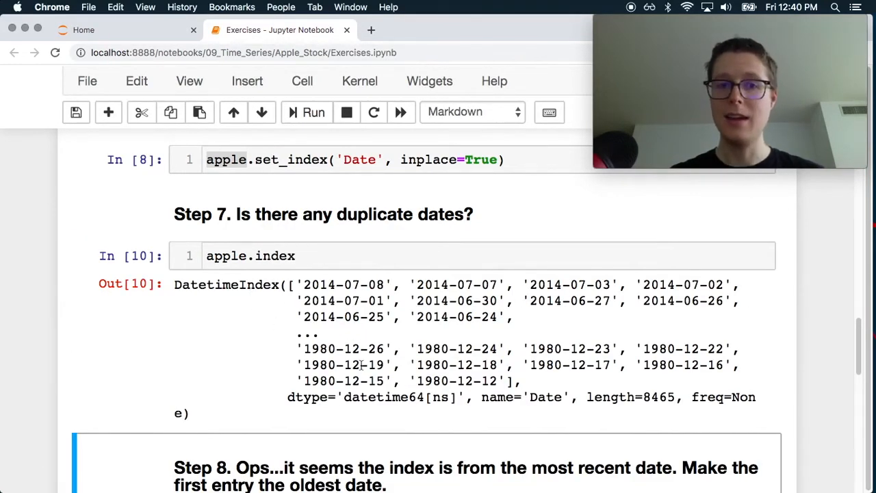
left_click(328, 255)
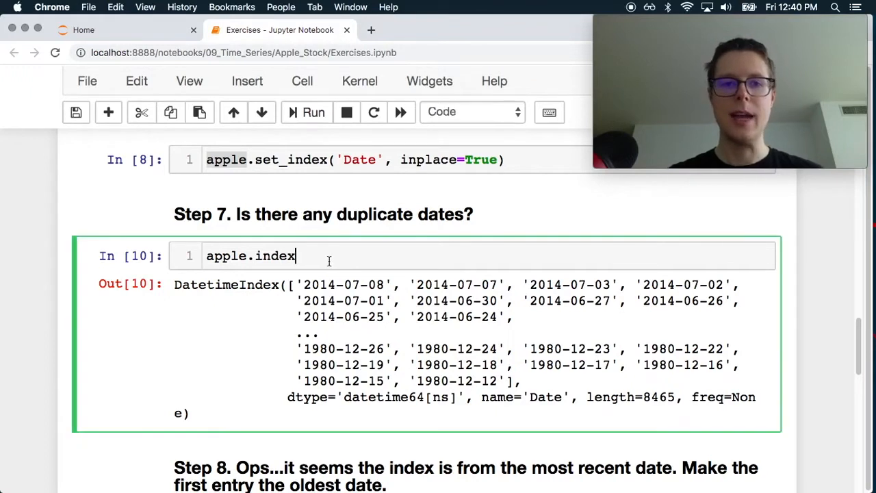
type(".nunique")
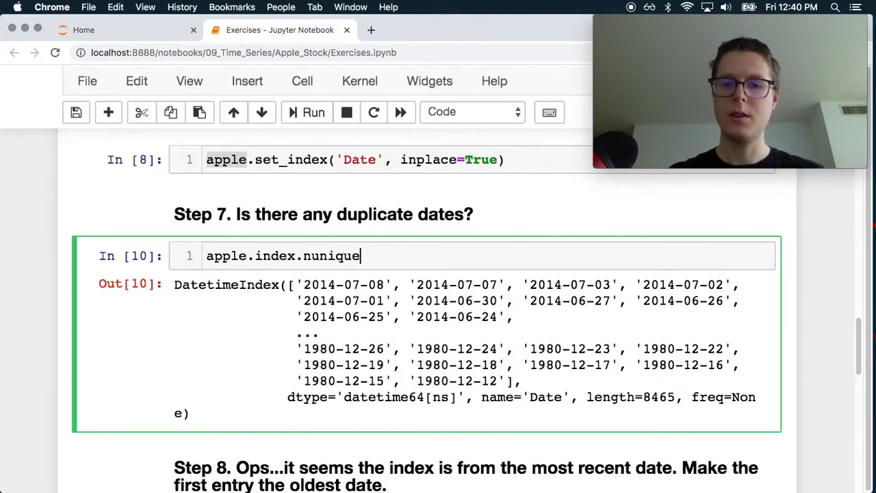
type("()")
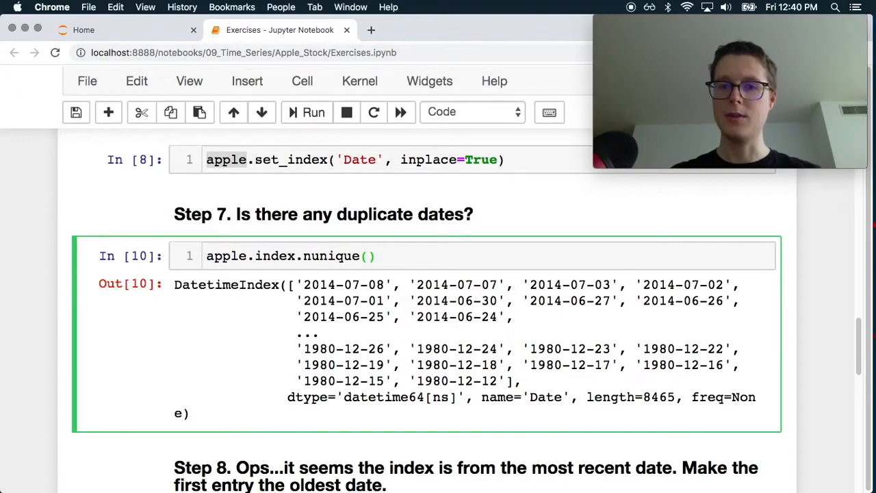
left_click(312, 113)
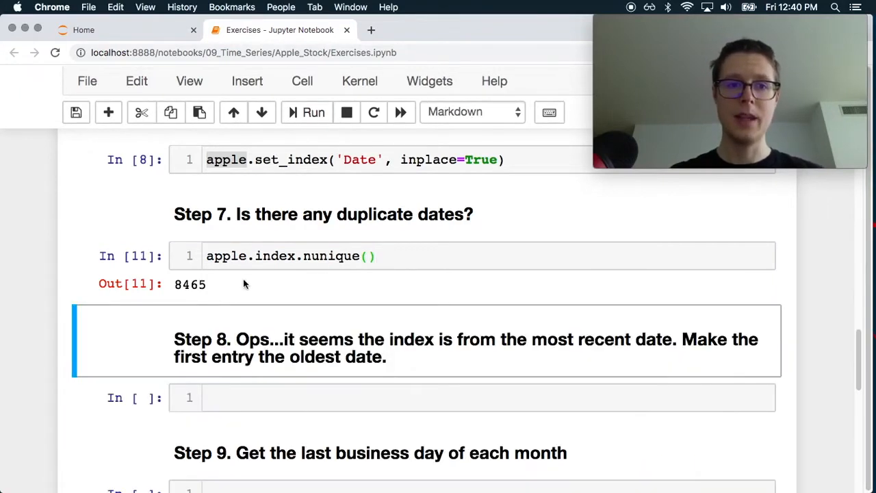
mouse_move(277, 293)
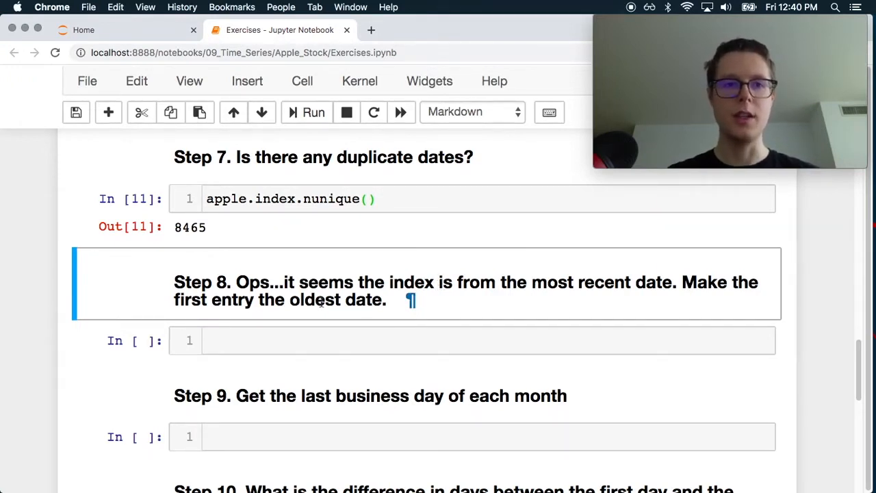
- Enter apple.sort_index() in Step 8 and read its documentation
type("ap")
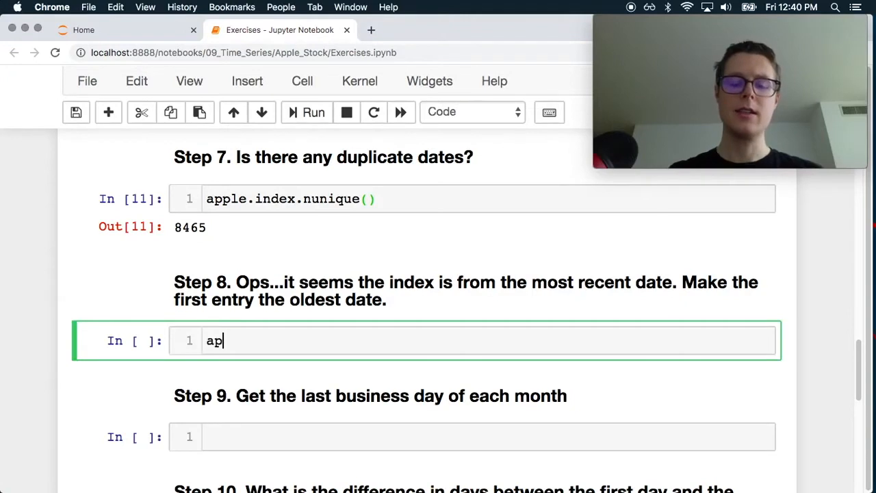
type("ple.")
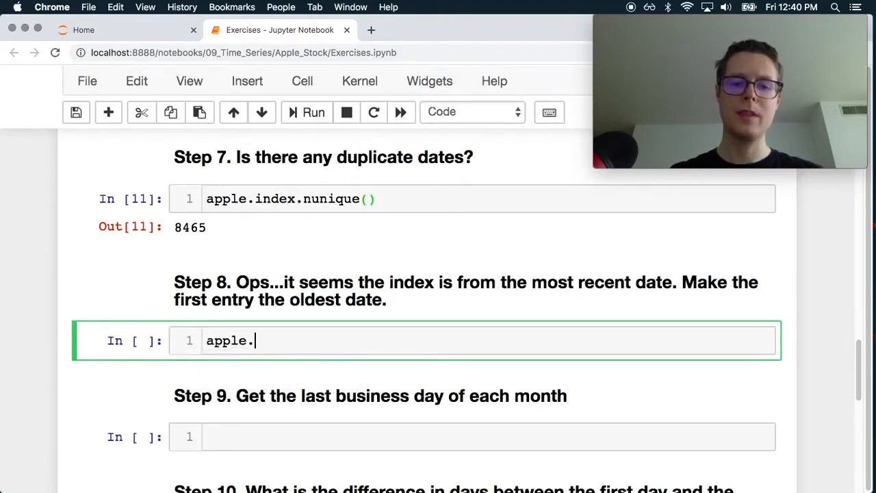
type("sort_index")
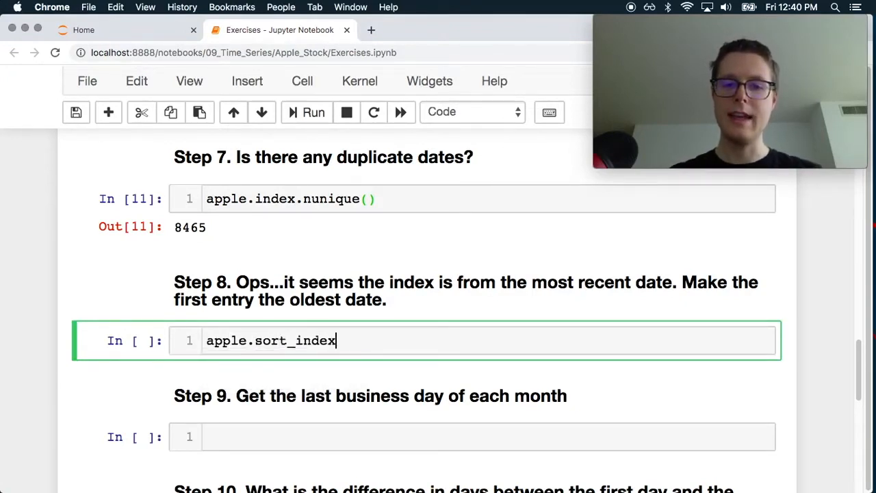
type("()")
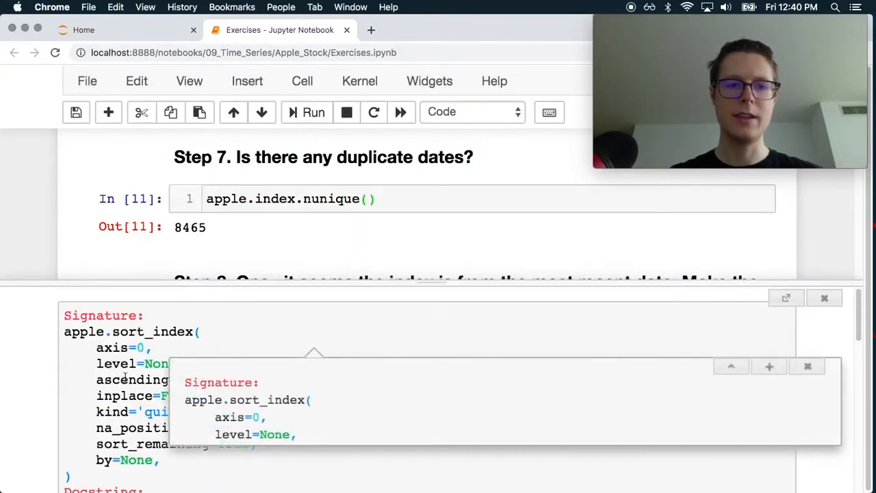
scroll("down", 3)
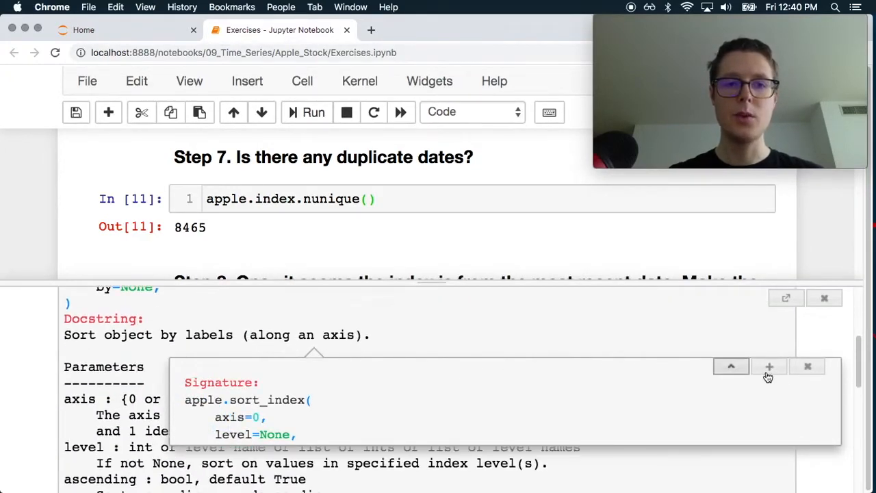
left_click(807, 366)
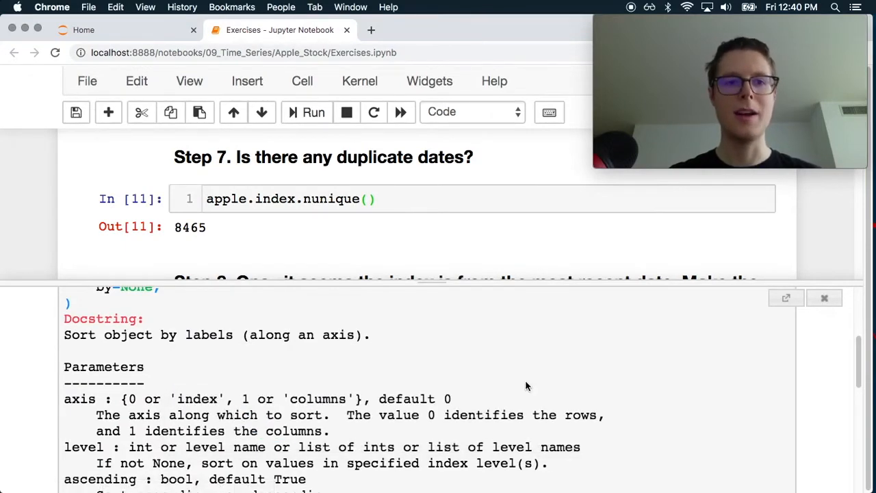
scroll("down", 3)
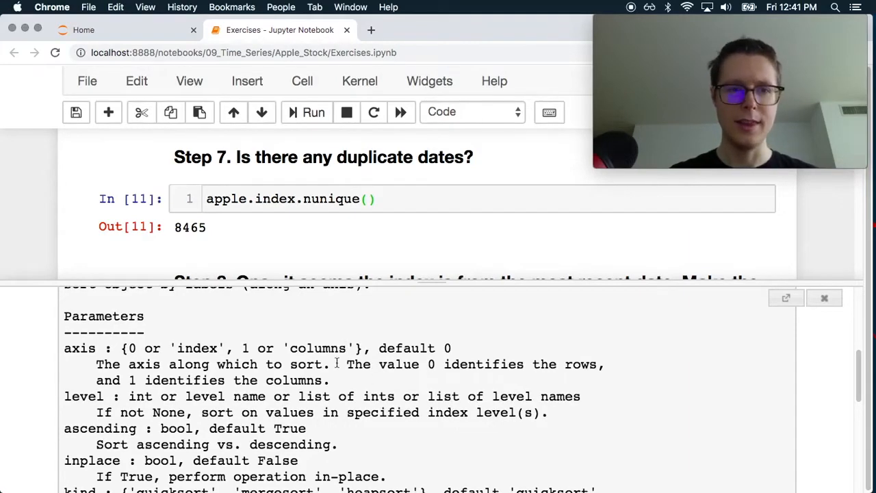
scroll("down", 3)
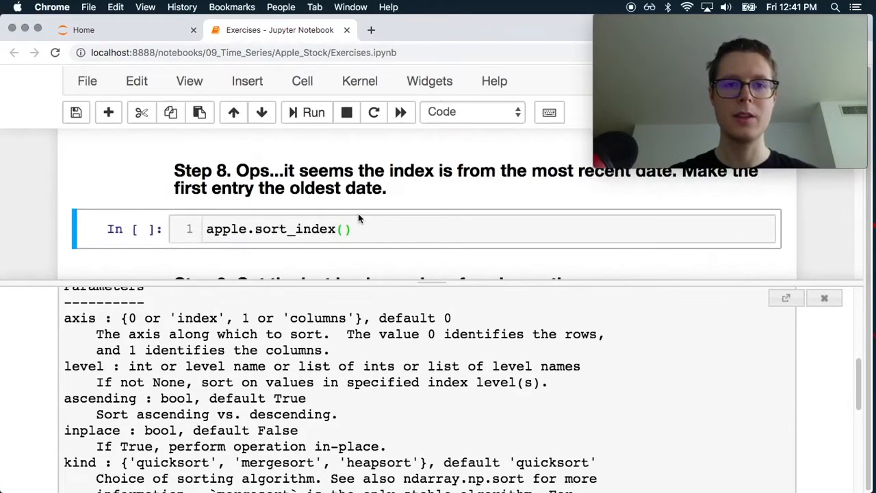
- Add axis='index' and inplace=True to the sort_index call and run it
left_click(342, 228)
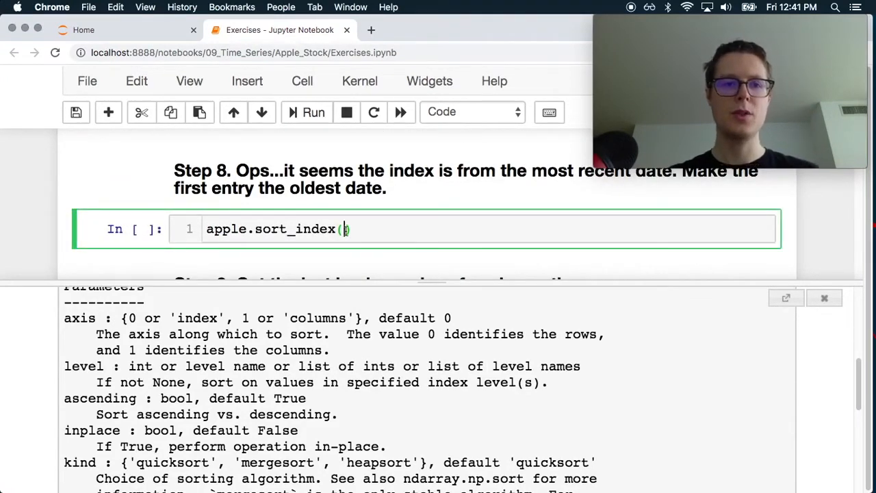
type("a")
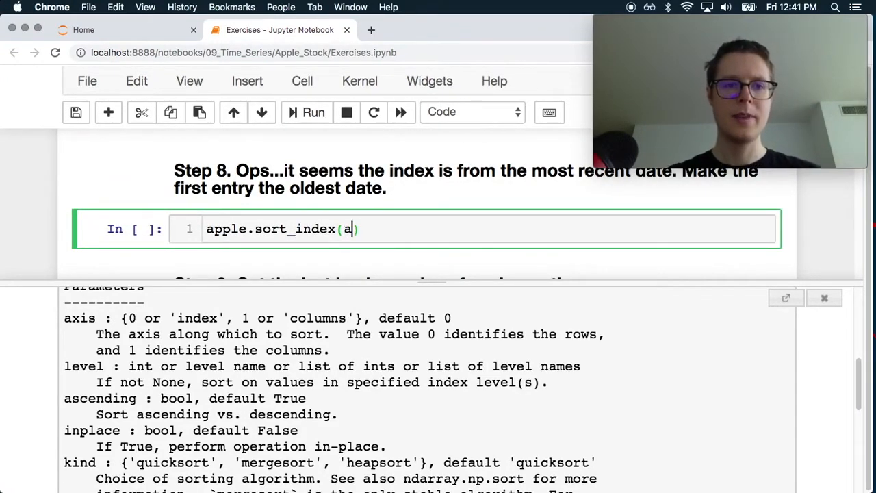
type("xis=")
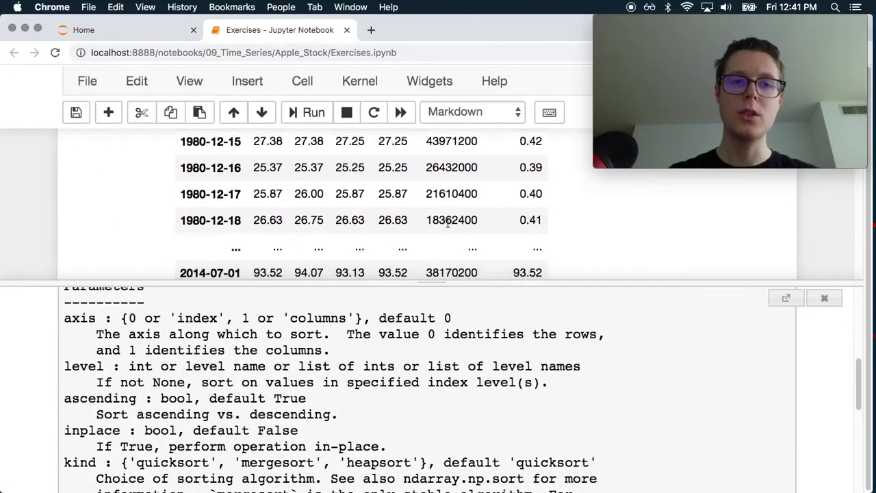
scroll("up", 3)
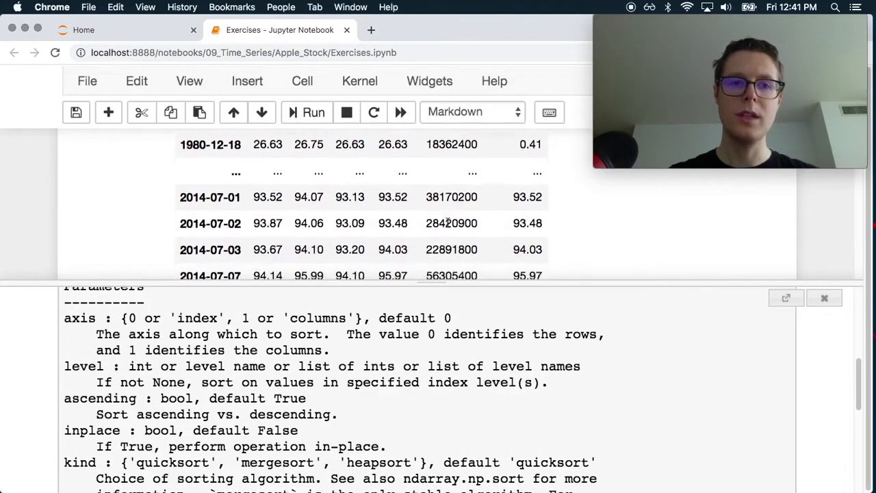
scroll("up", 3)
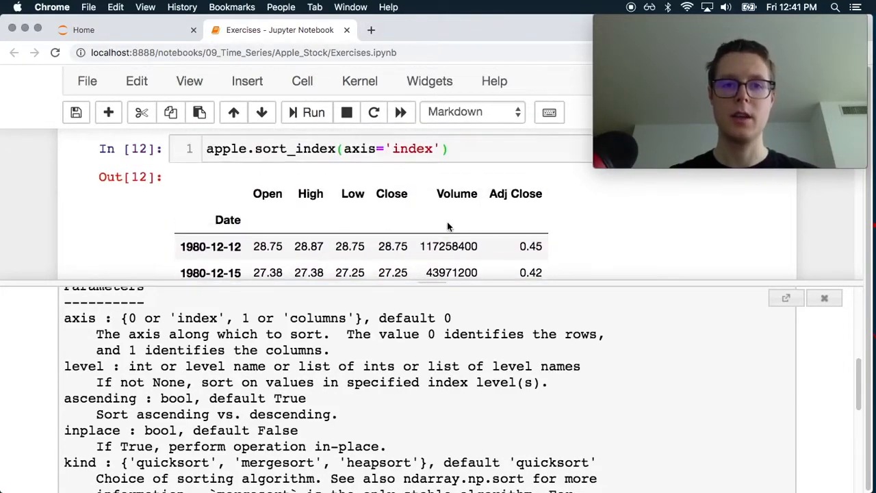
left_click(824, 298)
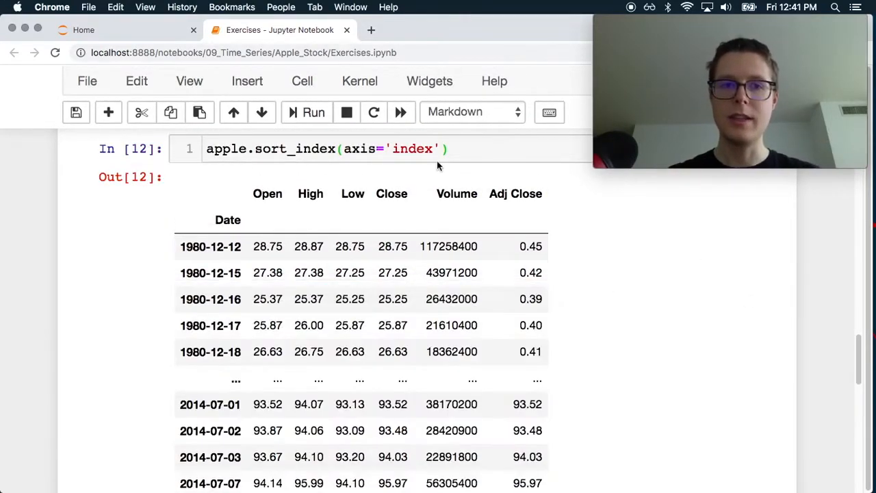
type(", inplace=True")
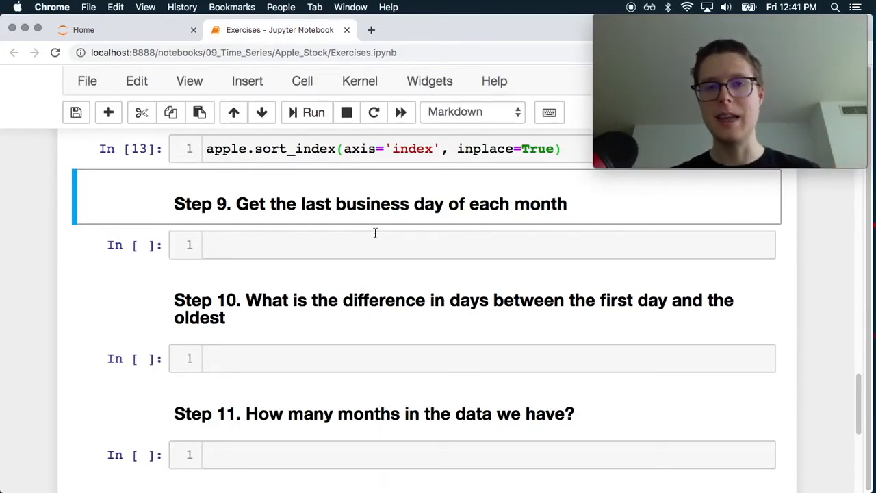
mouse_move(250, 234)
type("app")
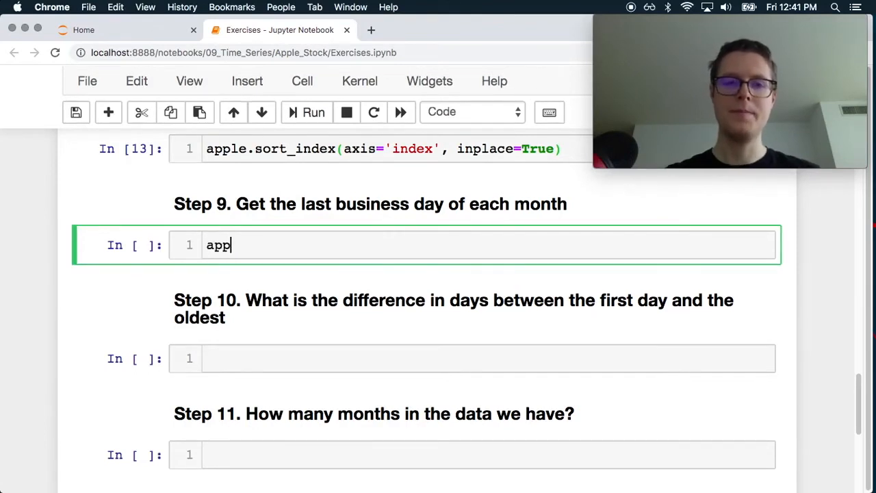
- Enter apple.index. in the Step 9 cell and list its attribute completions
type("le.")
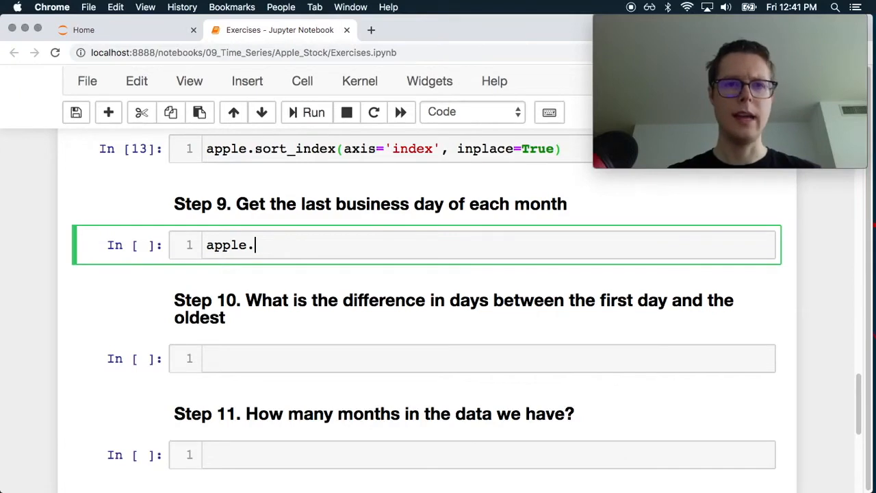
type("index.")
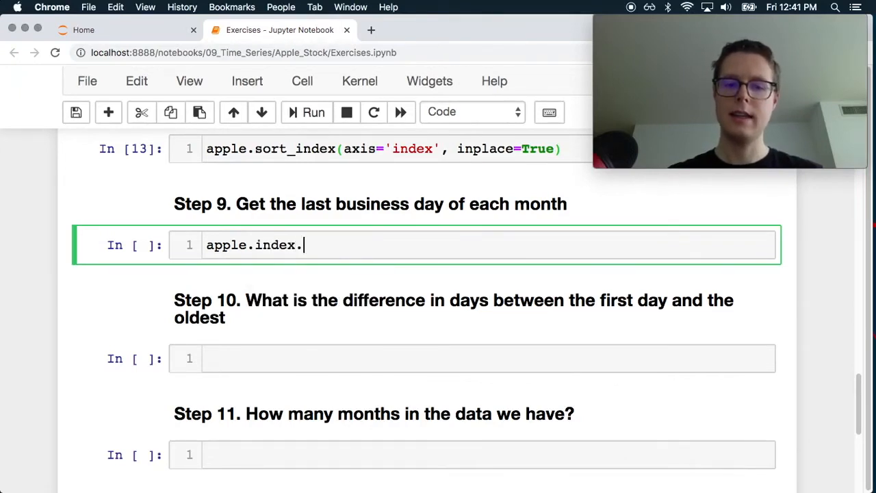
type("dt")
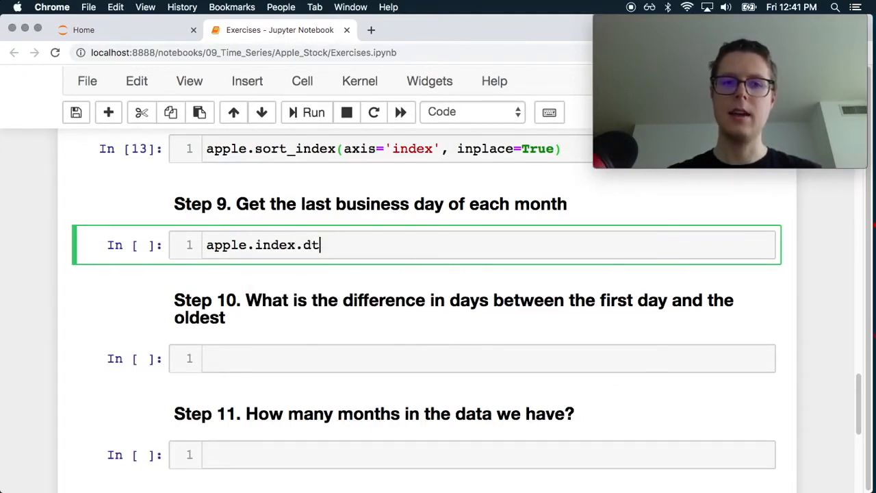
key("tab")
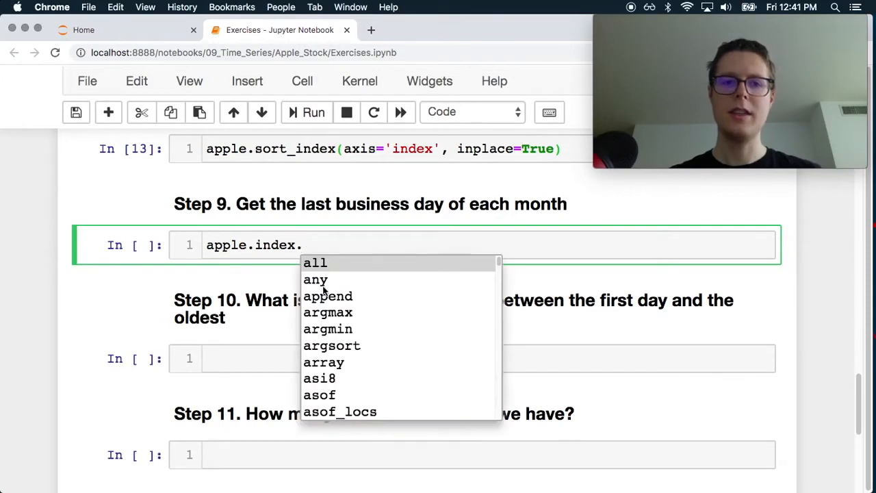
- Scroll through the date index attribute suggestions
scroll("down", 3)
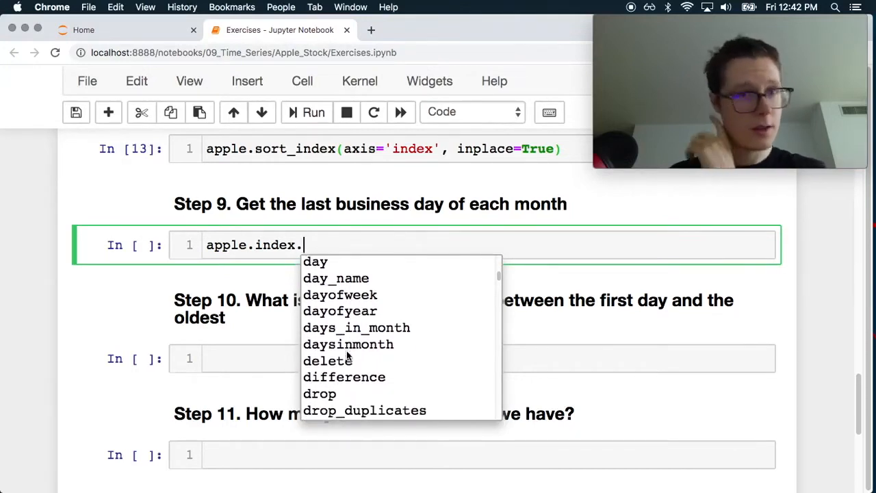
scroll("down", 3)
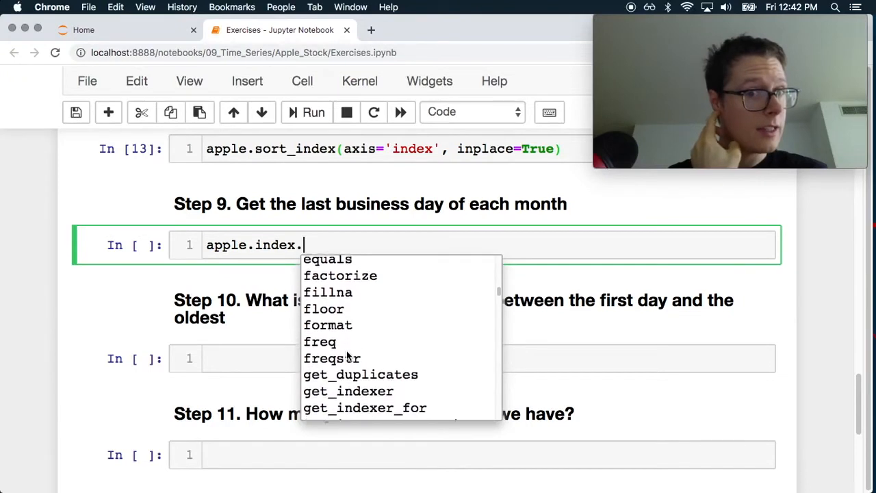
scroll("down", 3)
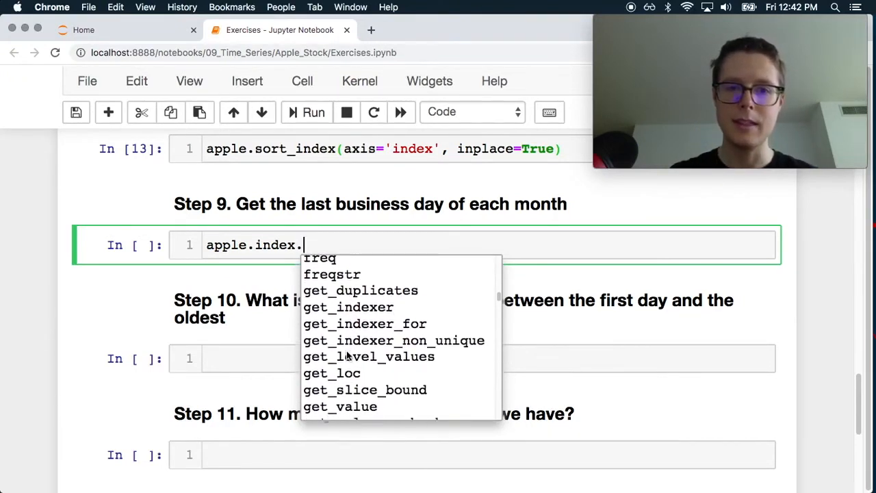
scroll("down", 3)
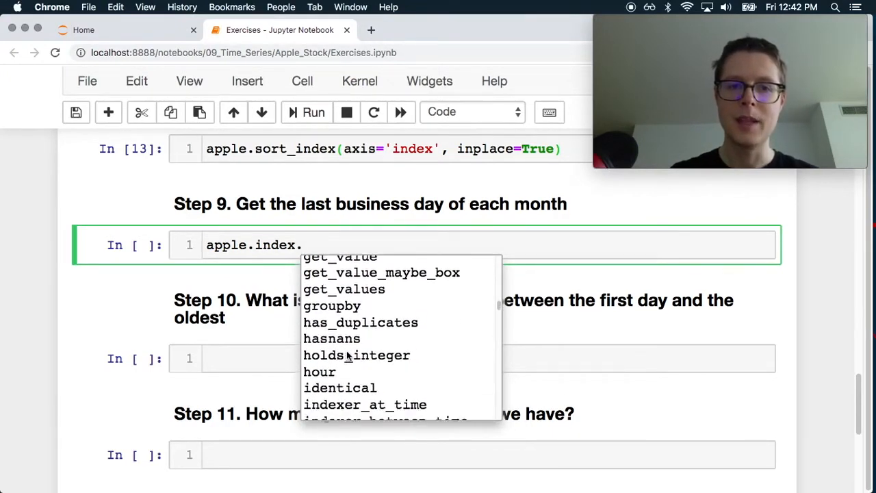
scroll("down", 3)
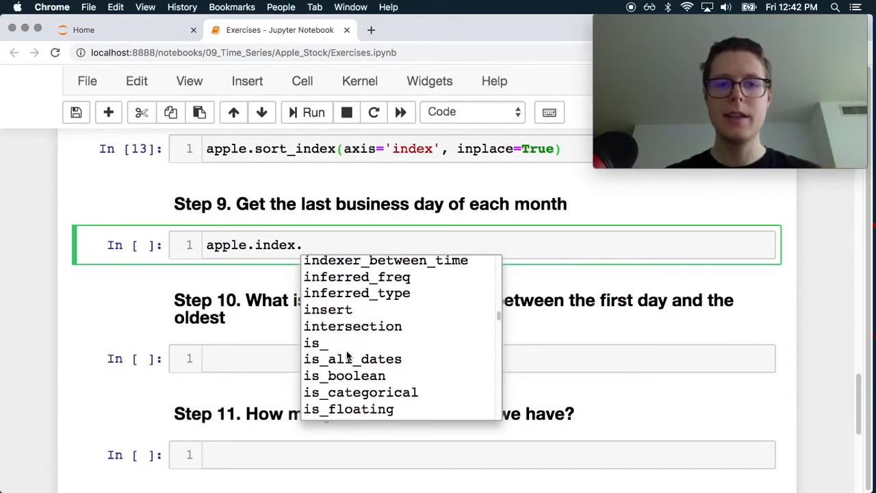
scroll("down", 3)
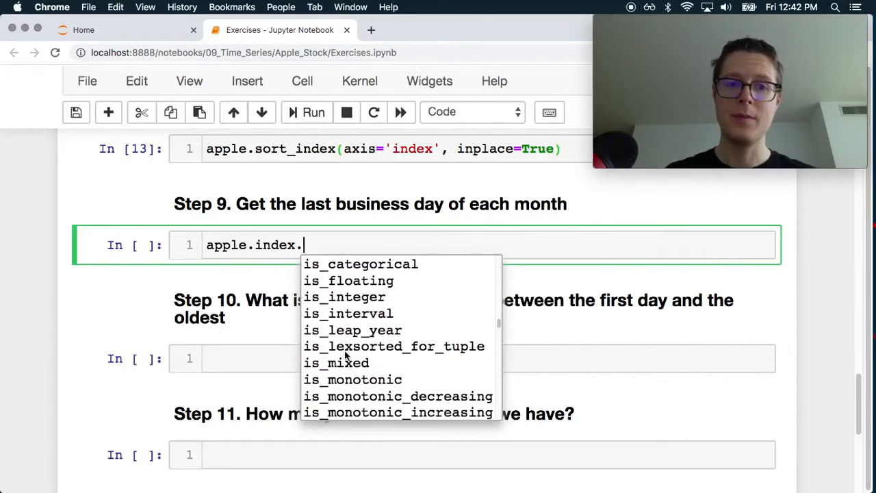
scroll("down", 3)
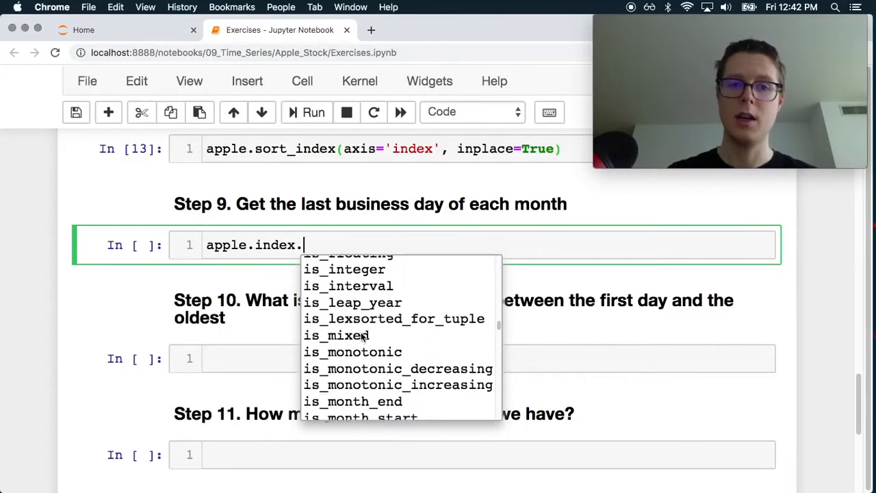
scroll("down", 3)
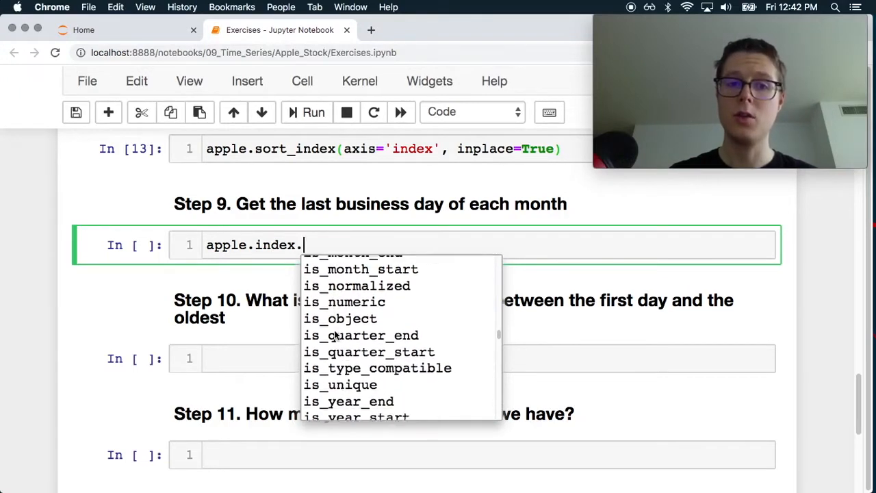
scroll("down", 3)
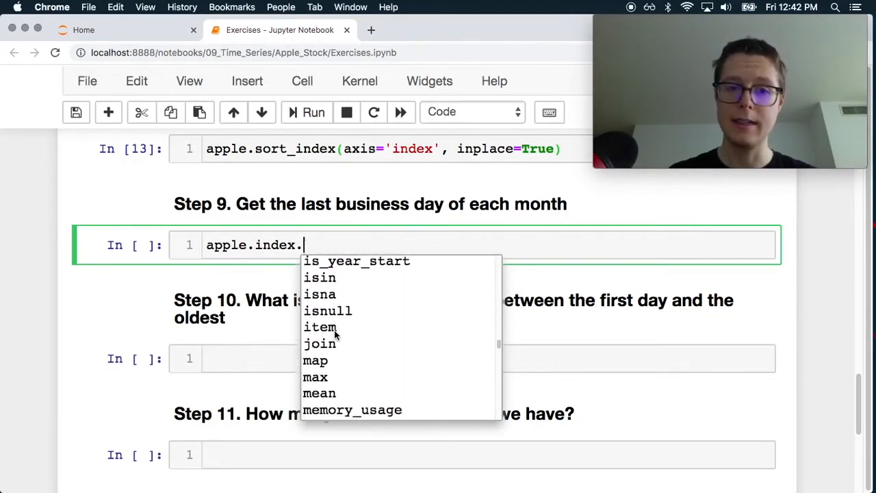
scroll("down", 3)
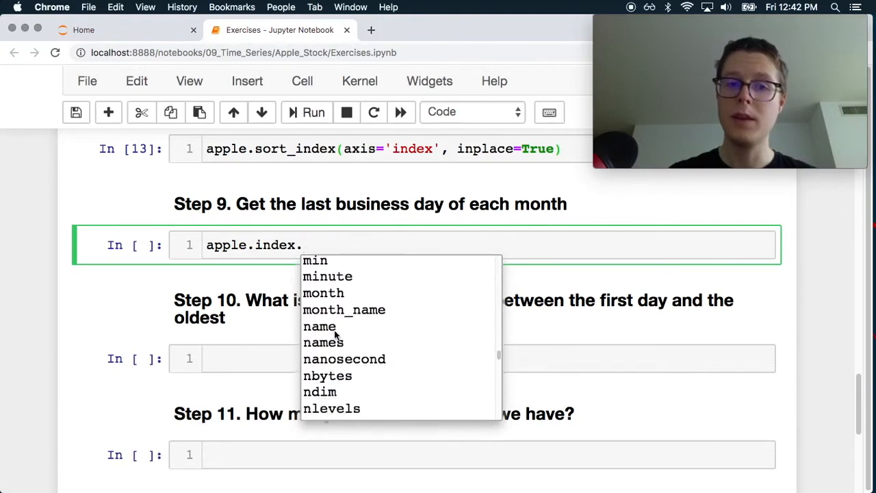
scroll("down", 3)
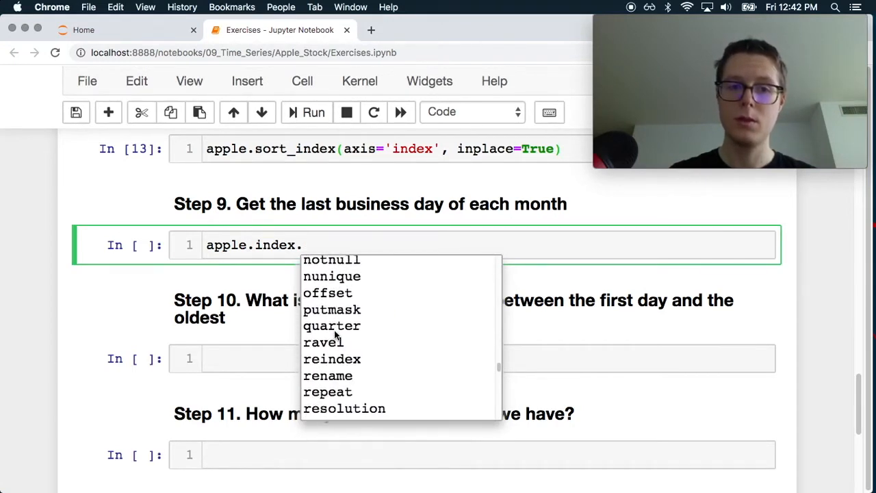
scroll("down", 3)
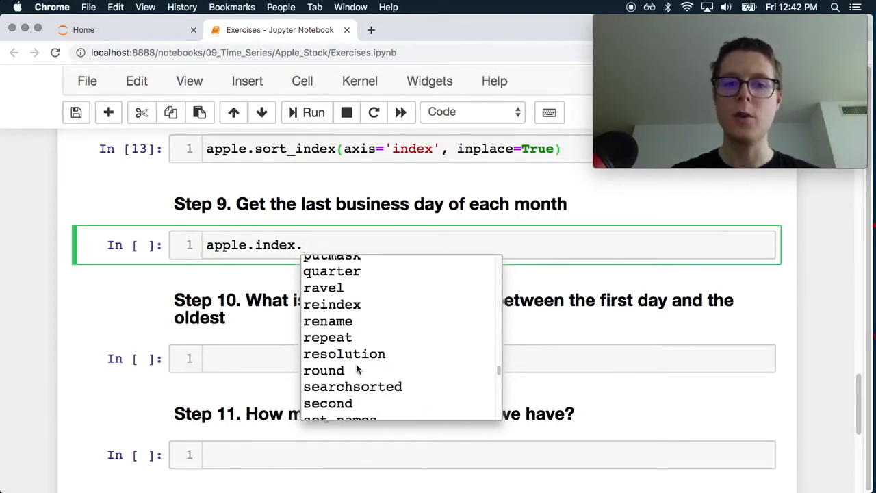
mouse_move(353, 364)
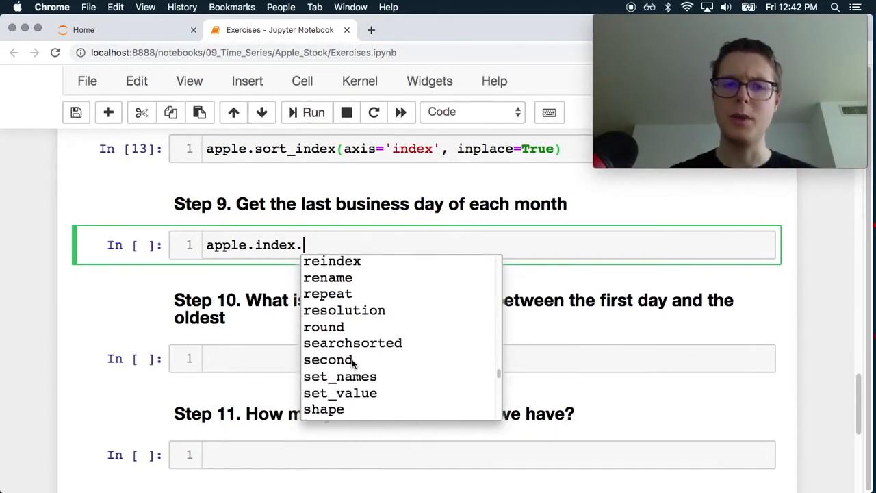
scroll("down", 3)
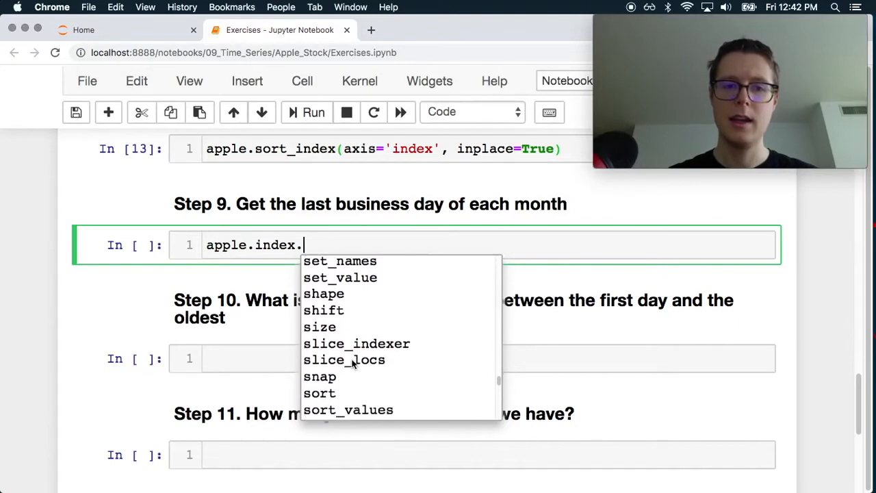
scroll("down", 3)
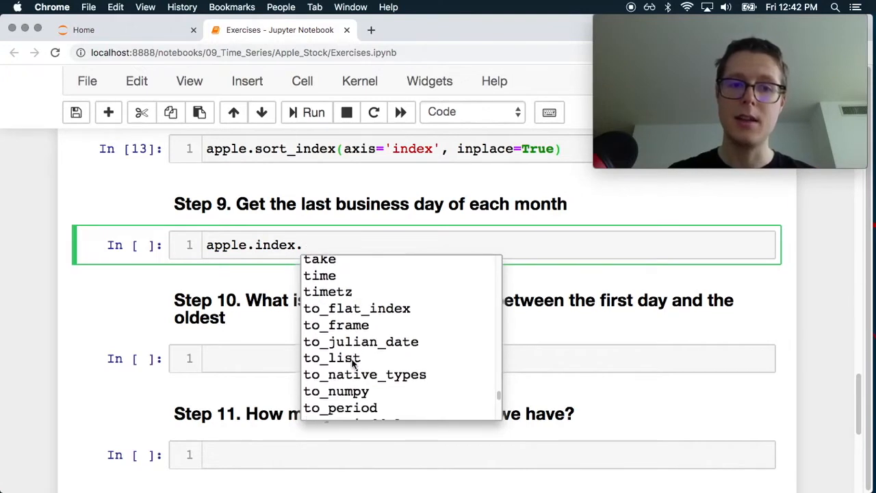
scroll("down", 3)
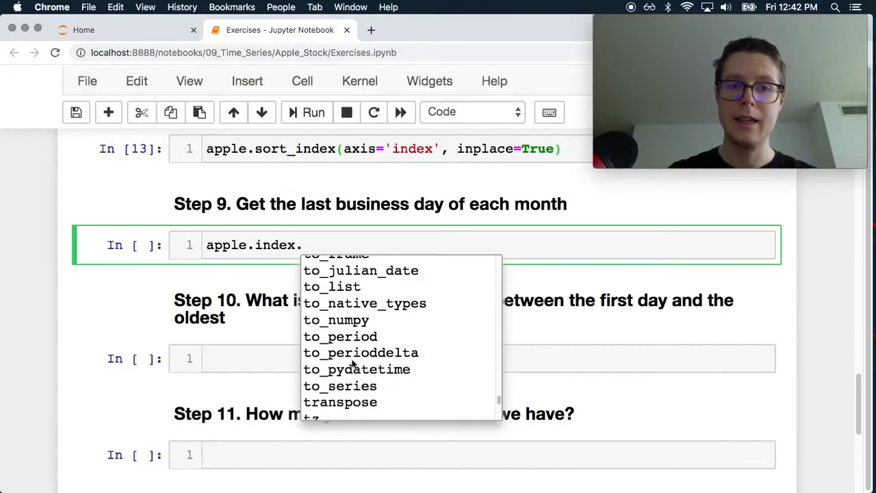
scroll("down", 3)
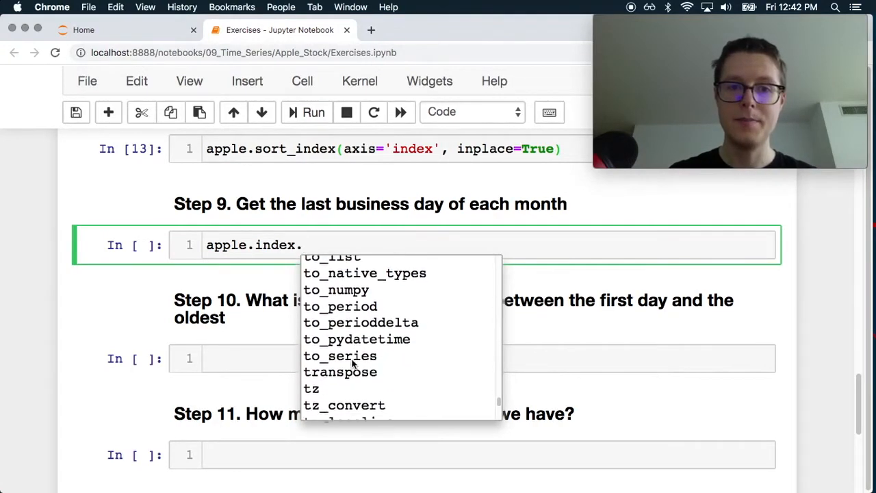
scroll("down", 3)
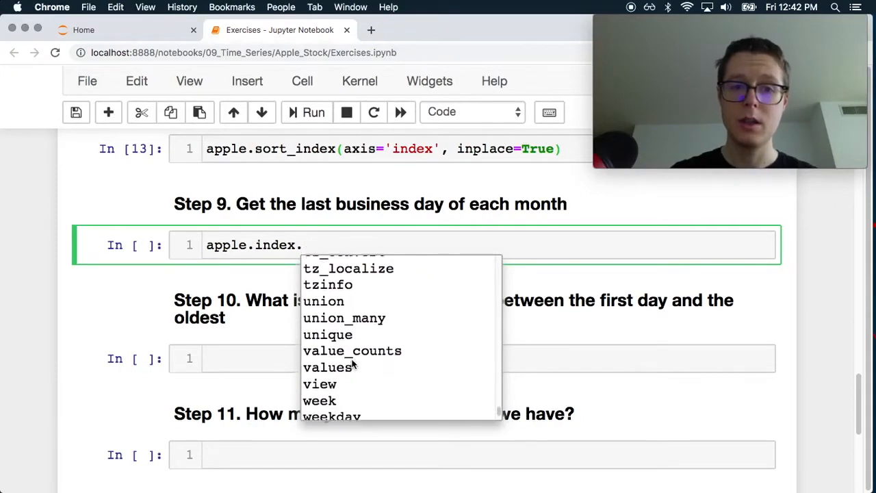
scroll("down", 3)
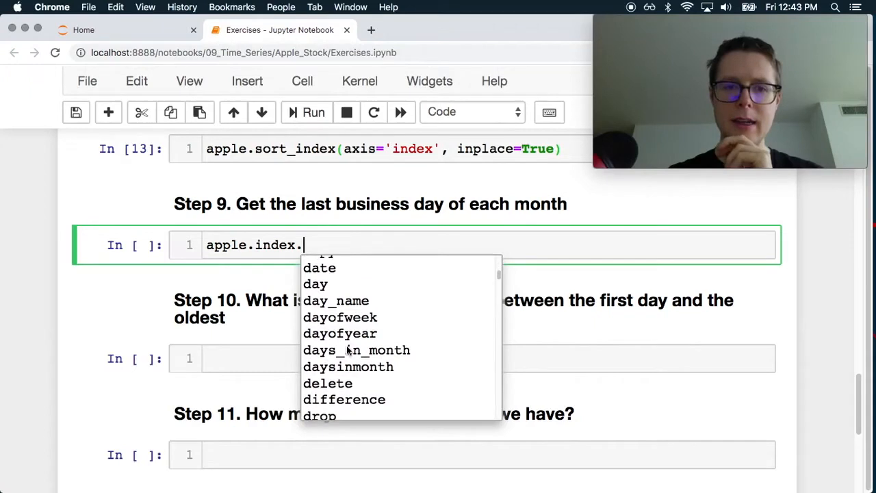
scroll("down", 3)
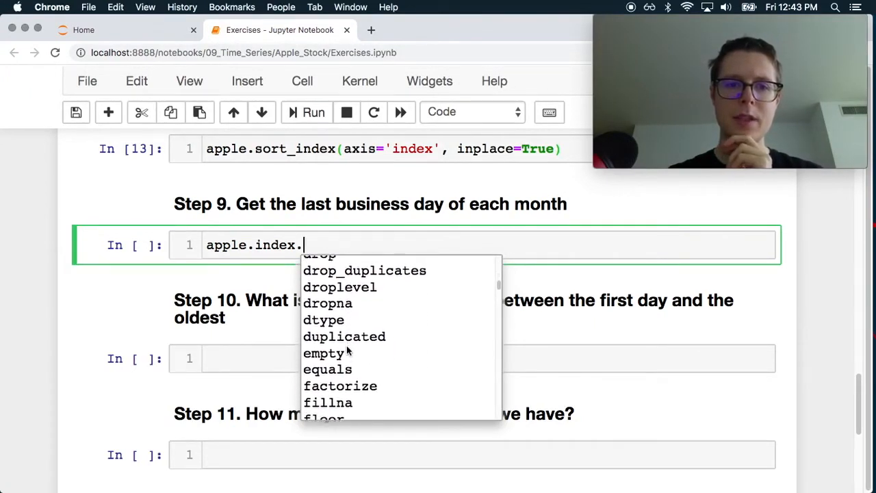
scroll("down", 3)
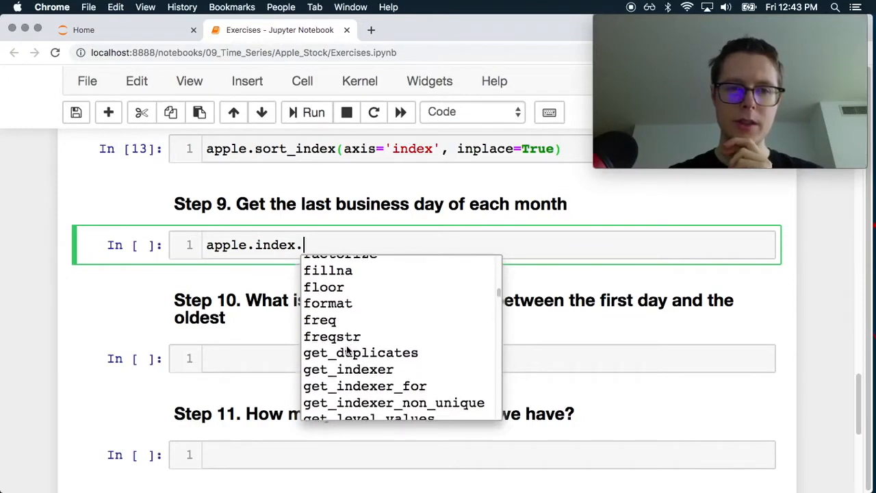
scroll("down", 3)
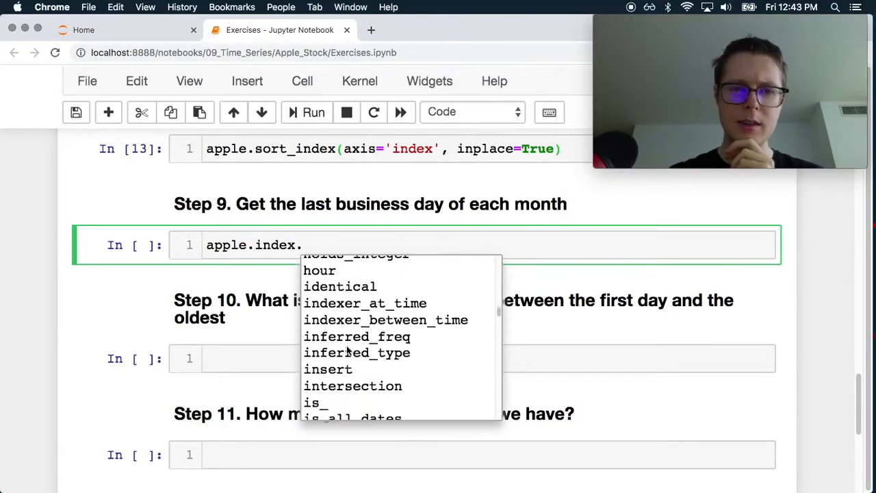
scroll("down", 3)
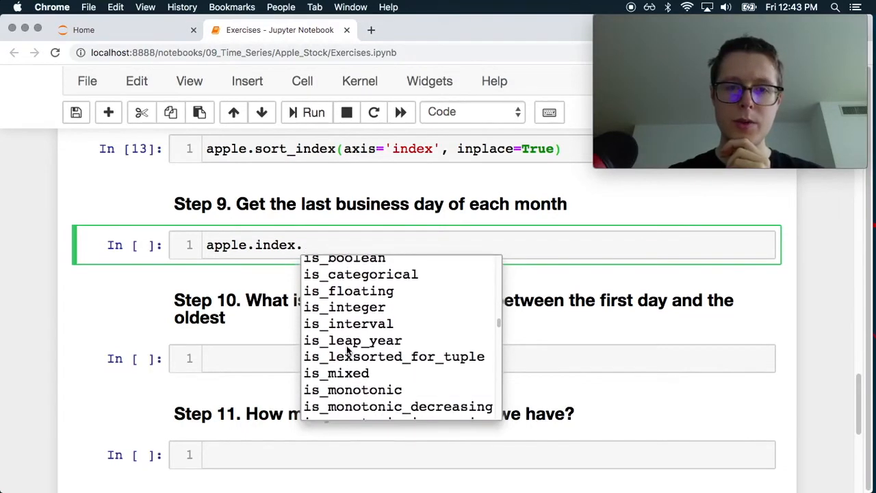
scroll("down", 3)
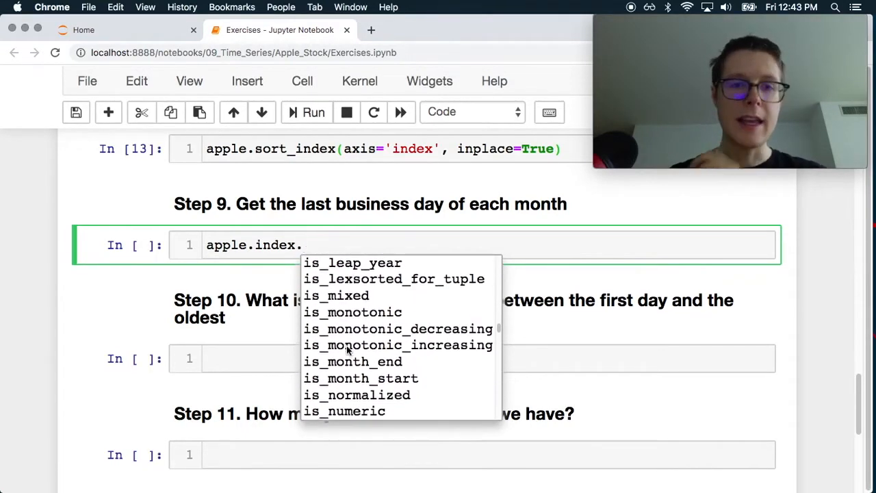
scroll("down", 3)
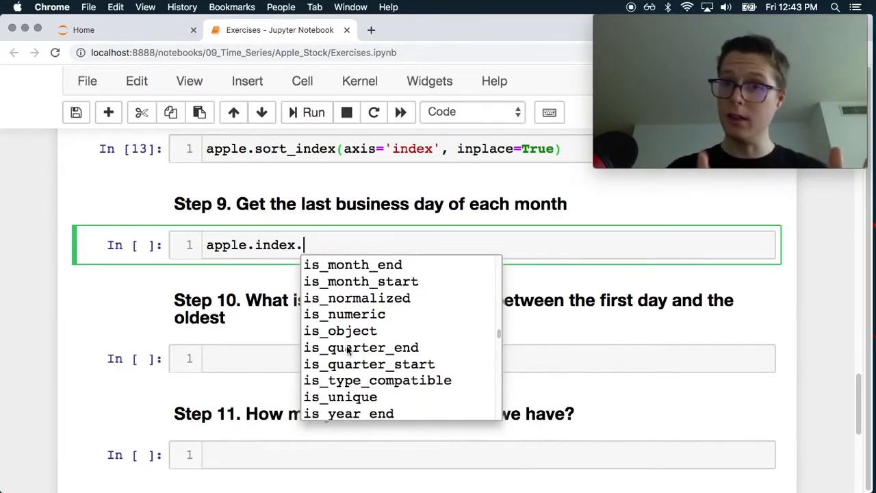
scroll("down", 3)
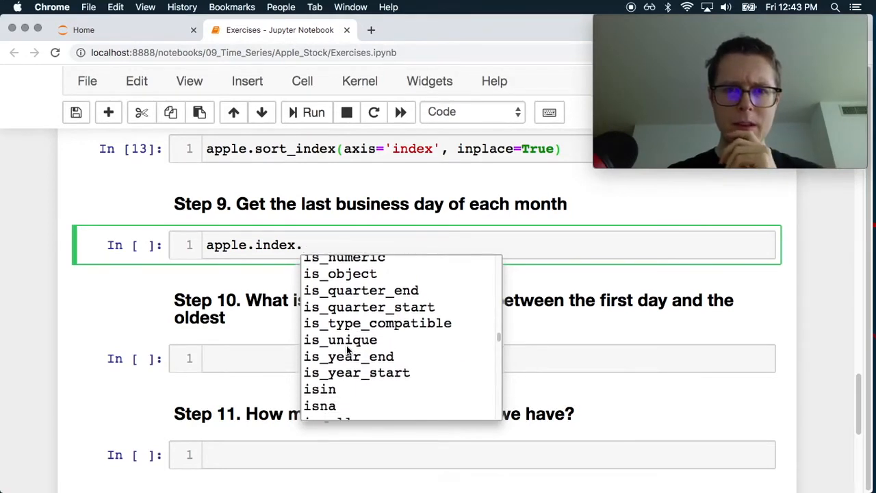
scroll("down", 3)
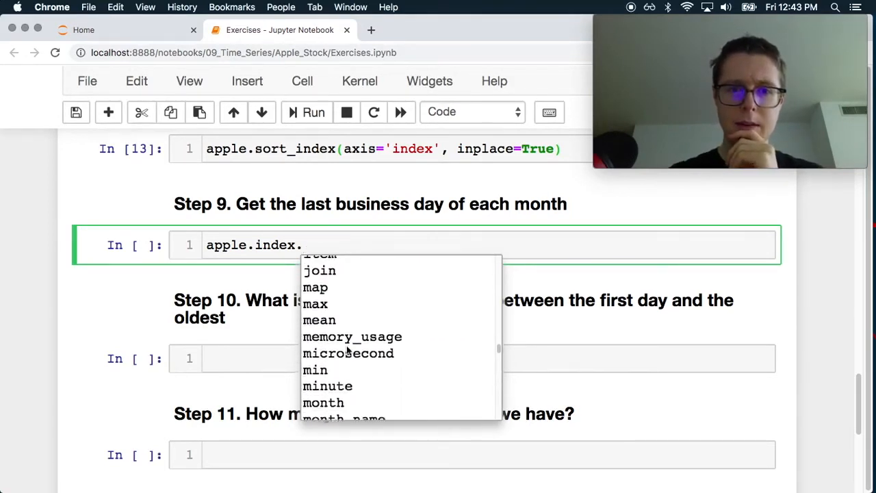
scroll("down", 3)
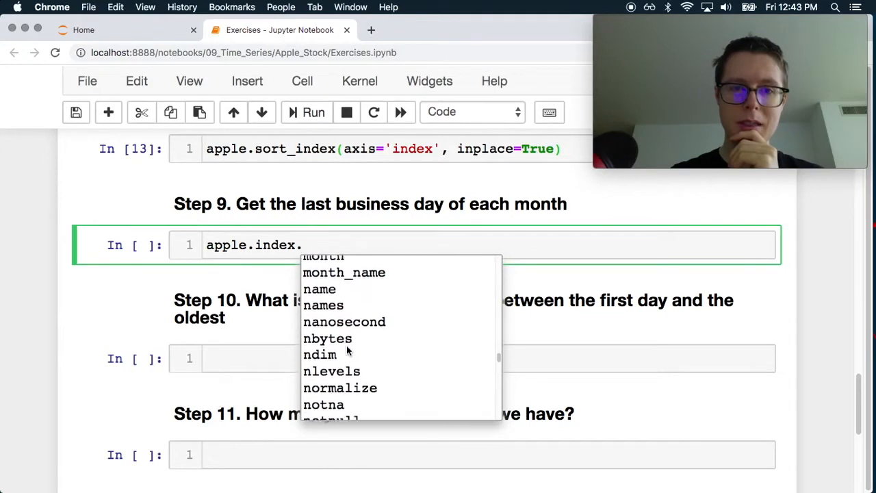
scroll("down", 3)
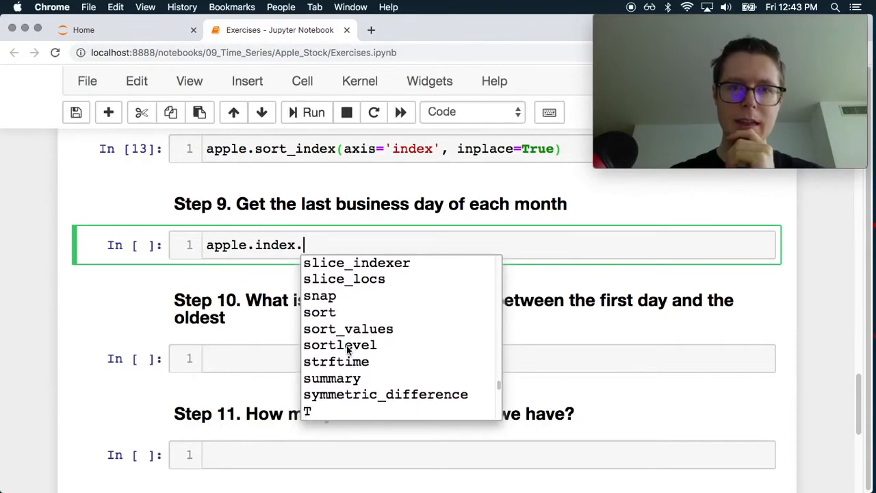
- Change the Step 9 code to apple.head(30), run it, and scroll the 30 rows from 1980-12-12
left_click(241, 358)
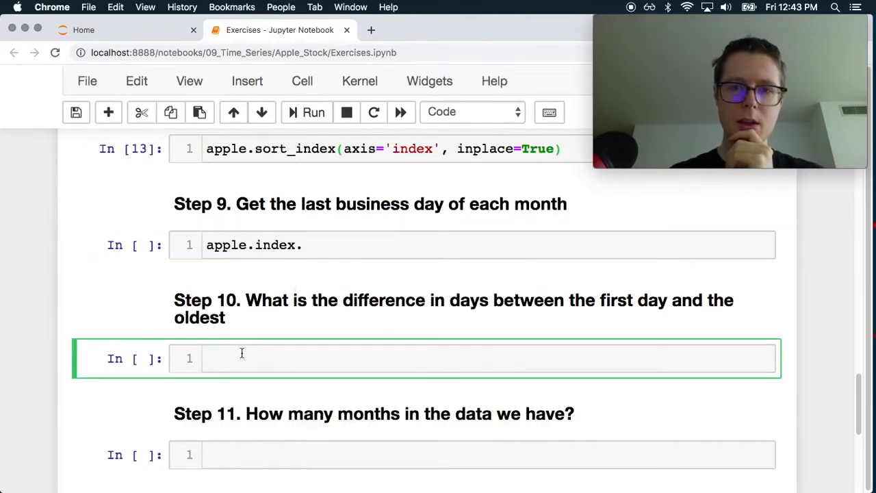
left_click(332, 245)
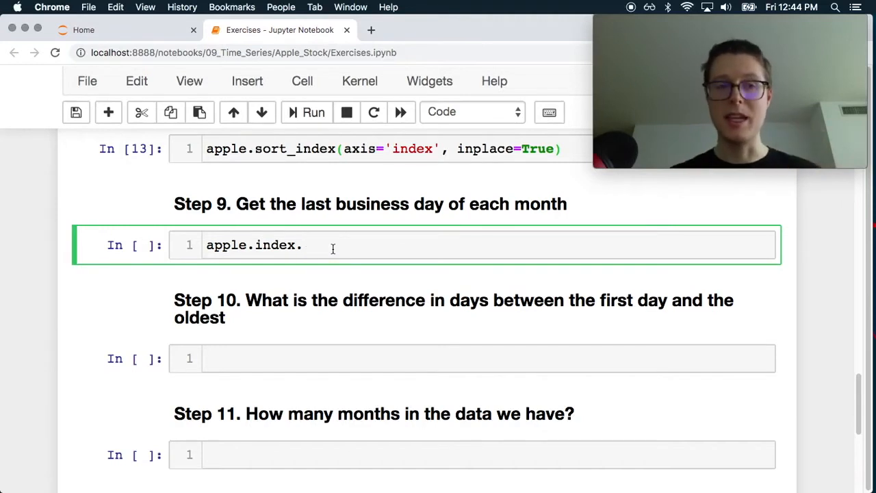
key("Backspace")
type("head(30)")
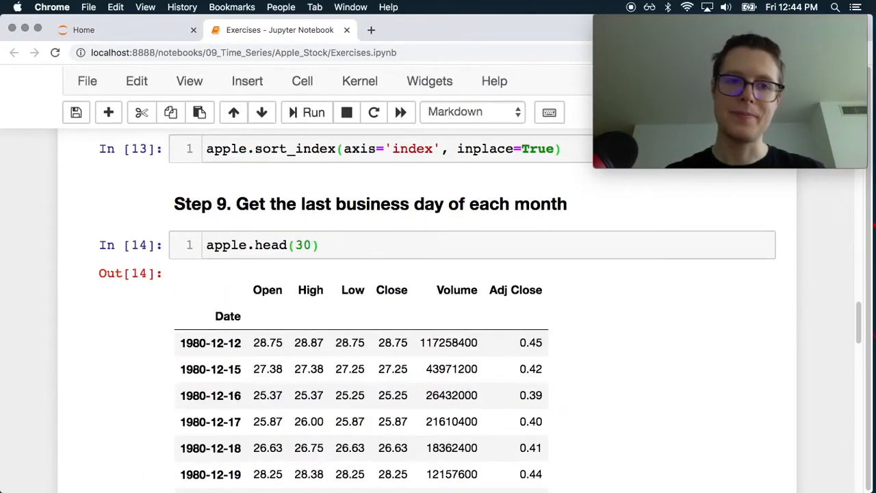
scroll("down", 3)
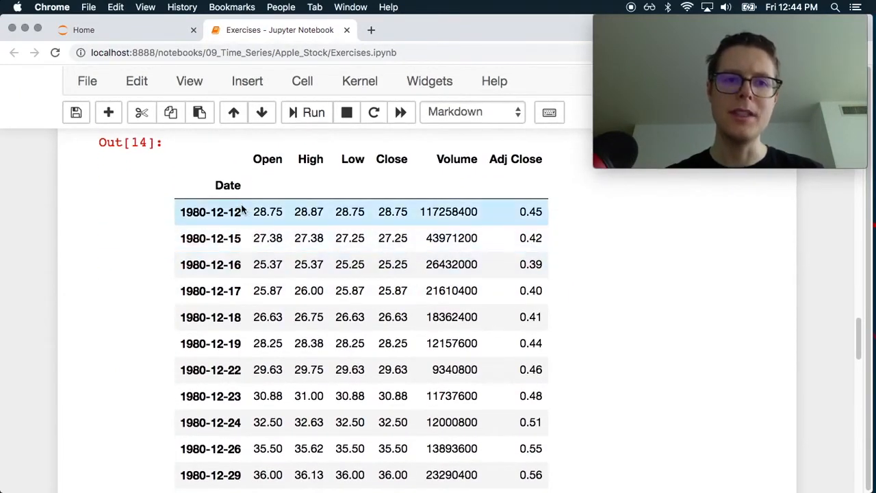
left_click(210, 264)
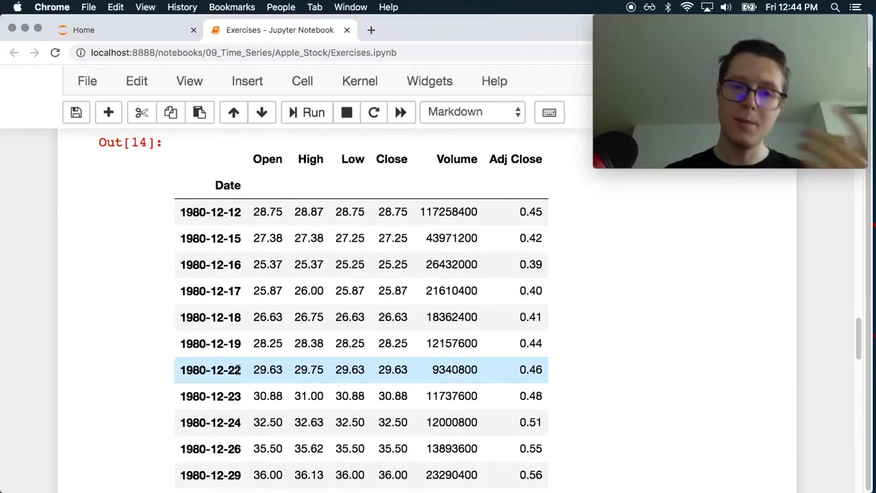
scroll("down", 3)
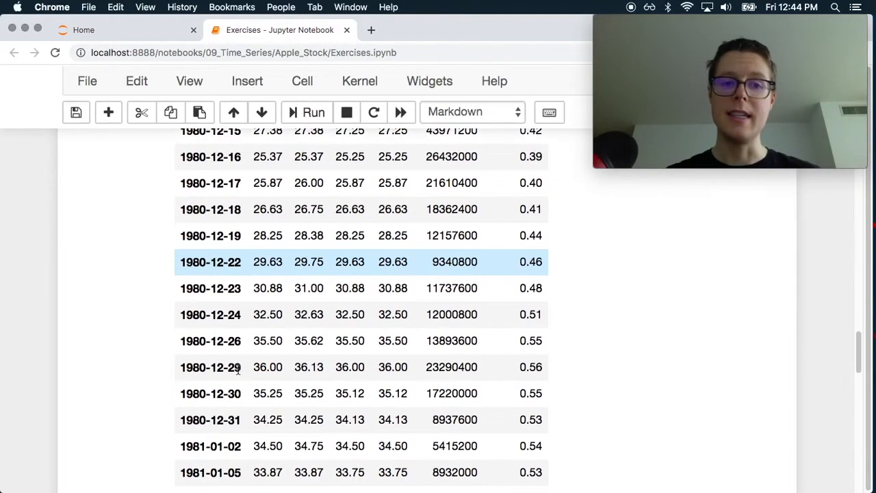
scroll("up", 3)
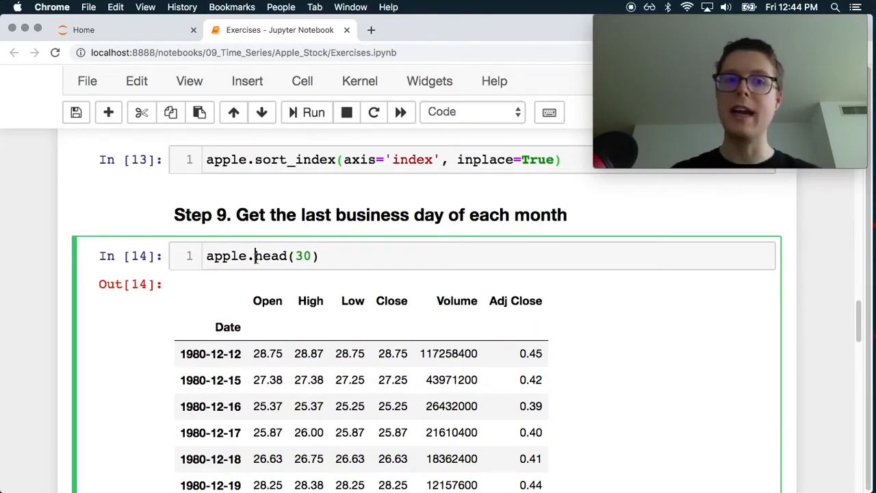
- Edit the Step 9 cell to apple.resample('M').last(), reading the resample docstring along the way
key("Backspace")
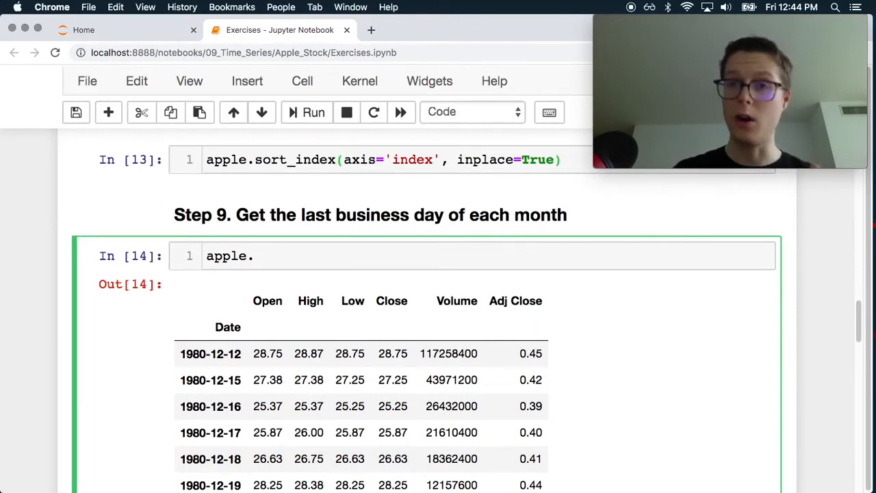
type("re")
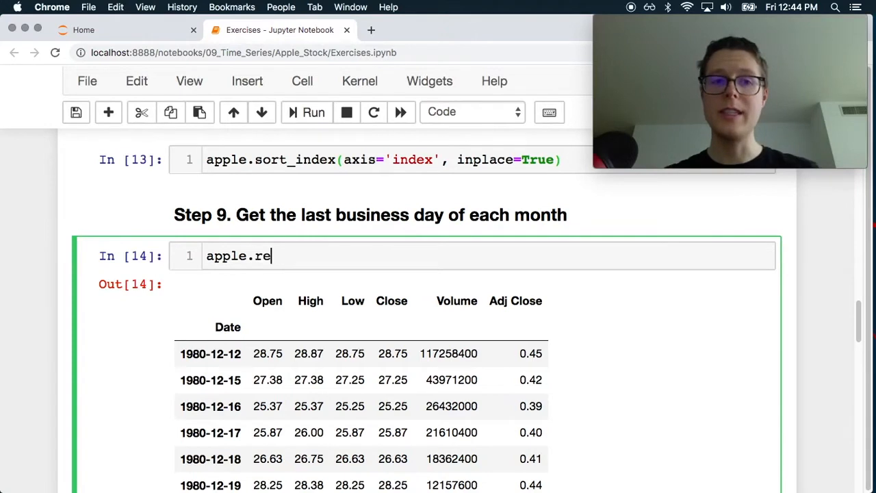
key("tab")
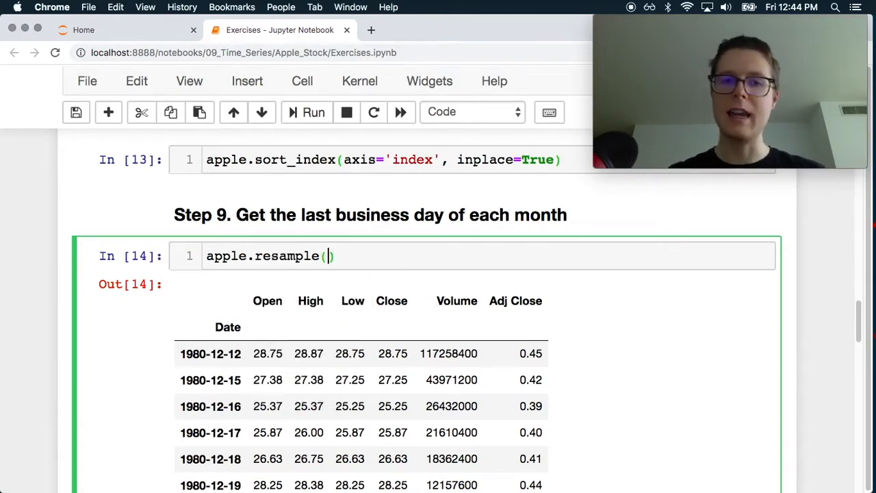
key("shift+tab")
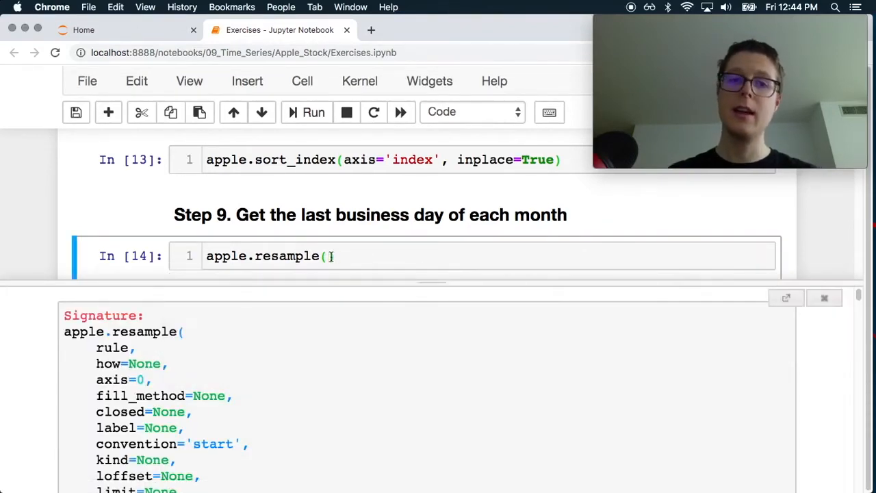
type("''")
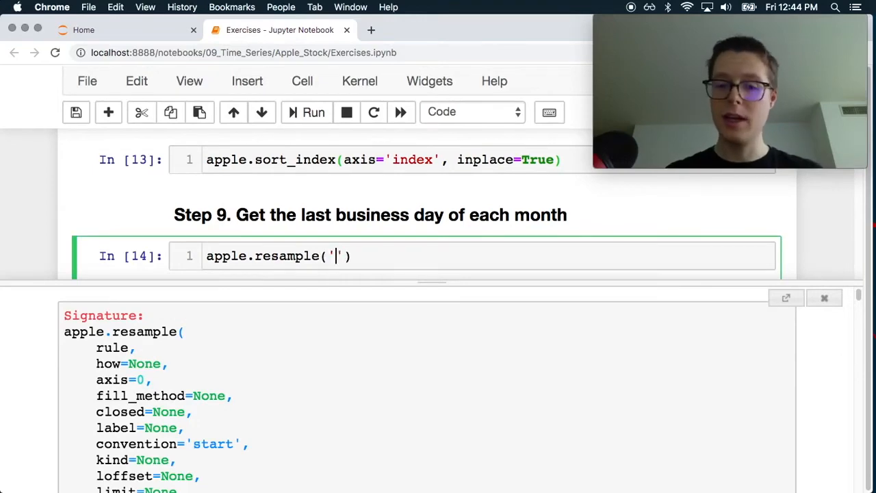
type("M")
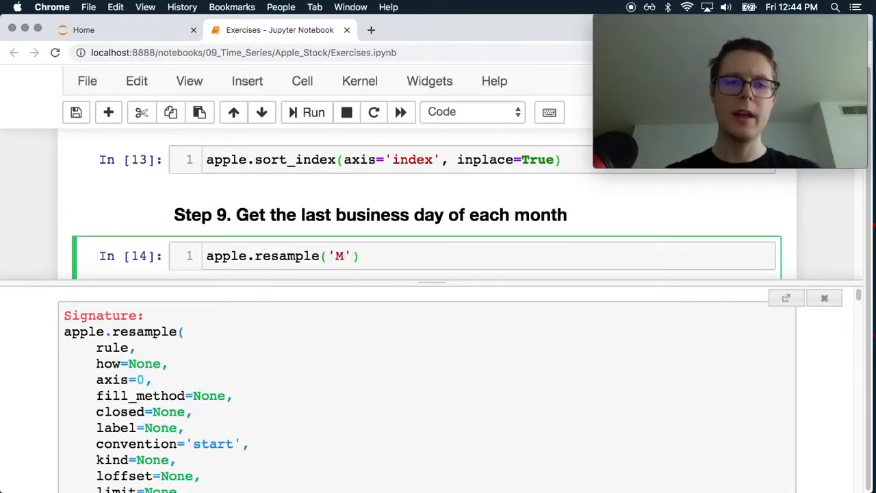
scroll("down", 3)
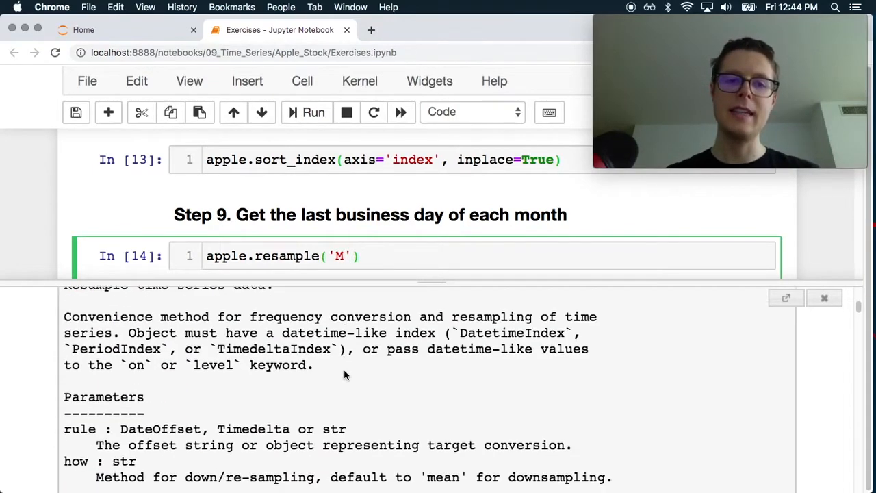
scroll("down", 3)
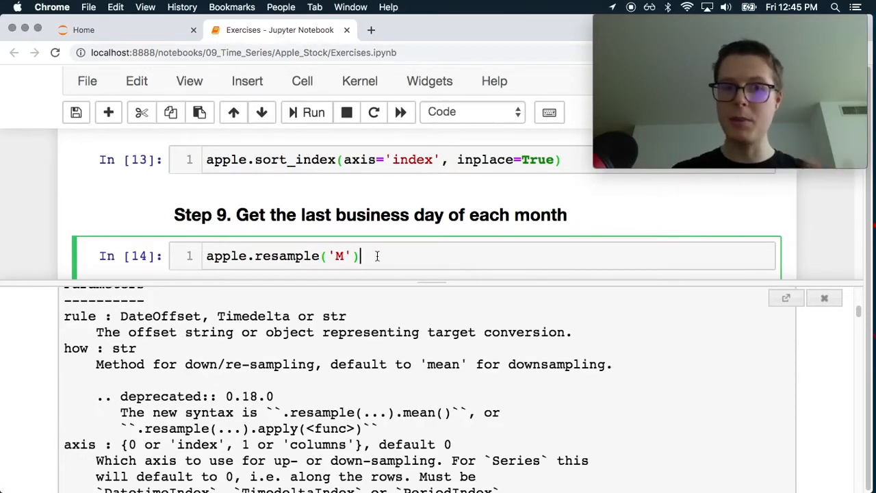
type(".")
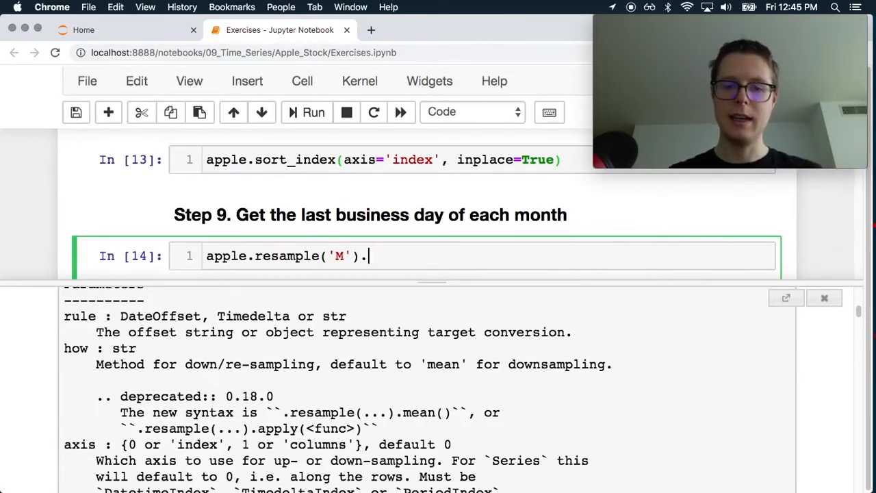
type("last()")
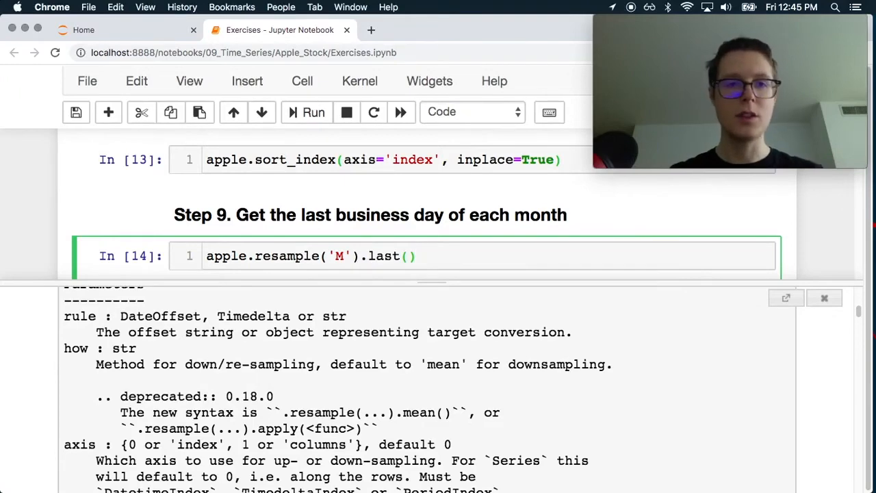
- Run the month-end resample, browse its 404 rows, and store the result as lbd
left_click(305, 112)
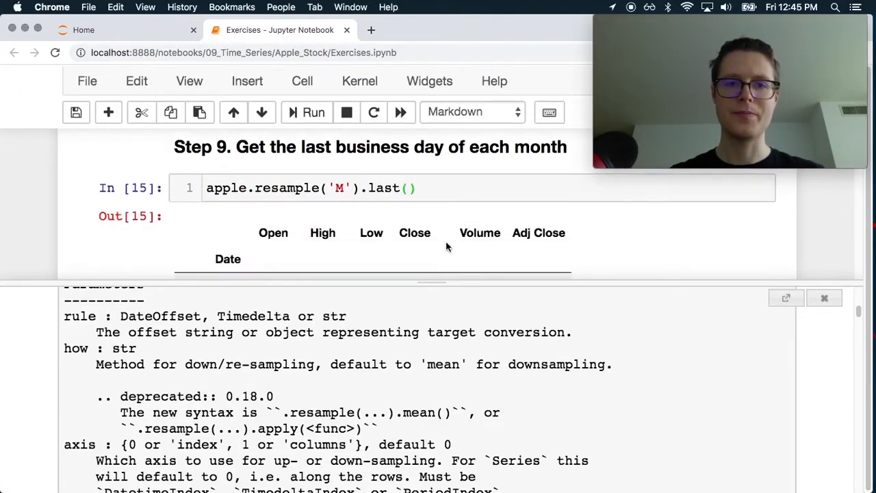
left_click(824, 297)
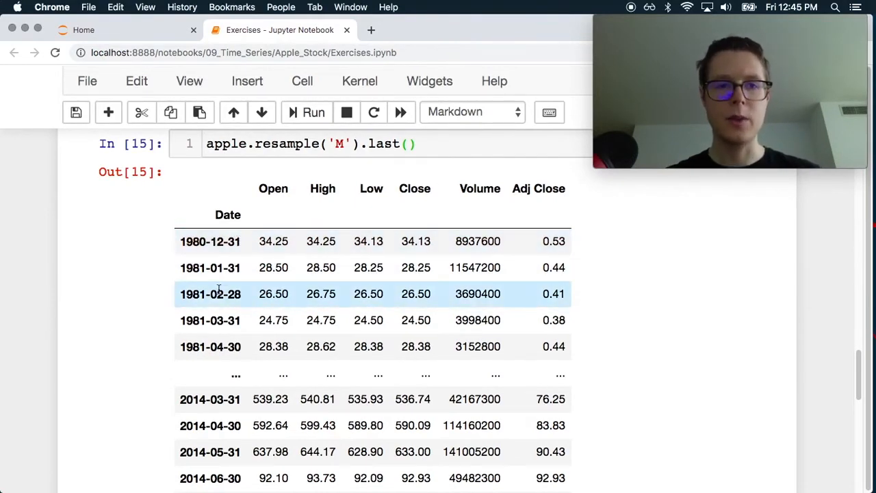
scroll("down", 3)
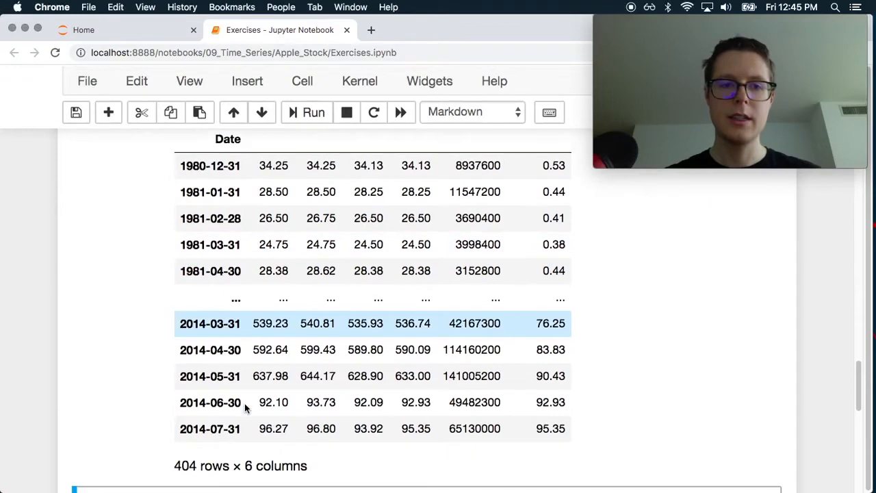
scroll("down", 3)
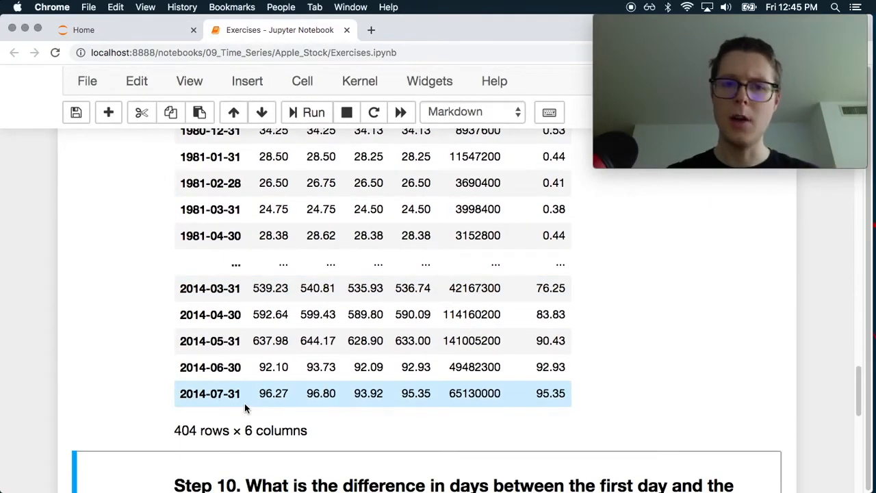
scroll("up", 3)
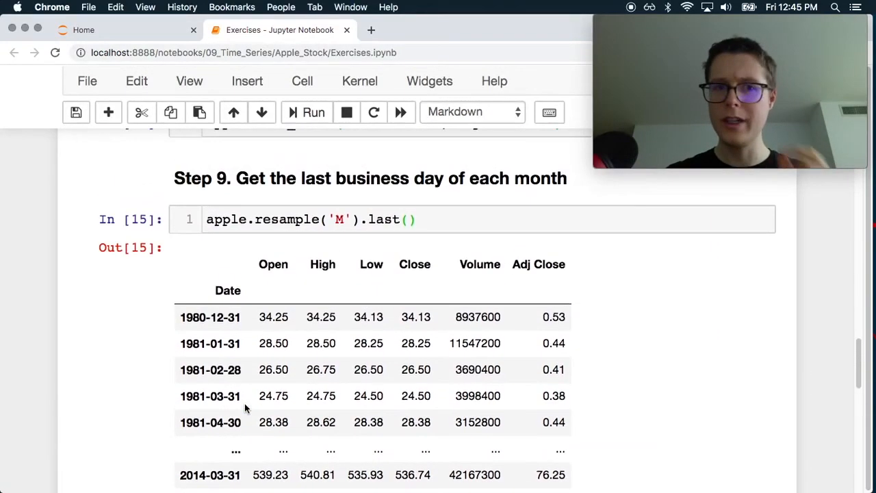
scroll("up", 3)
type("last_b")
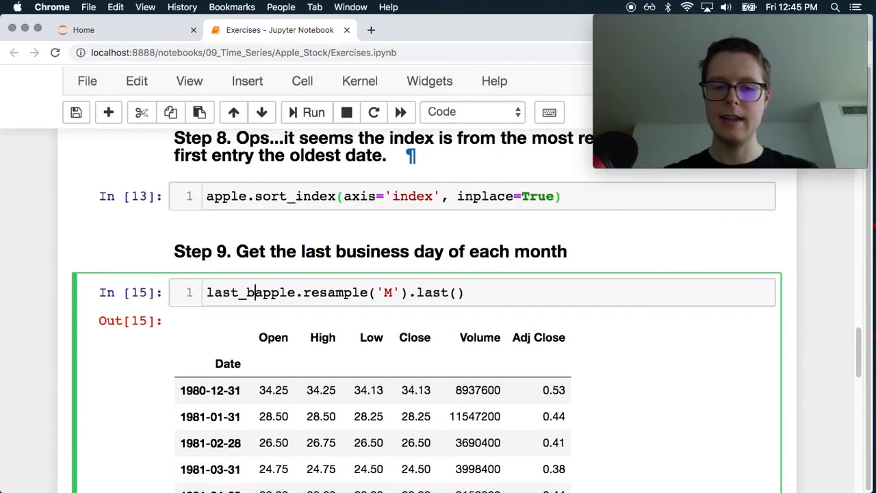
type("usiness")
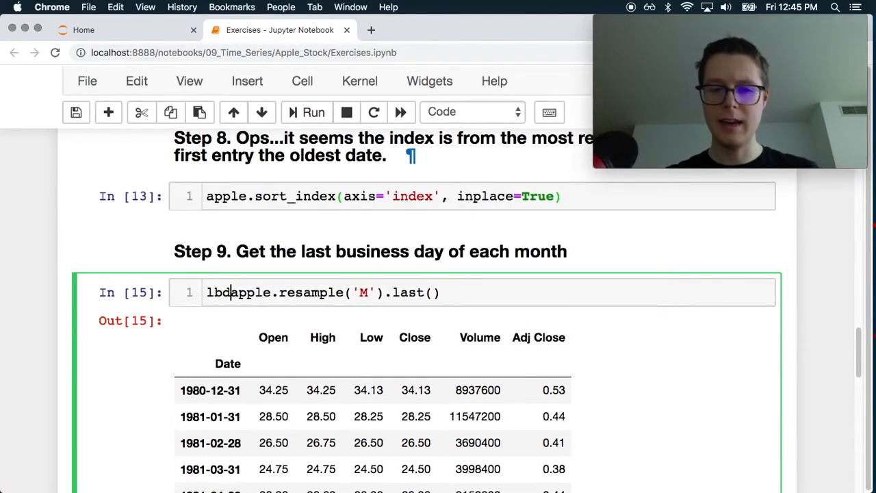
type("pm")
type(" = ")
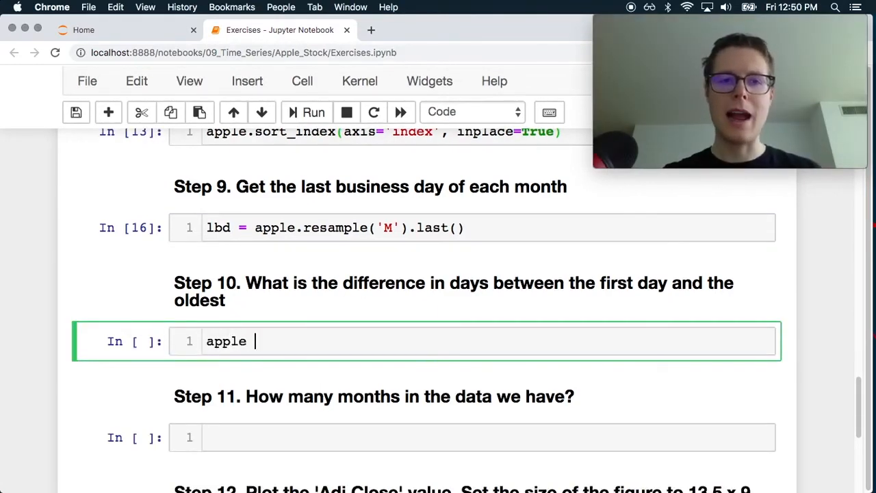
- Compute apple.index[0] - apple.index[-1] in Step 10, getting -12261 days
type("[0]")
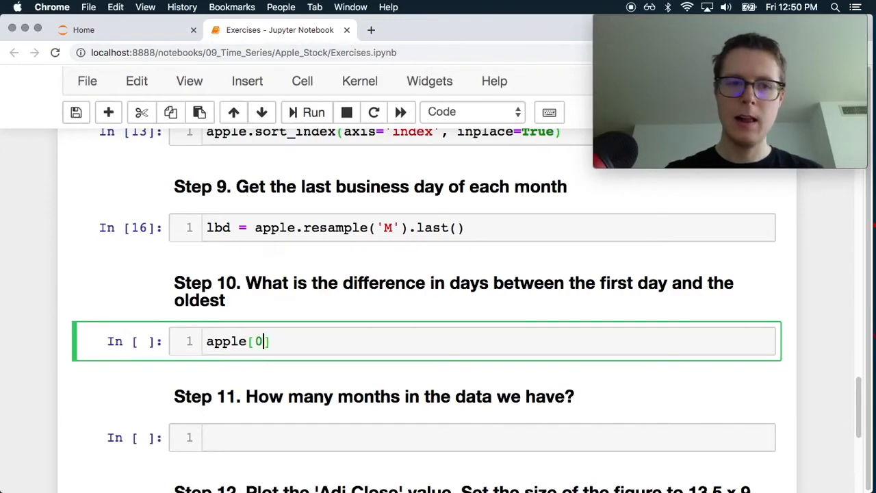
left_click(313, 112)
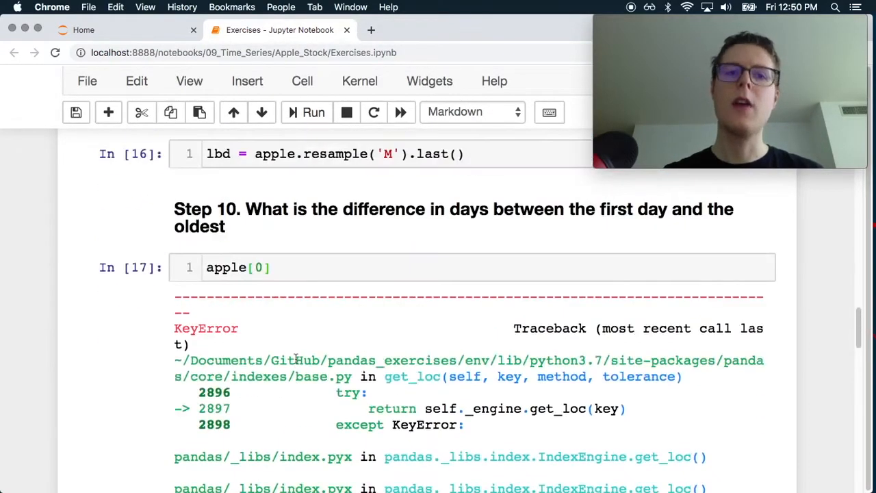
left_click(274, 306)
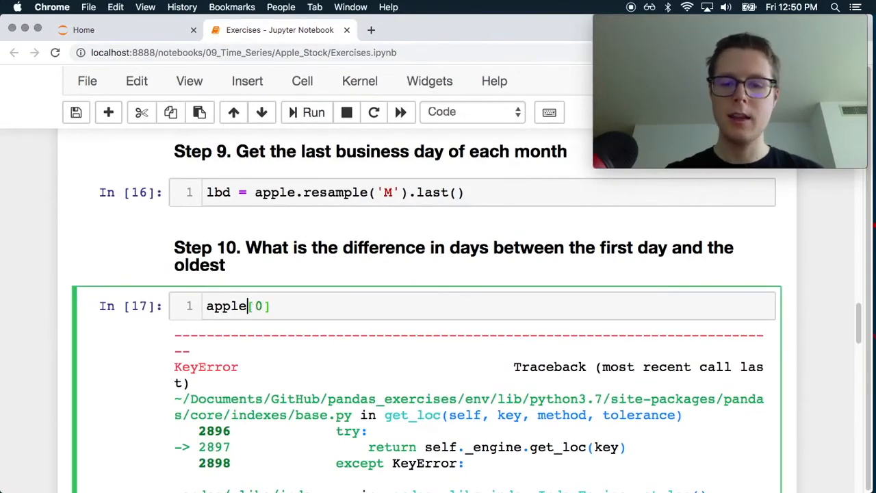
type(".ilo")
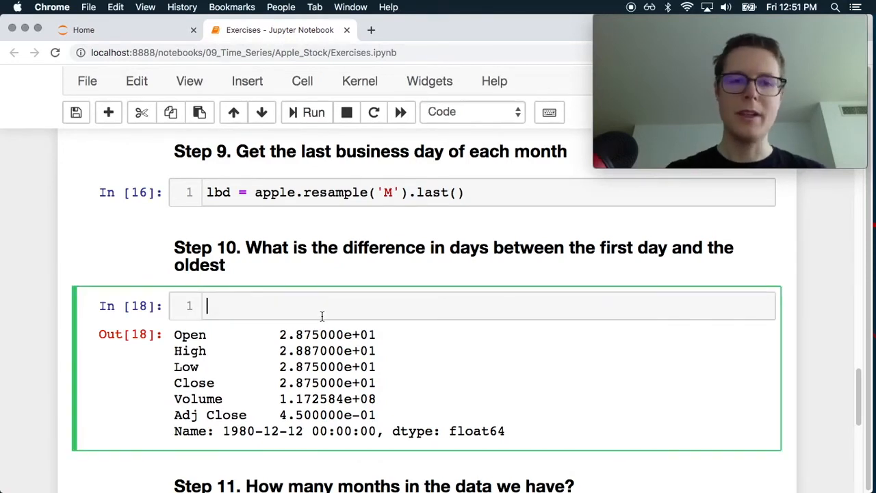
type("apple.index")
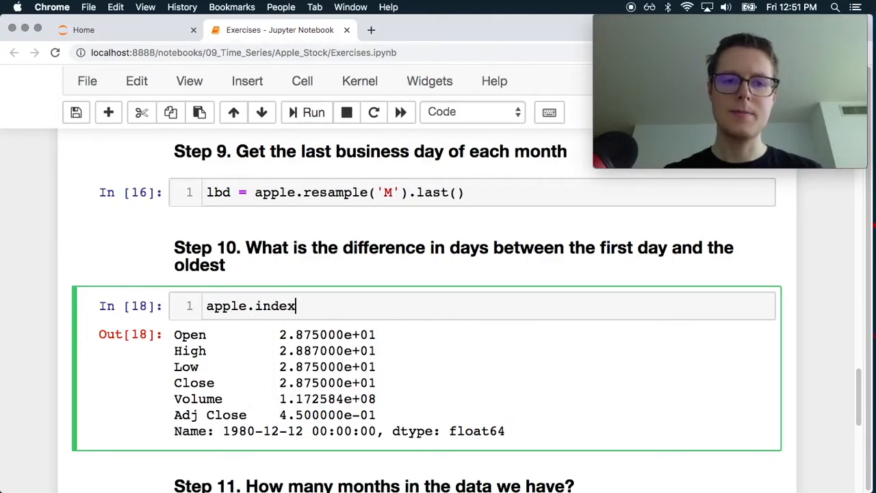
type("[]")
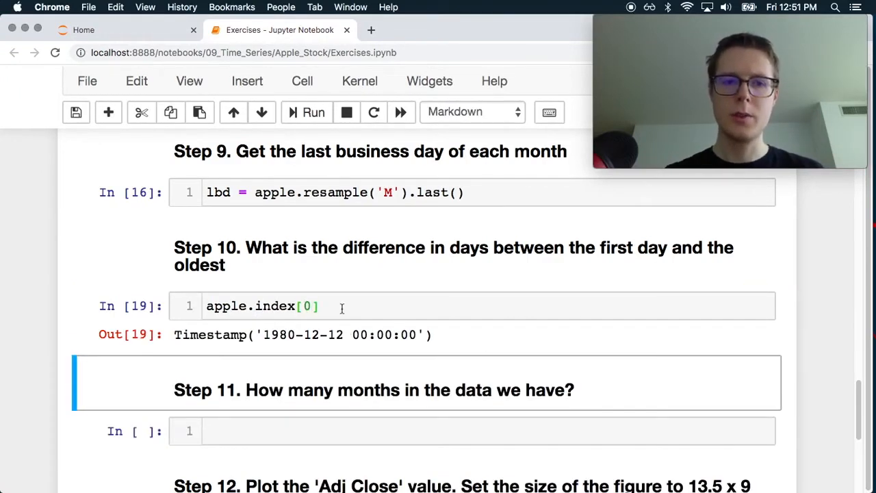
left_click(342, 306)
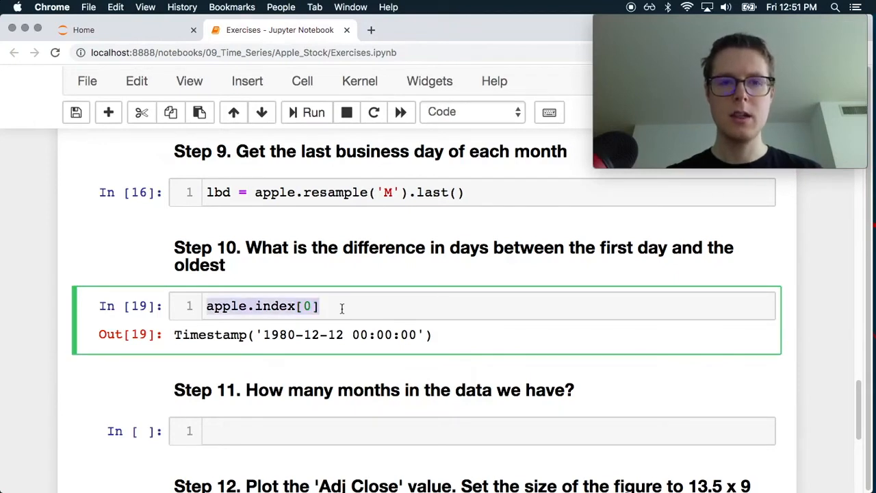
type("- apple.index[0]")
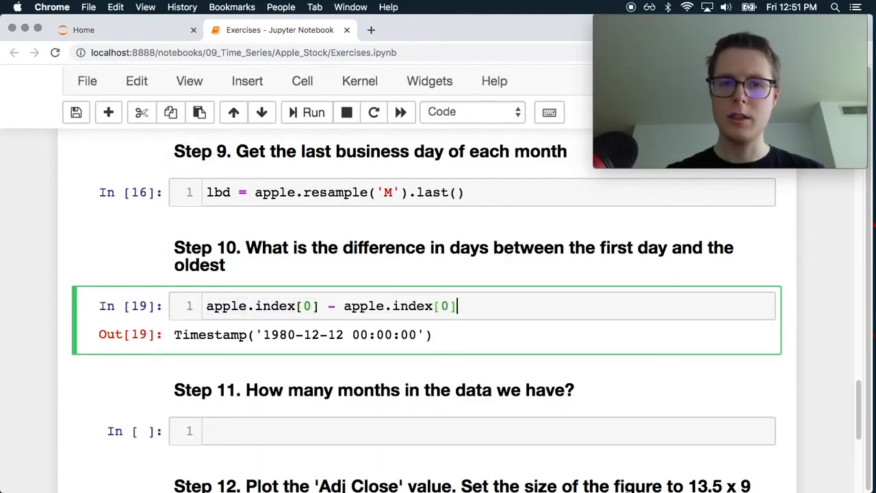
left_click(313, 112)
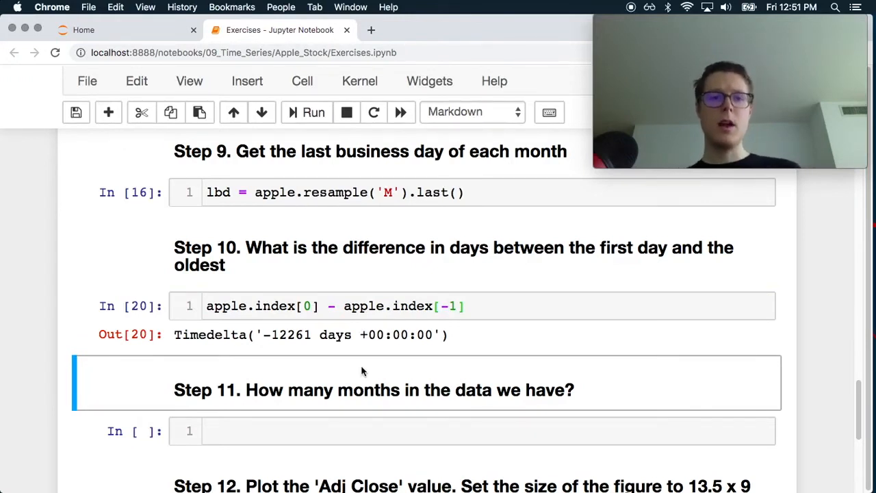
mouse_move(328, 372)
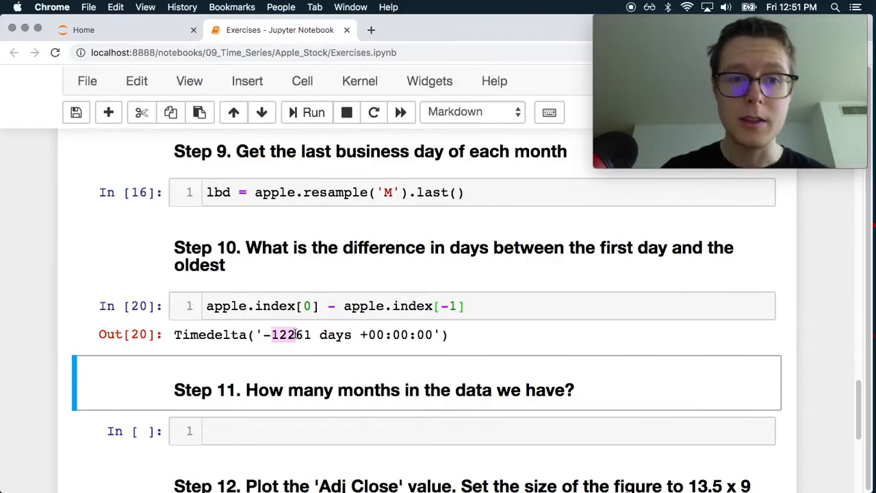
left_click(411, 306)
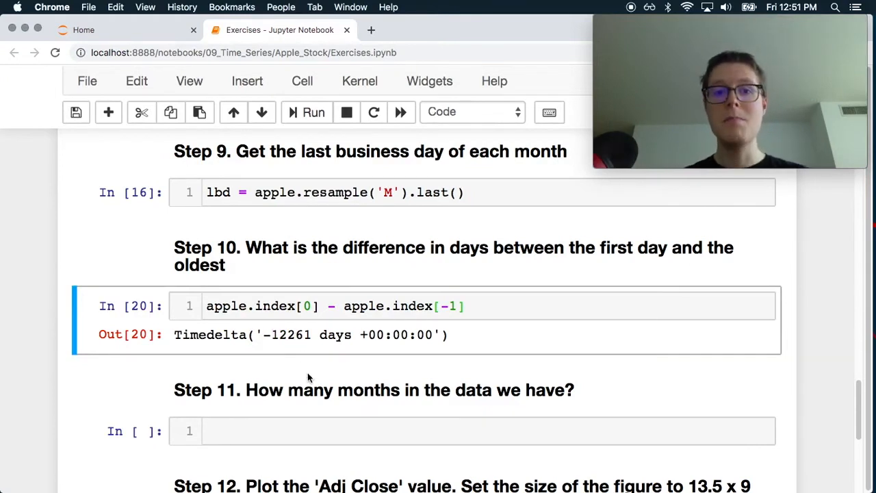
- Enter lbd.shape in the Step 11 cell and run it, returning (404, 6)
left_click(369, 306)
type("lbd")
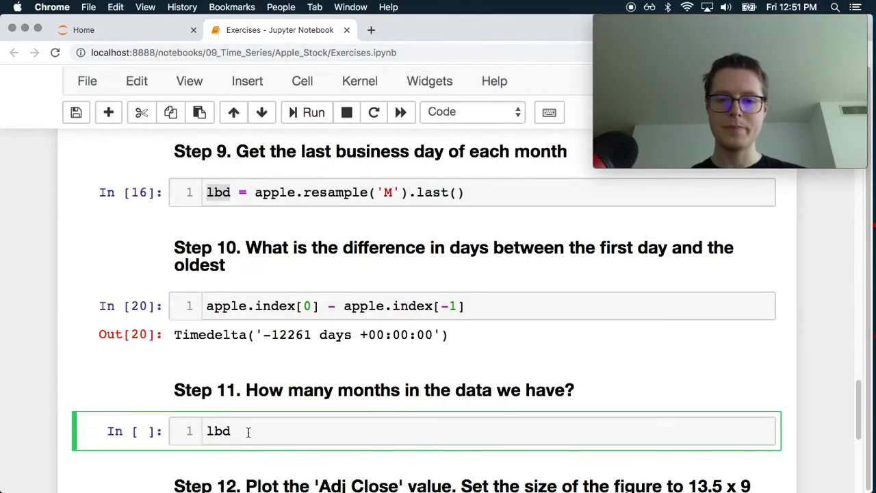
type(".shape")
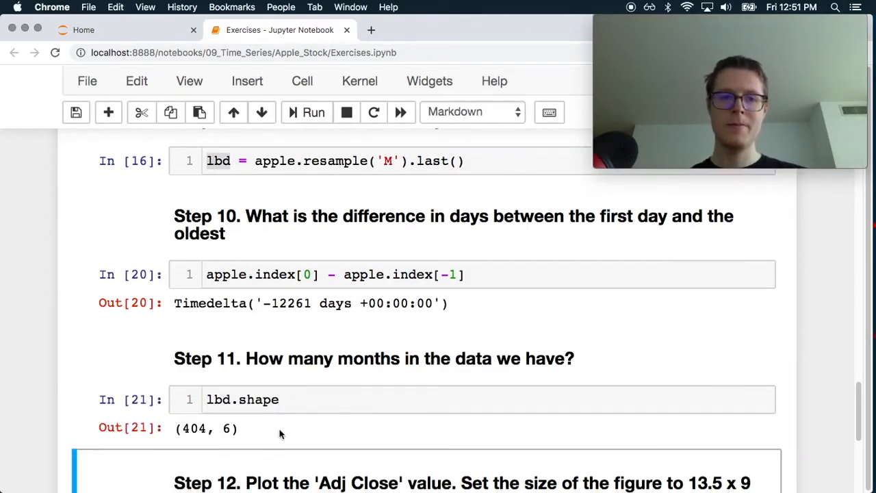
scroll("down", 3)
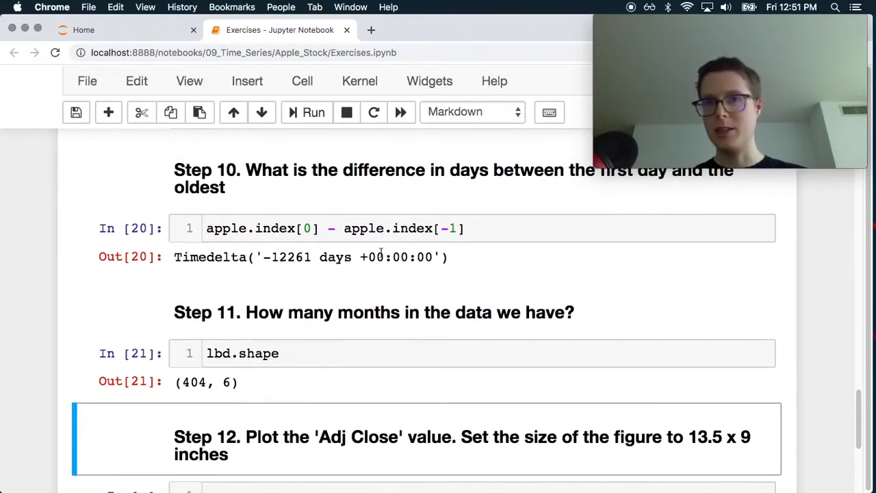
scroll("down", 3)
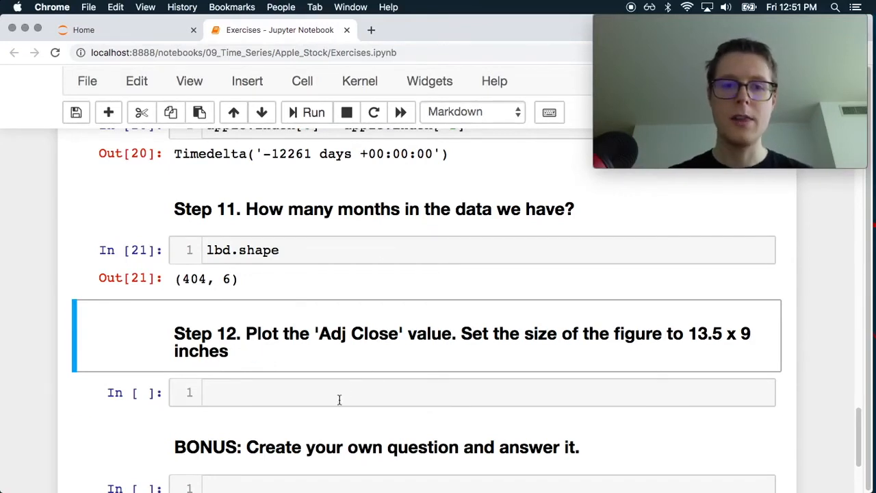
- Write apple['Adj Close'].plot() in the Step 12 cell, fixing the pd typo
left_click(339, 392)
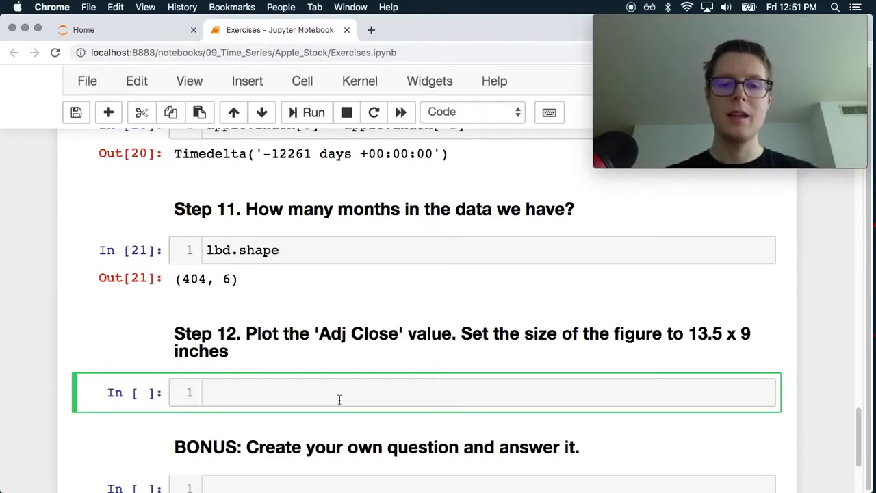
type("pa")
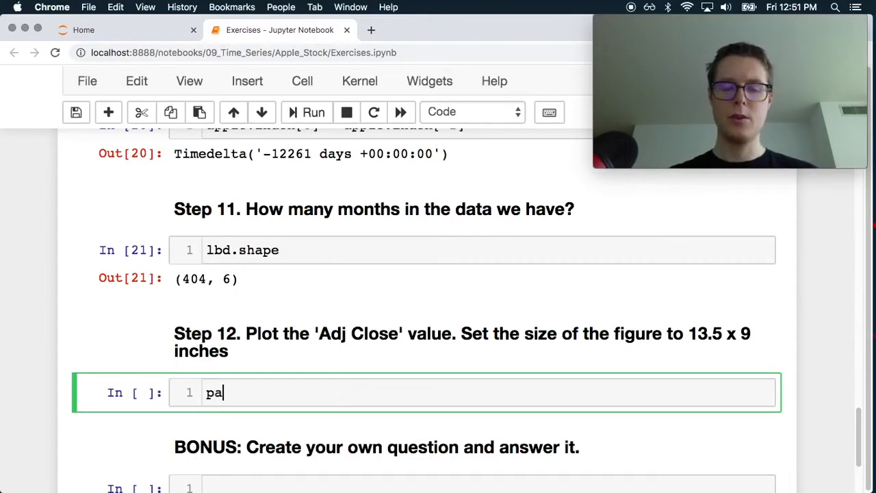
type("d.p")
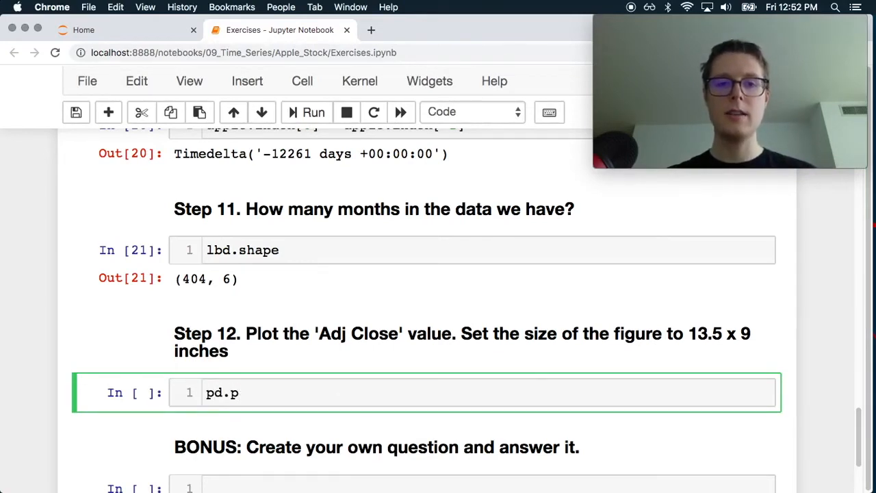
type("A")
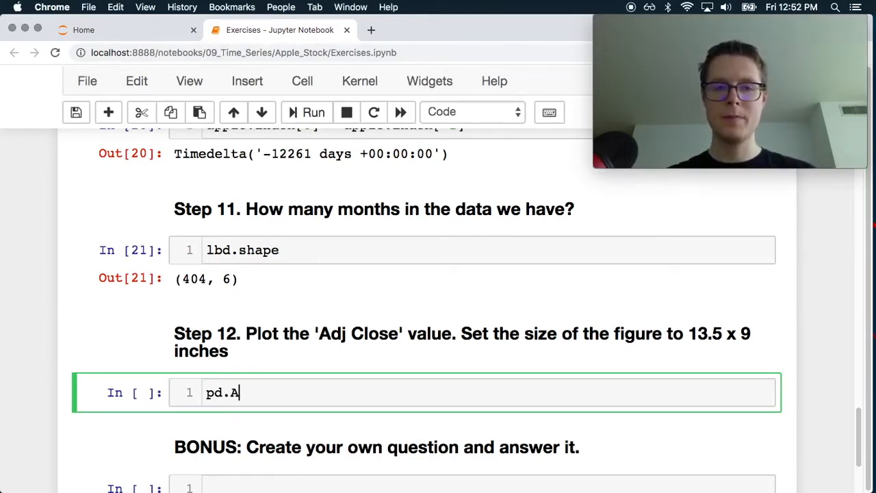
scroll("up", 3)
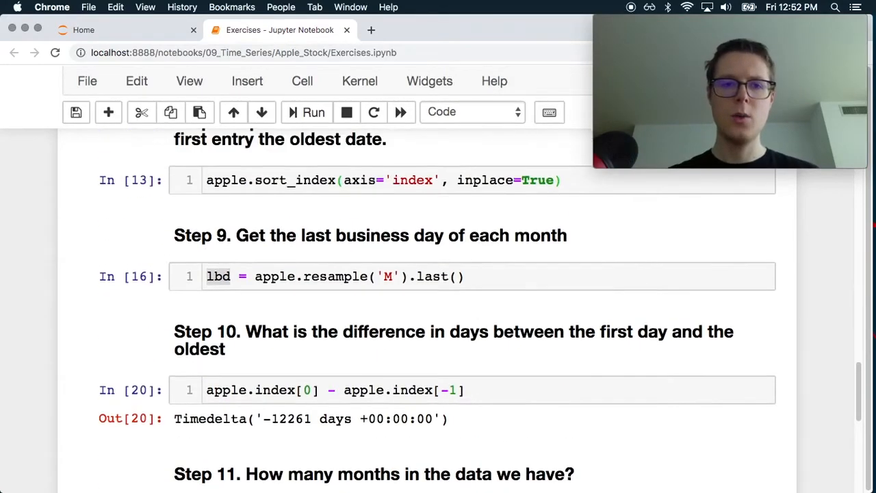
scroll("up", 3)
type("pd.A")
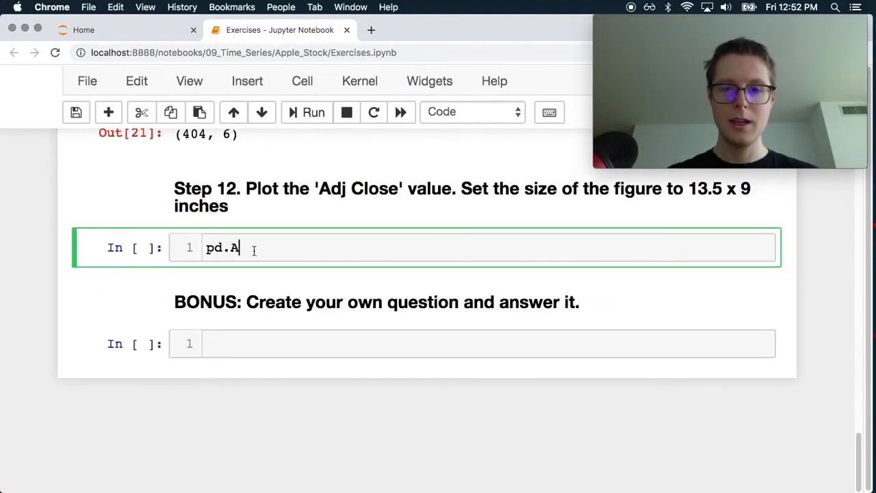
type("['Adj Close']")
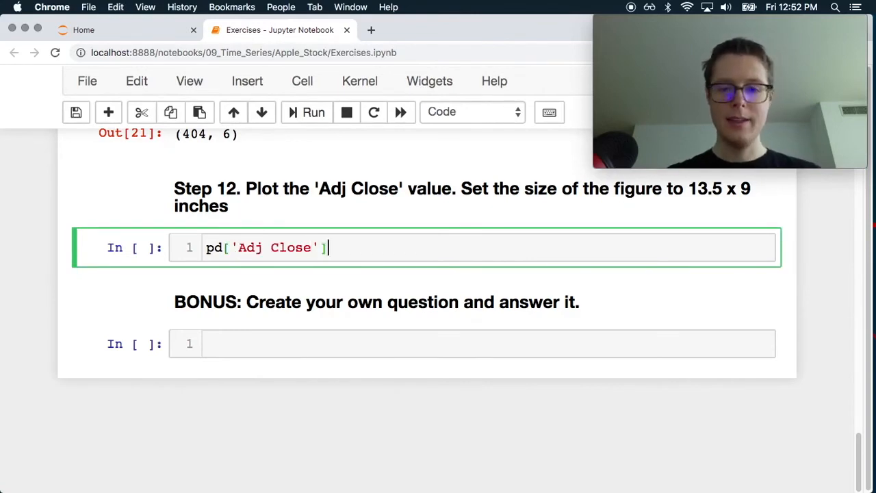
type(".plot()")
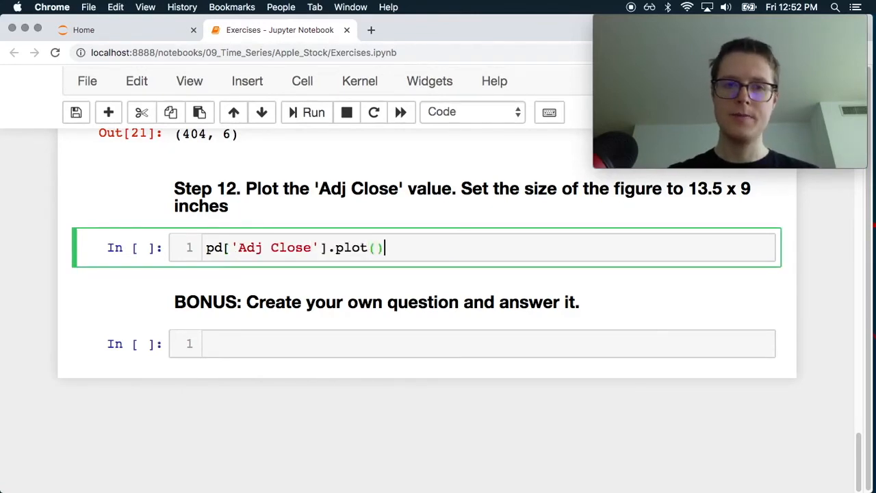
- Run the Adj Close plot and scroll through the 1980–2014 line chart
left_click(306, 111)
type("apple ")
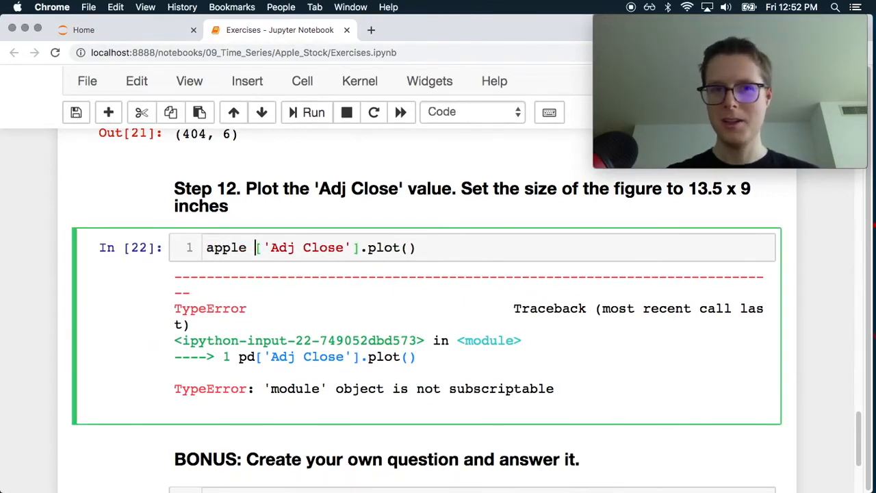
left_click(307, 113)
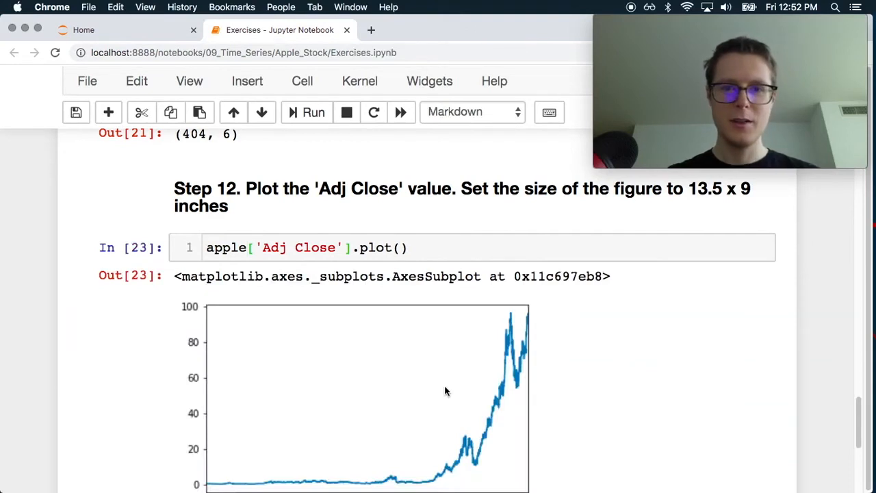
scroll("down", 3)
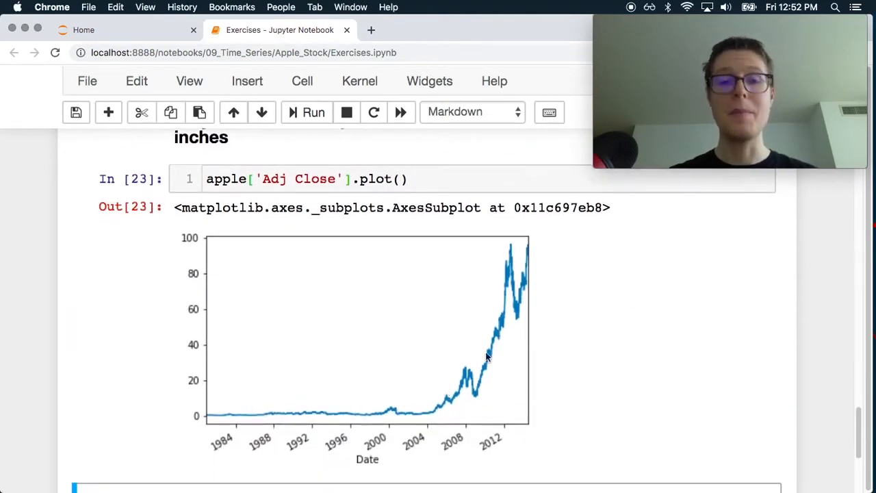
mouse_move(518, 351)
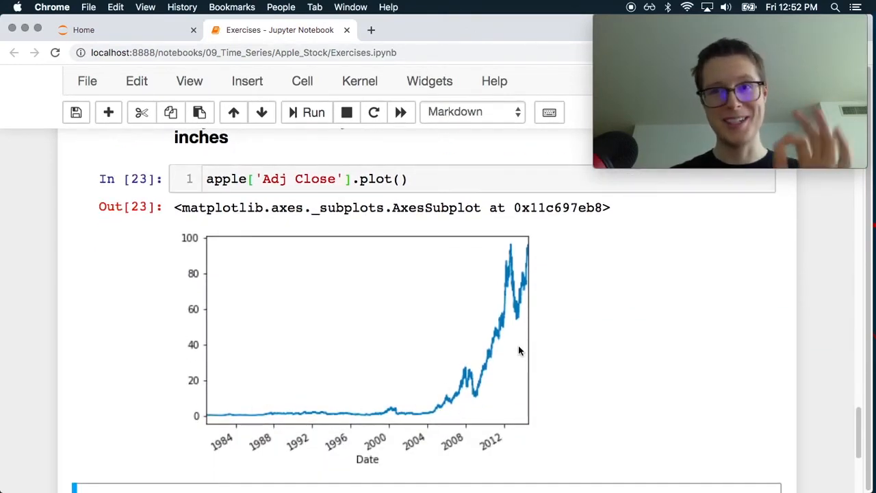
scroll("up", 3)
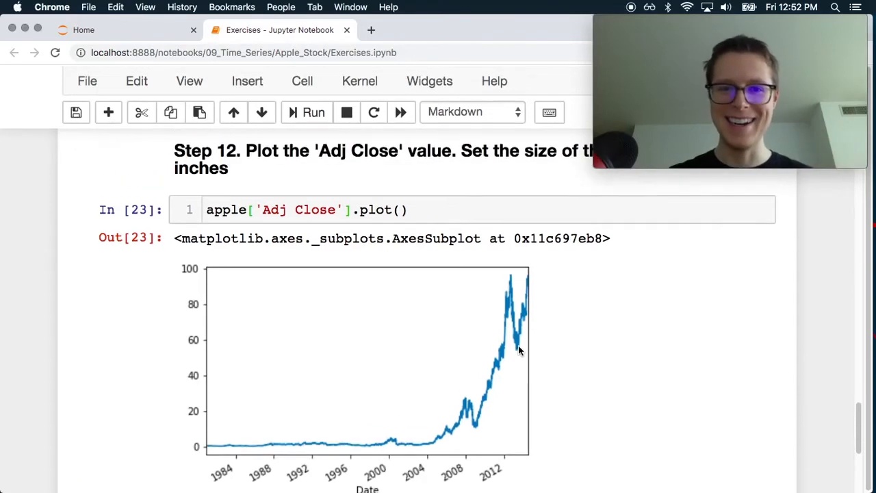
scroll("up", 3)
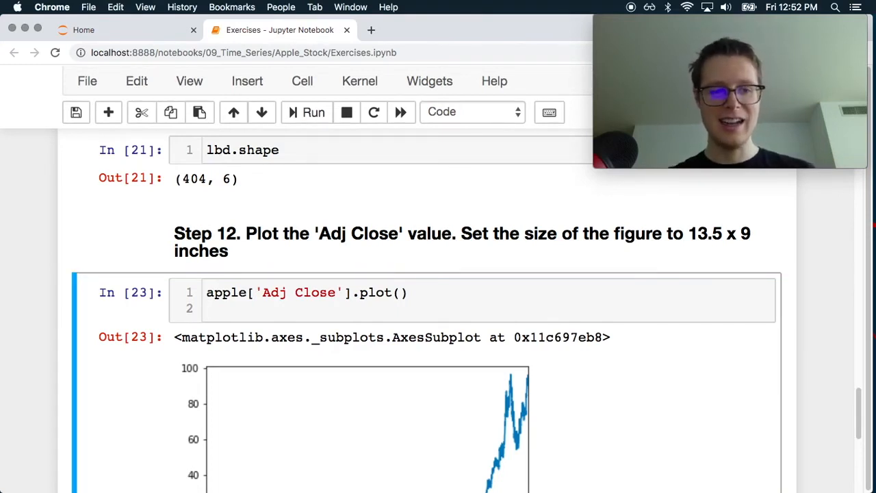
- Add an import matplotlib.pyplot as plt cell in Step 12 and start a plt. line
type("import matp")
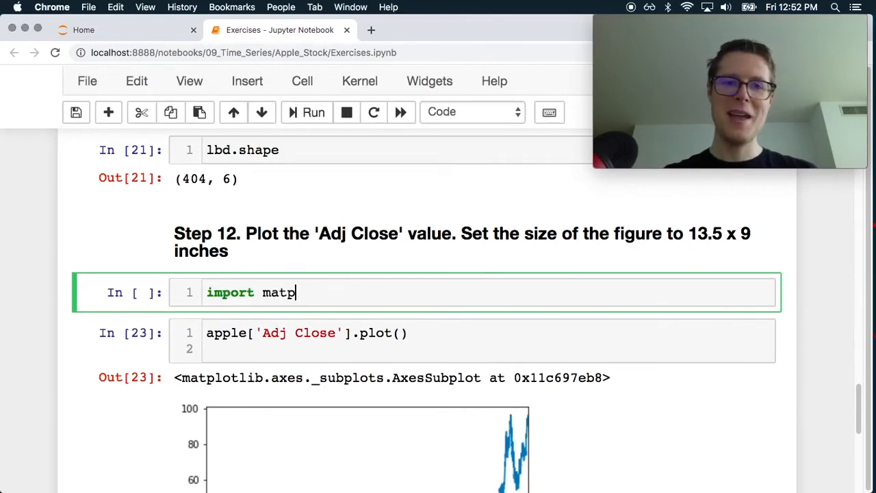
type("lotlib.")
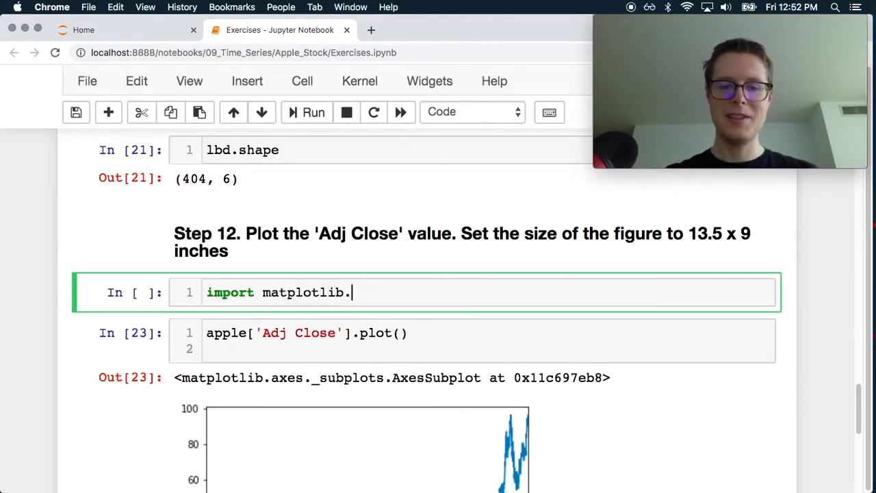
type("pyplot")
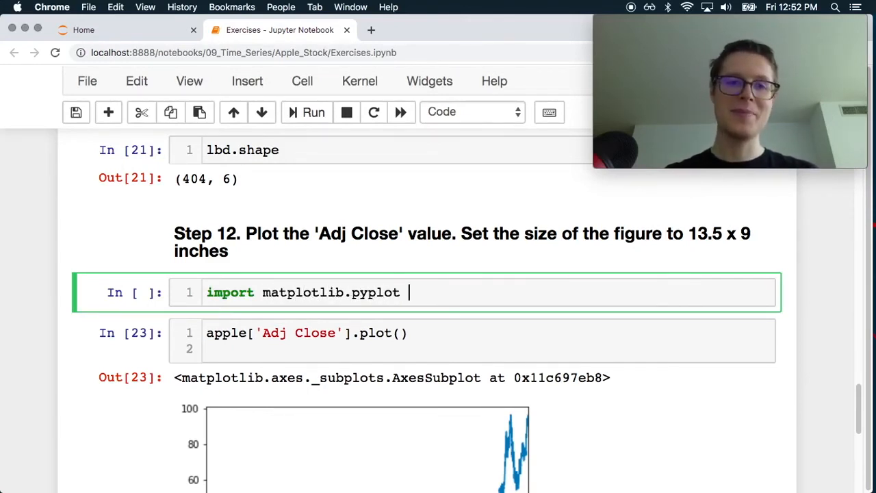
type("as")
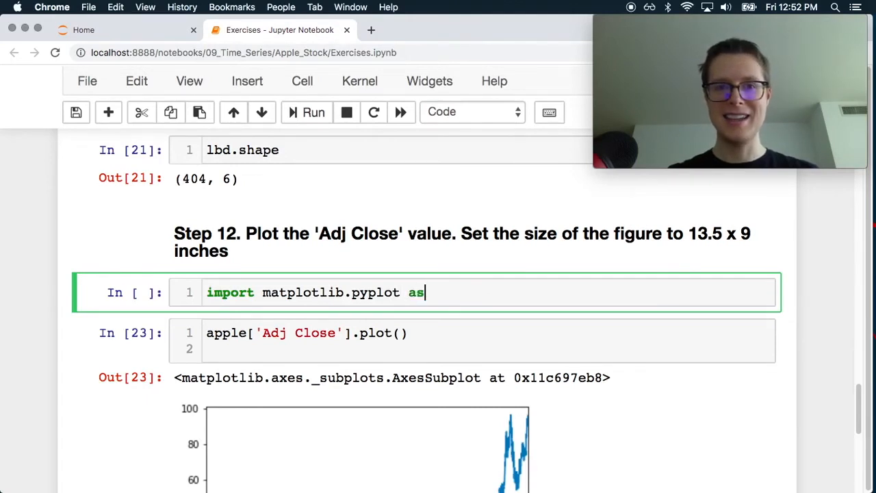
type("plt")
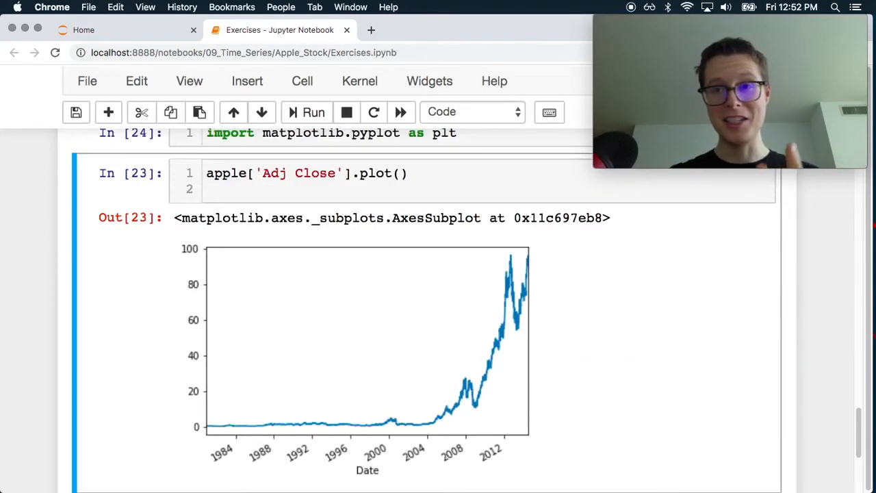
mouse_move(367, 308)
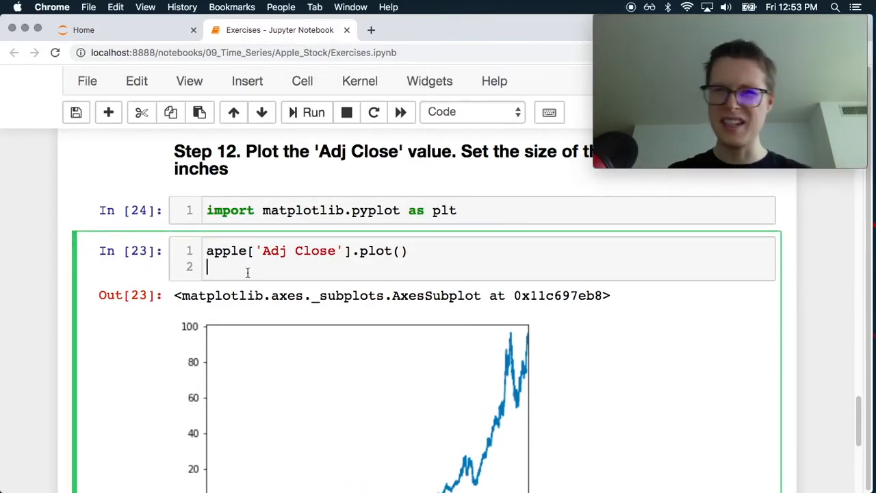
type("p")
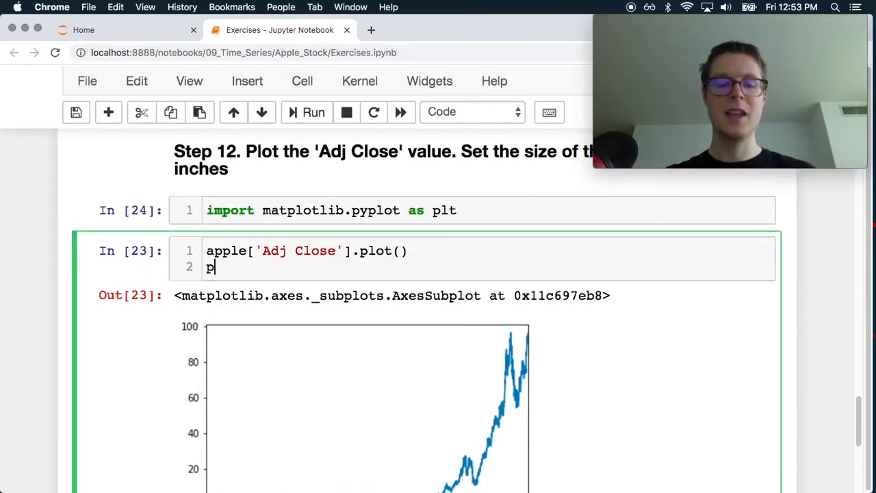
type("lt.")
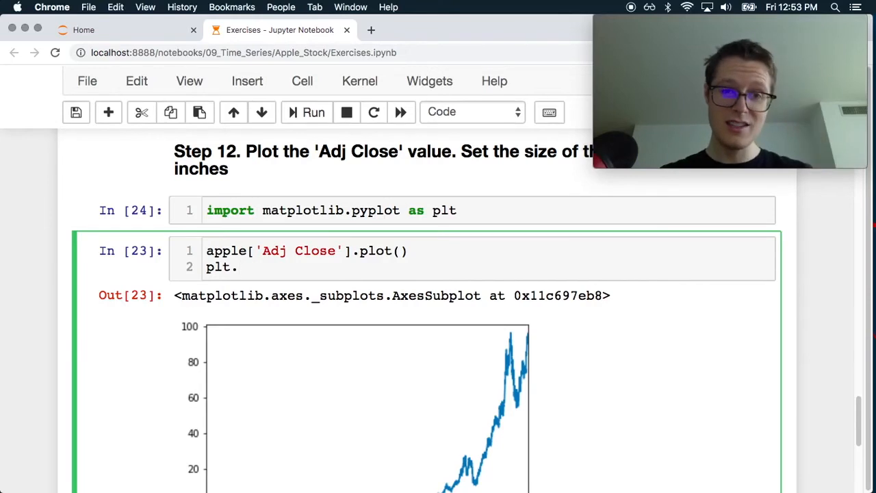
type("f")
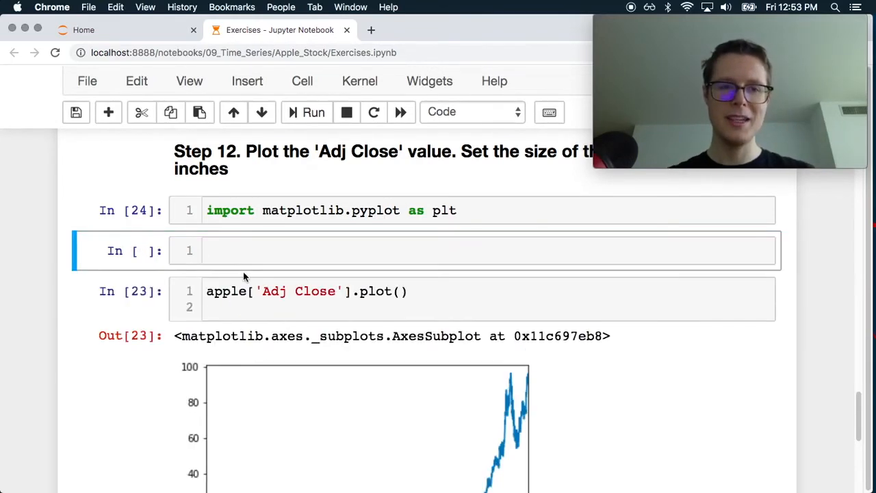
type("plt.")
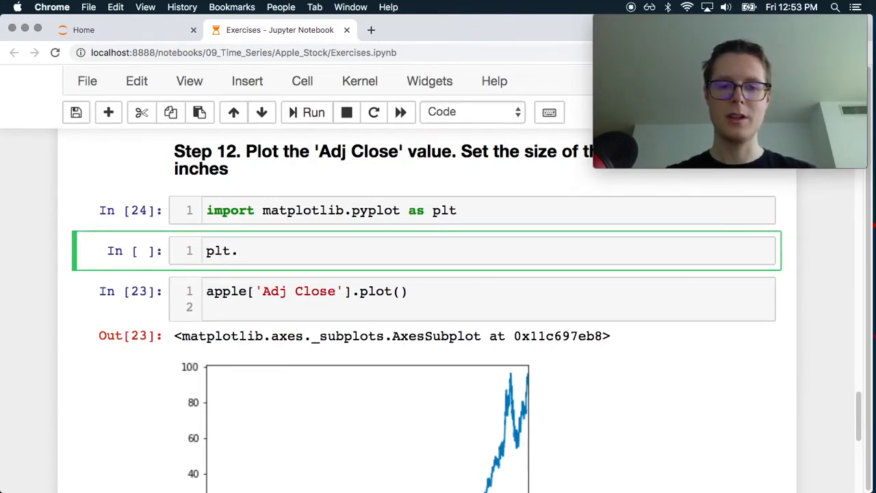
type("f")
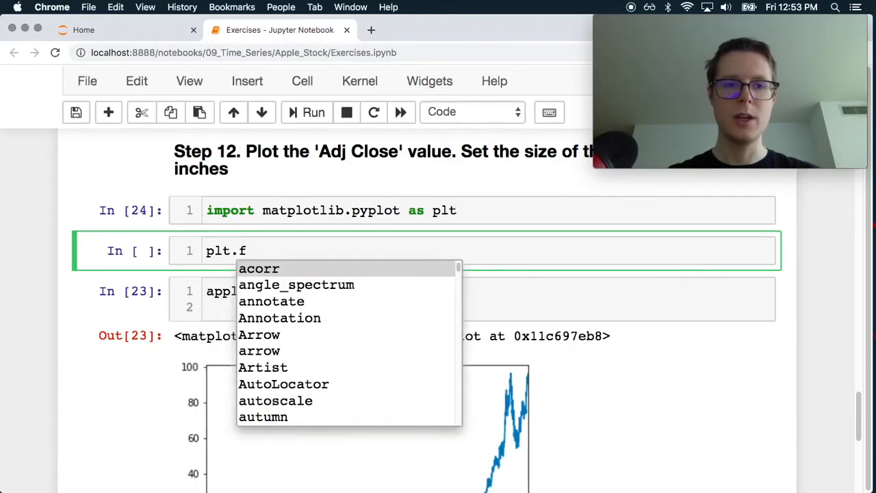
key("Backspace")
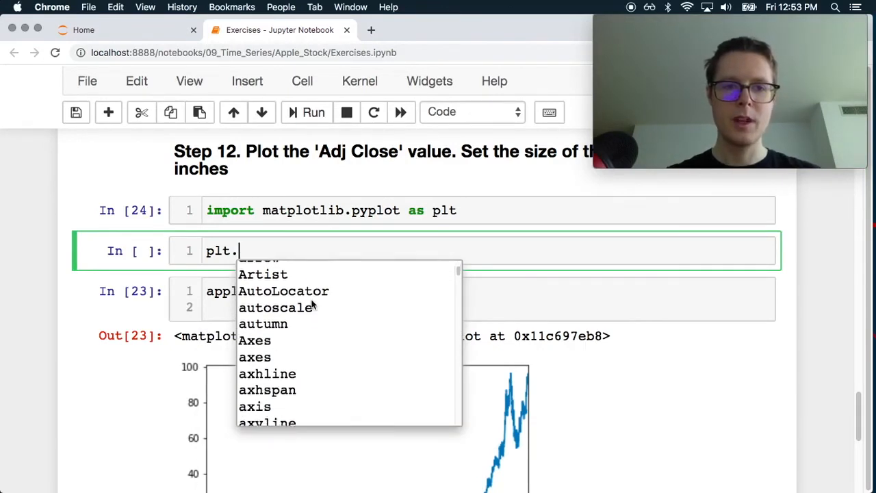
scroll("down", 3)
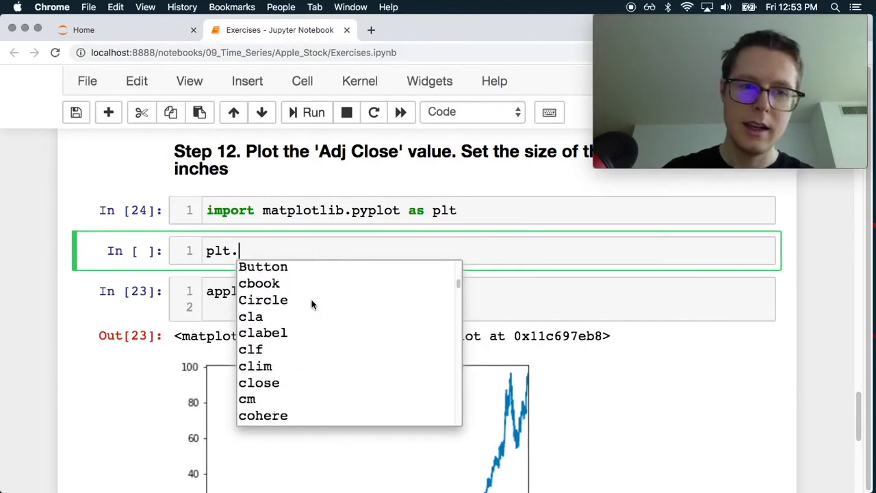
scroll("down", 3)
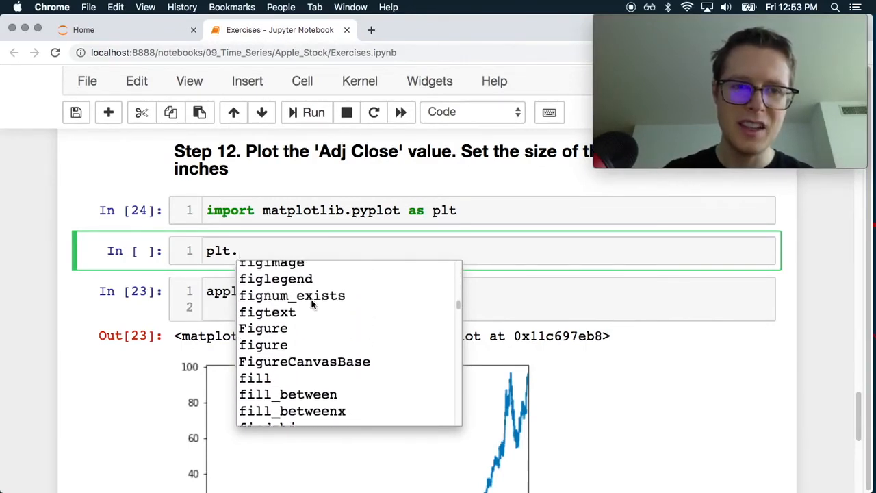
scroll("up", 3)
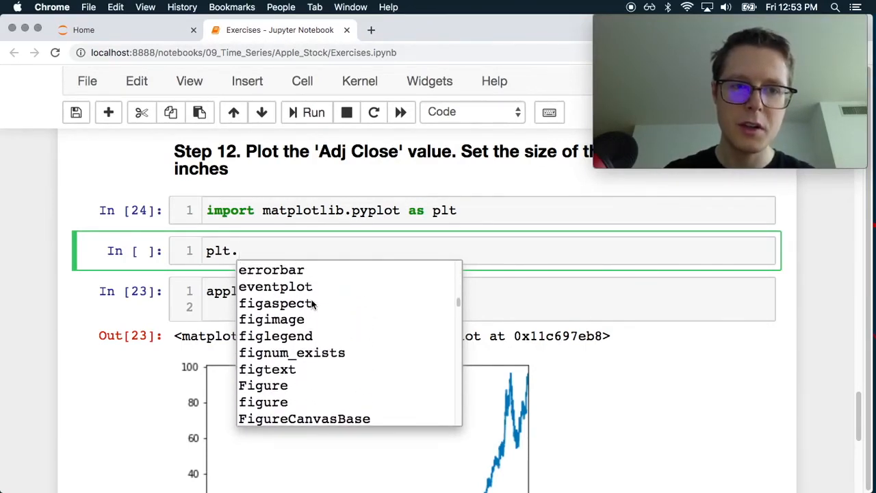
scroll("down", 3)
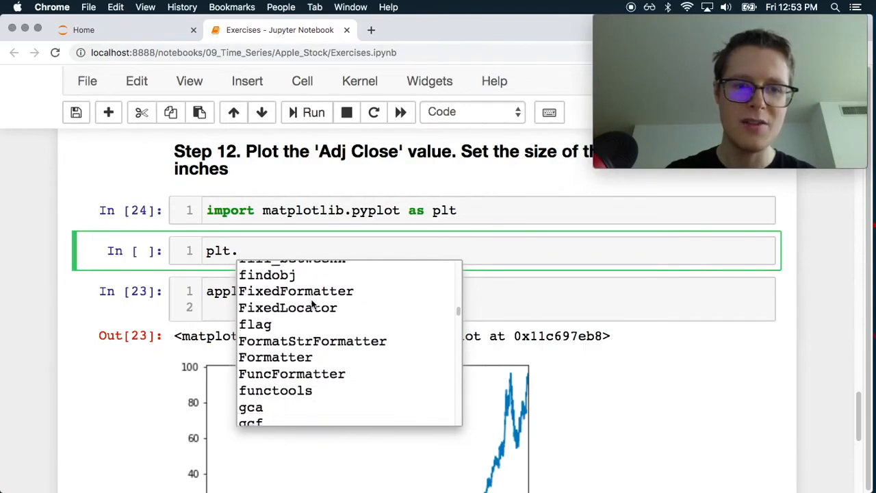
scroll("down", 3)
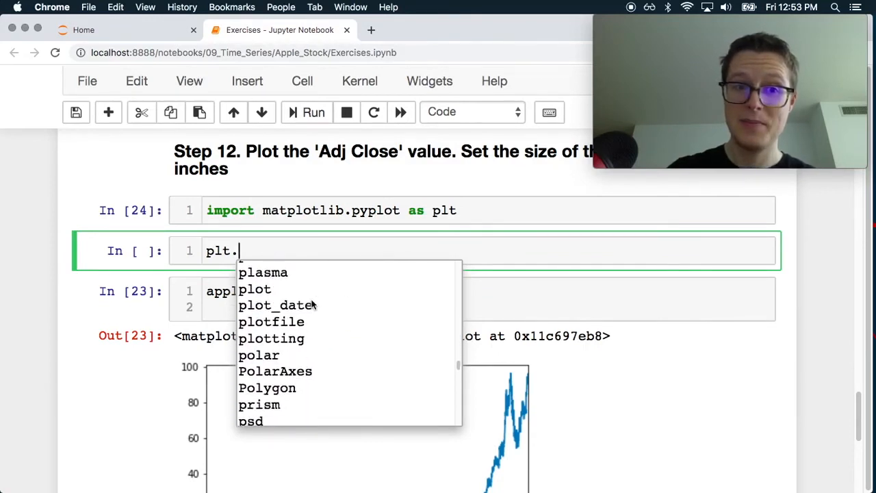
scroll("down", 3)
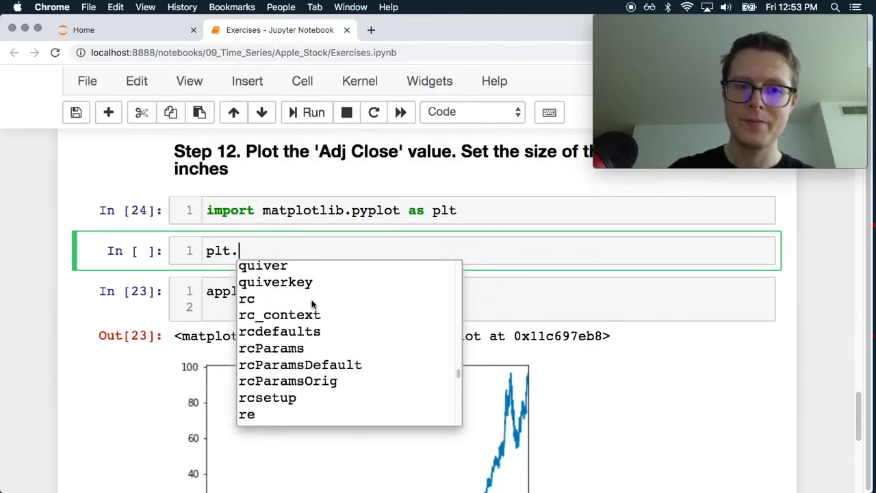
scroll("down", 3)
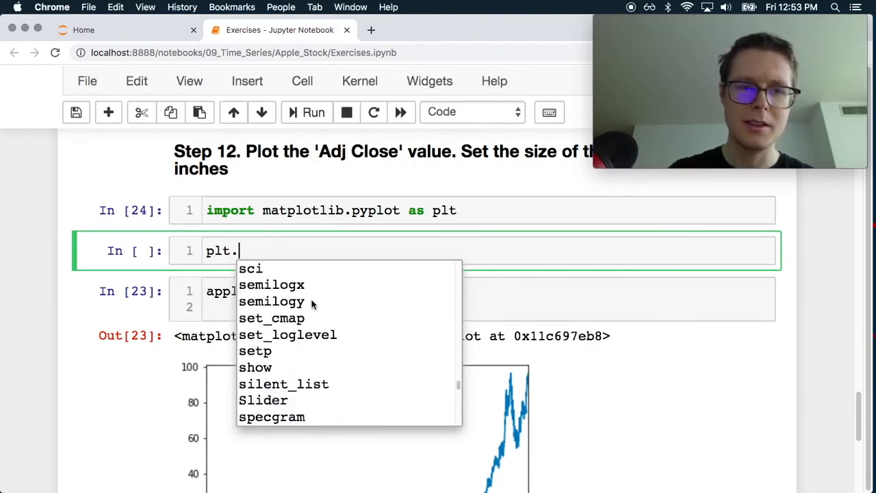
scroll("down", 3)
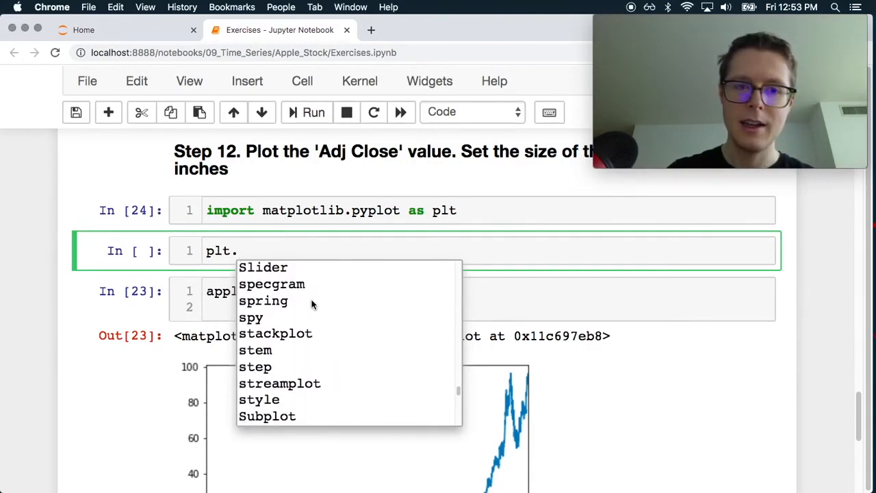
scroll("down", 3)
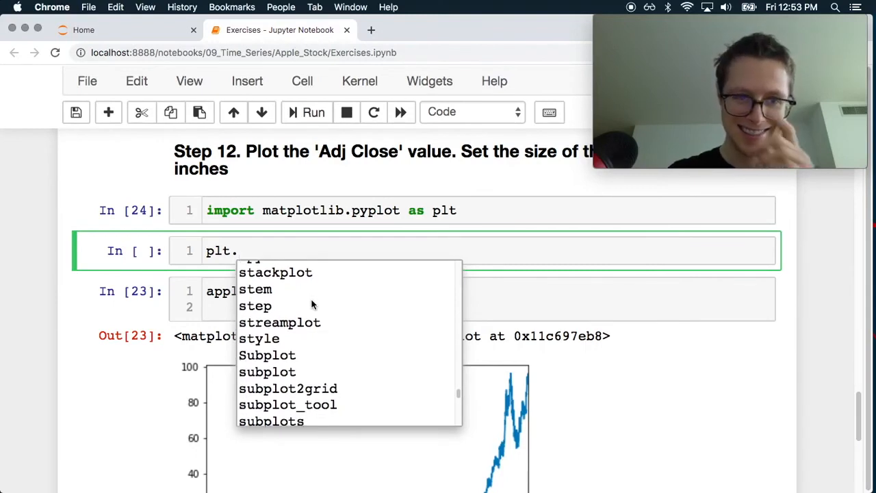
scroll("down", 3)
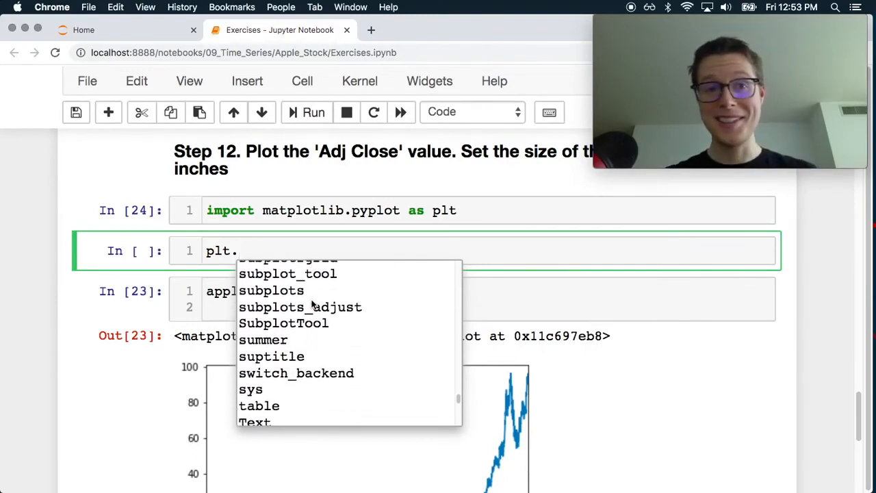
scroll("down", 3)
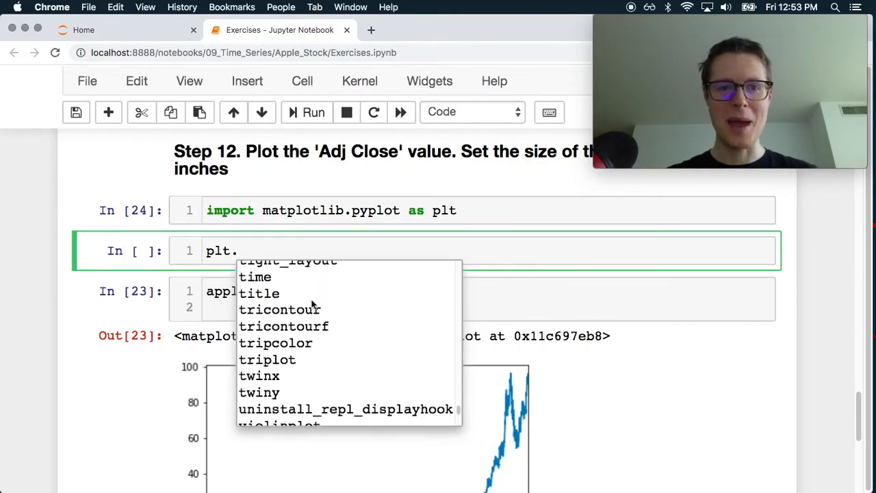
scroll("down", 3)
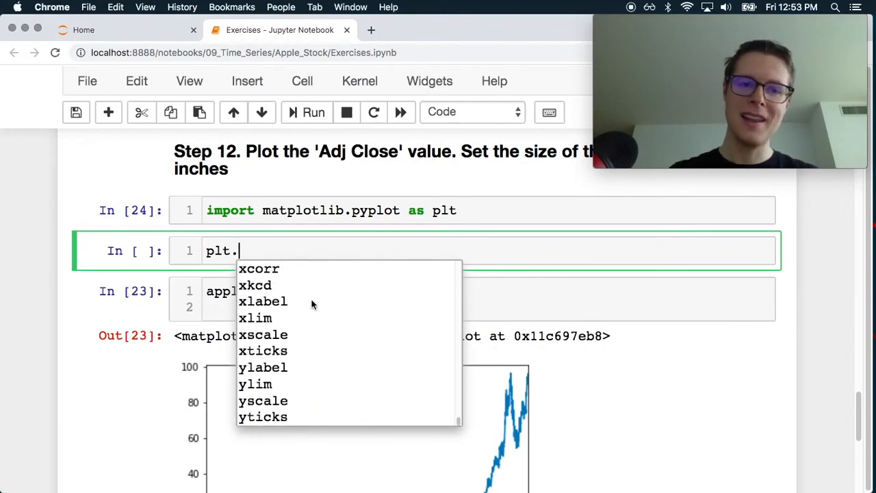
mouse_move(260, 387)
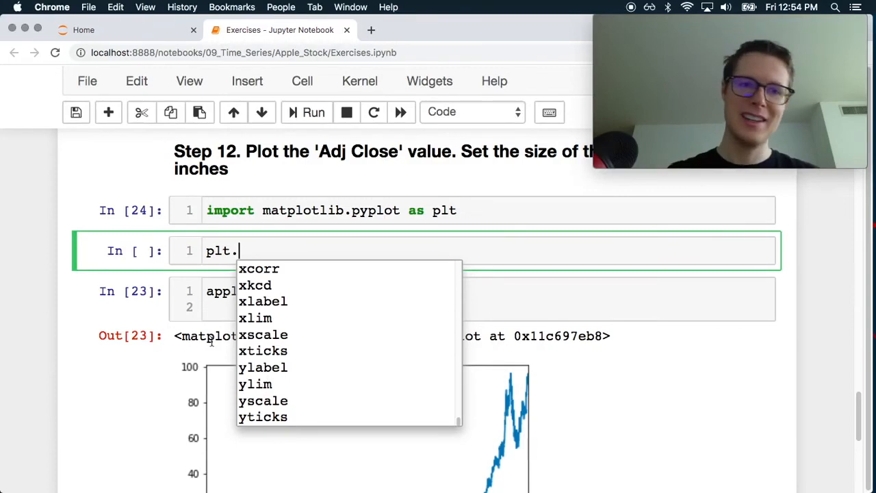
type("figure")
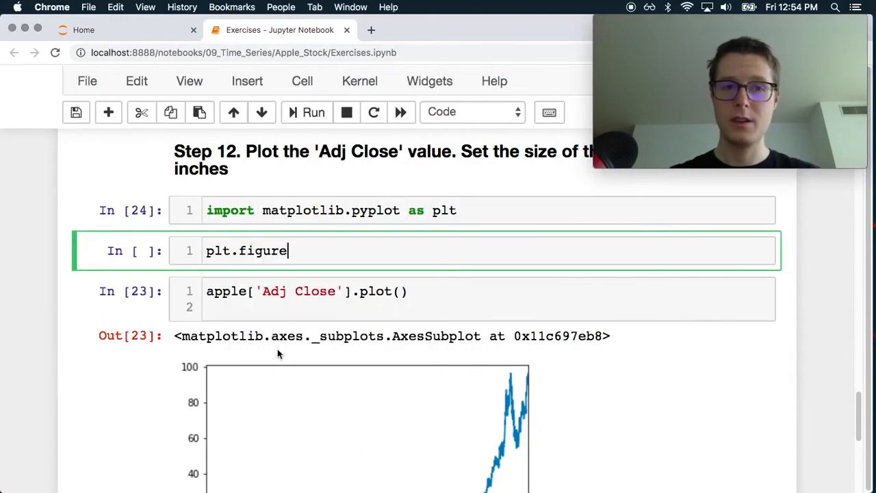
type(".")
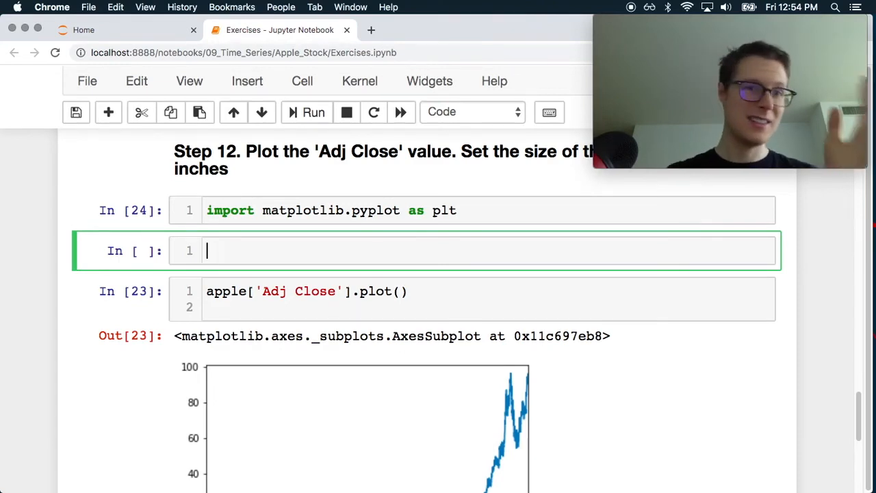
scroll("down", 3)
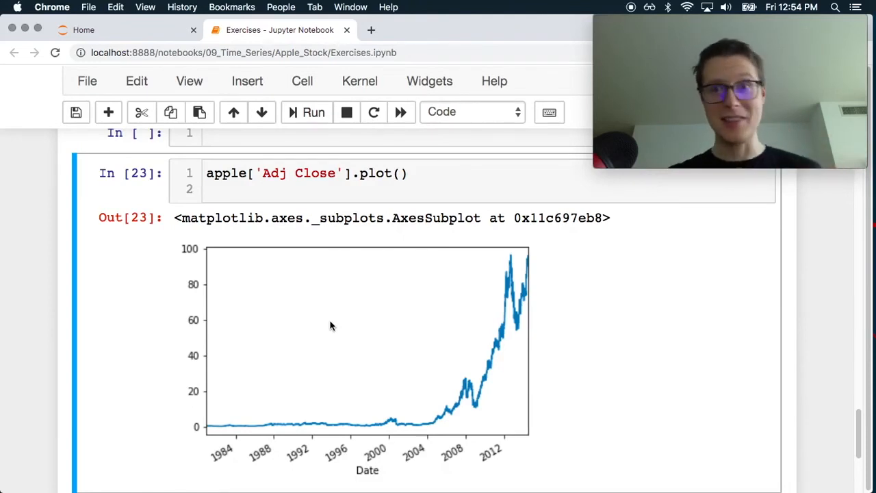
scroll("down", 3)
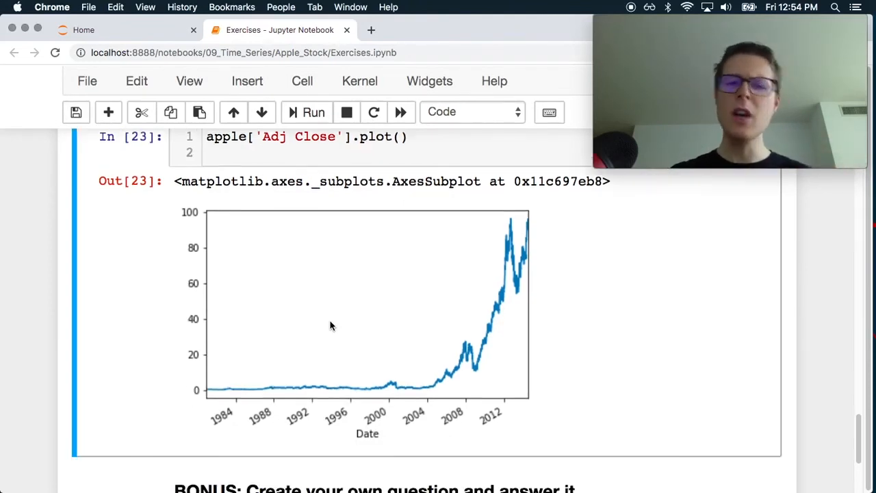
scroll("down", 3)
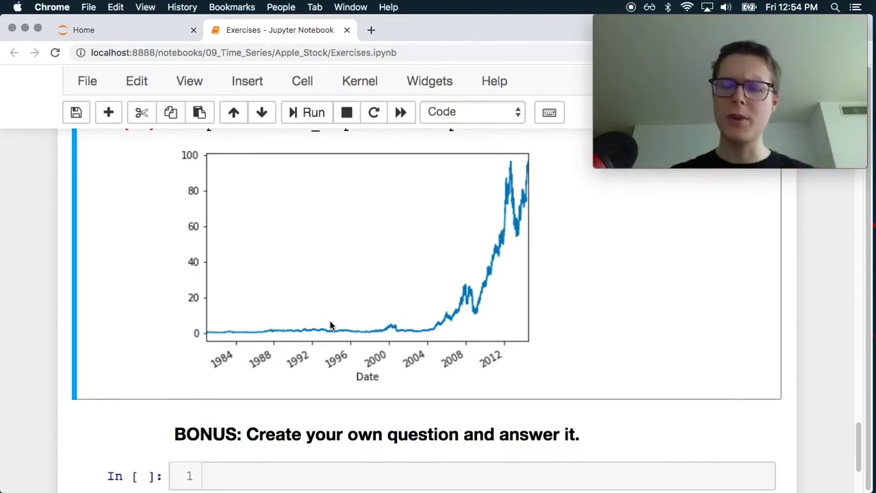
scroll("up", 3)
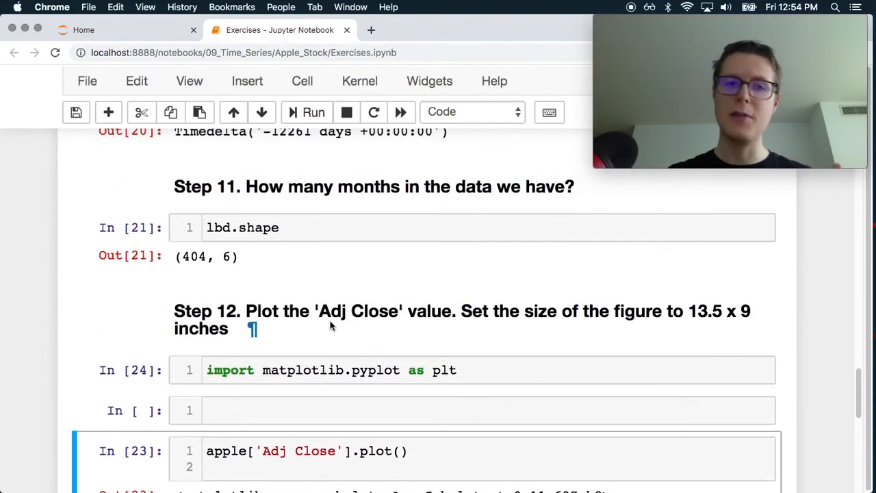
scroll("up", 3)
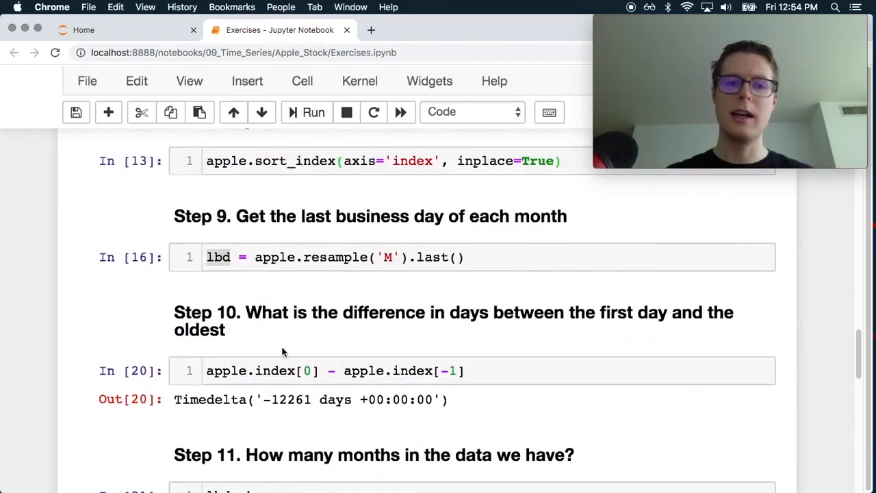
scroll("up", 3)
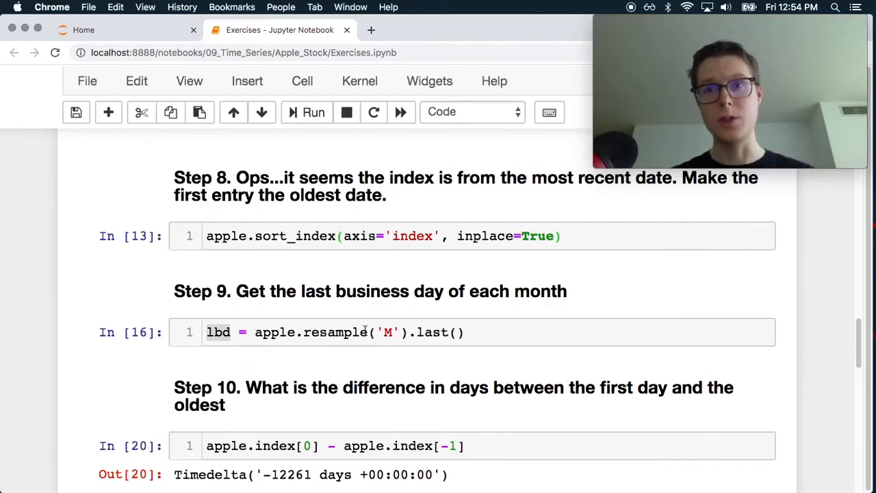
scroll("down", 3)
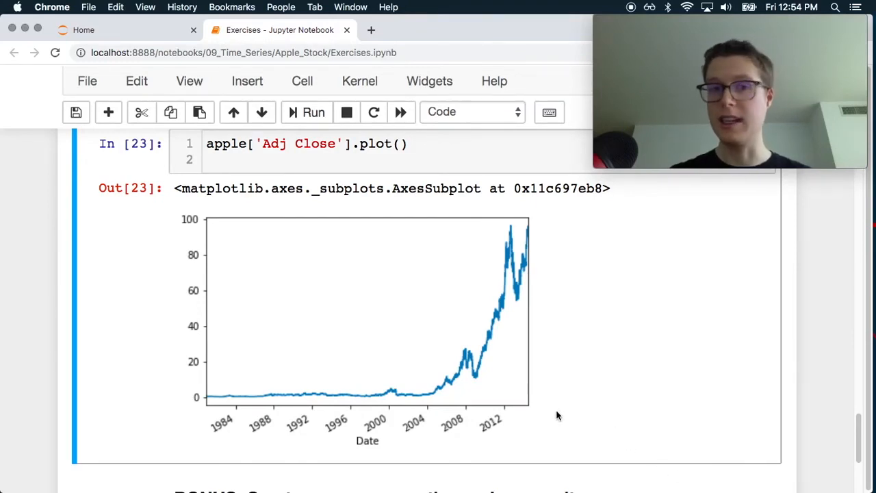
mouse_move(479, 421)
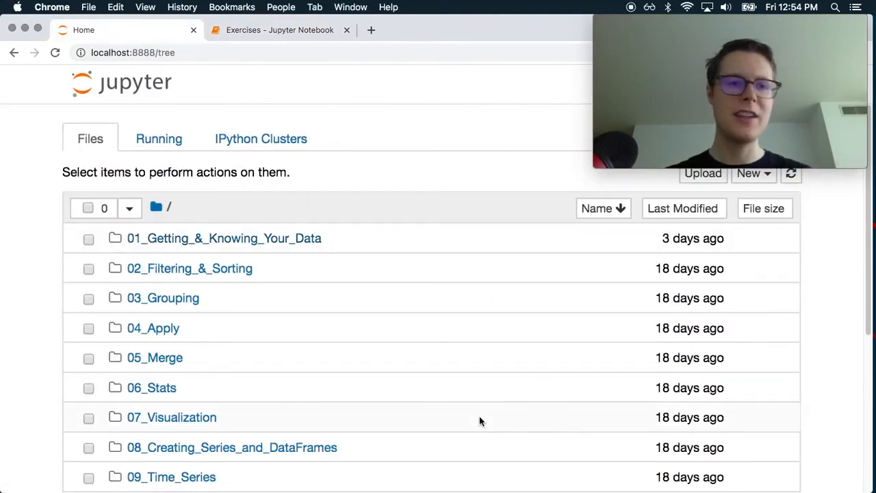
- Browse 09_Time_Series > Apple_Stock and open Exercises-with-solutions-code.ipynb
left_click(171, 476)
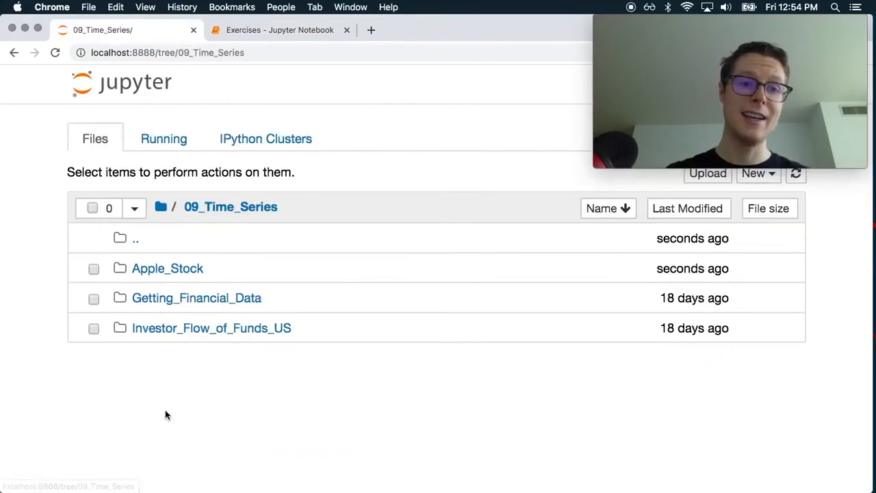
left_click(167, 268)
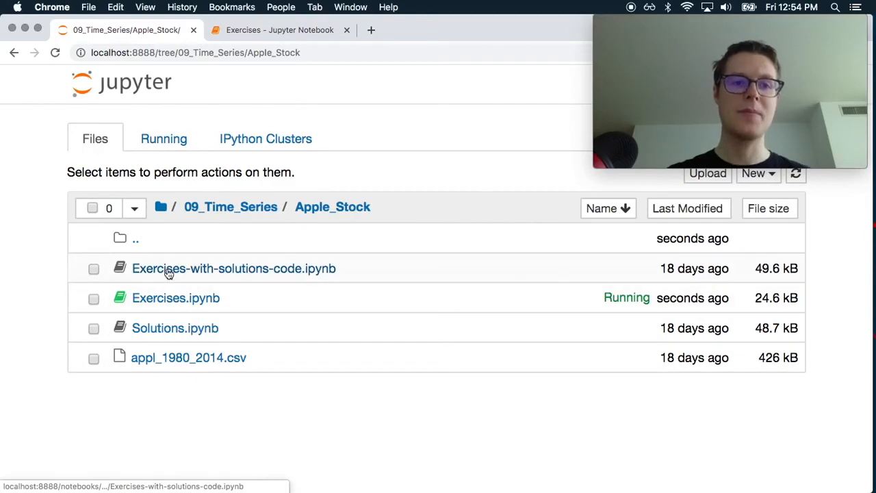
left_click(234, 268)
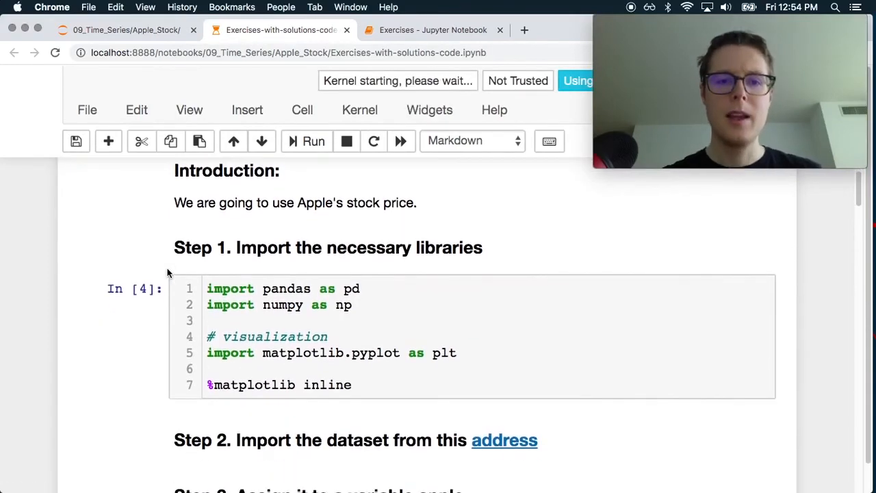
scroll("down", 3)
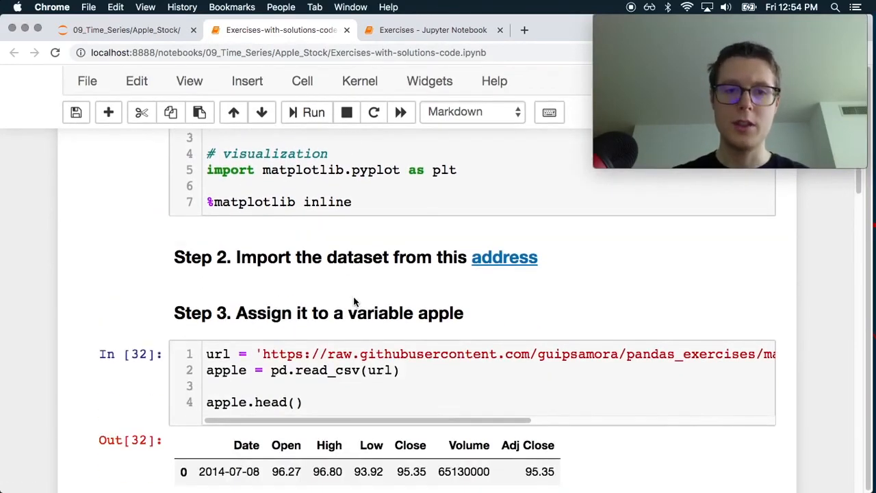
scroll("down", 3)
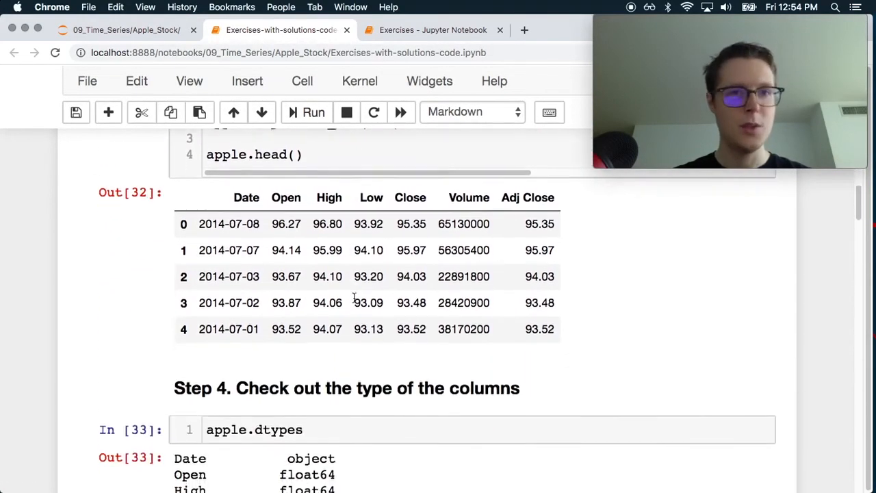
scroll("down", 3)
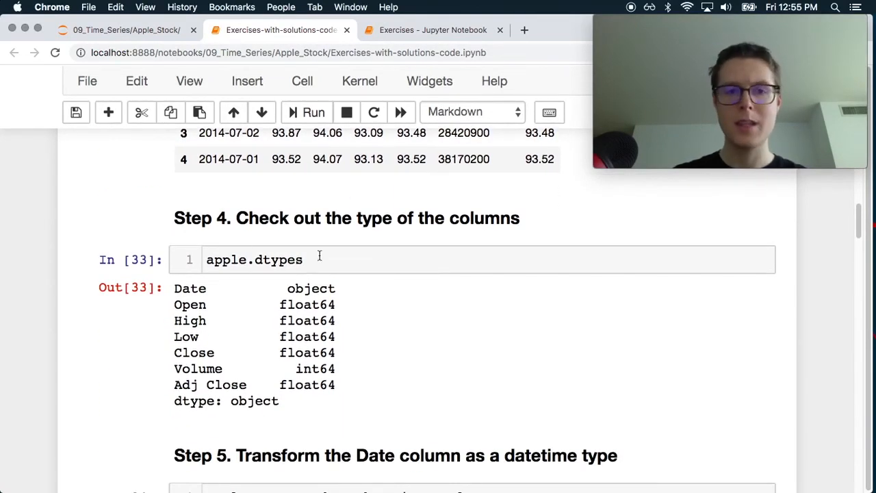
scroll("down", 3)
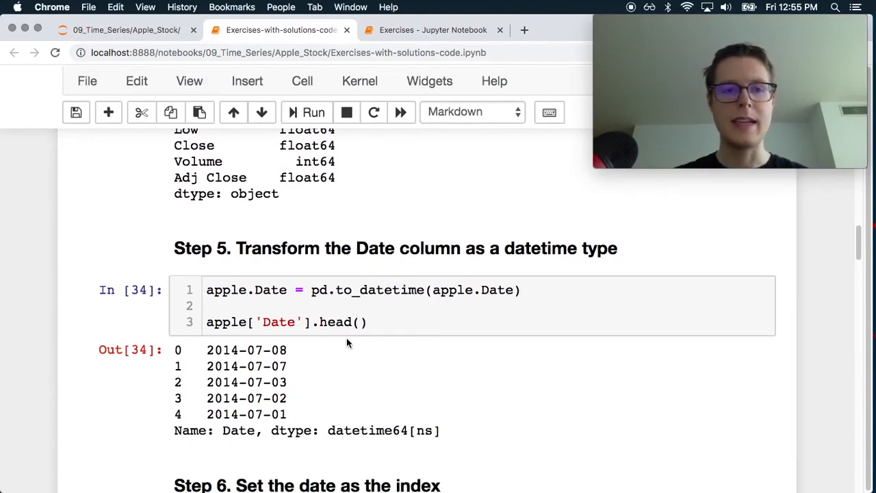
scroll("down", 3)
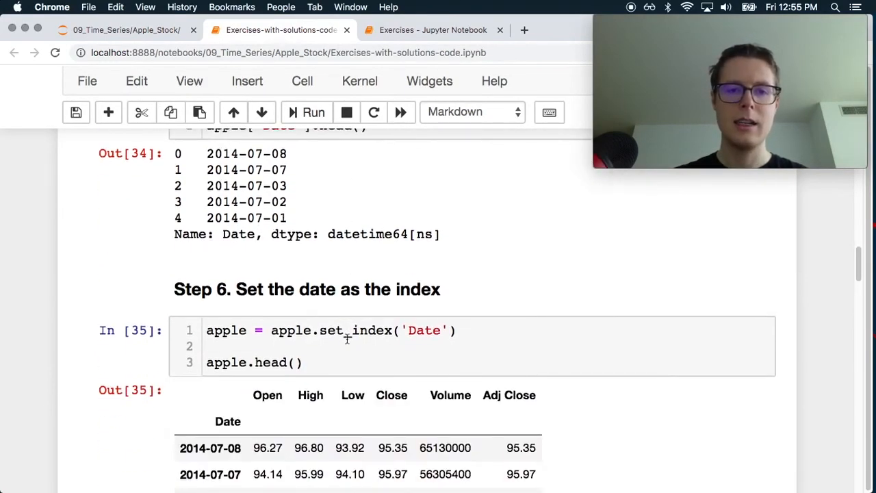
scroll("down", 3)
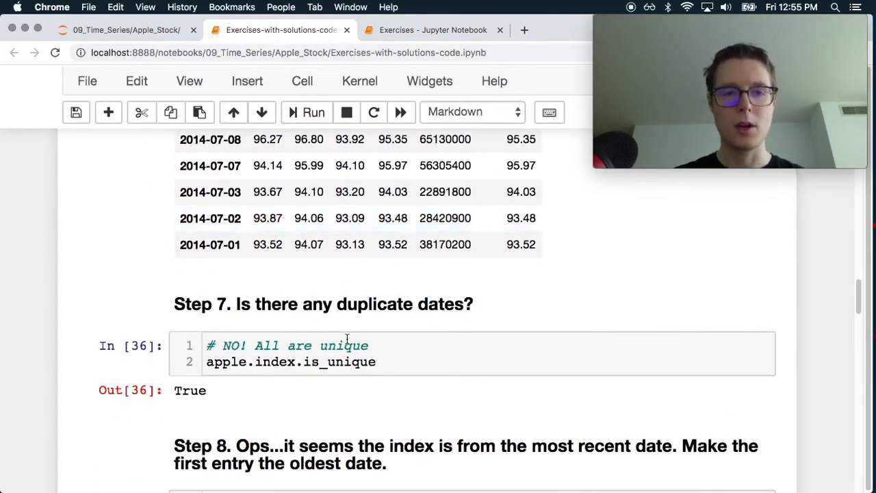
scroll("down", 3)
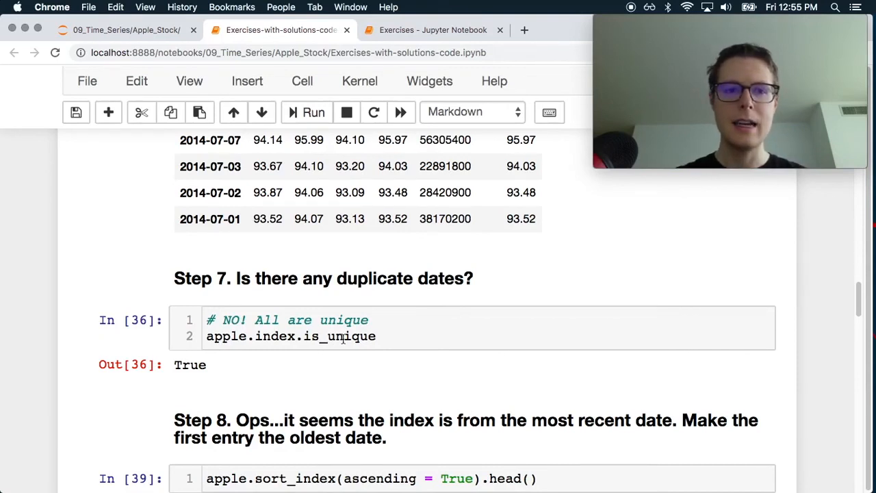
mouse_move(353, 371)
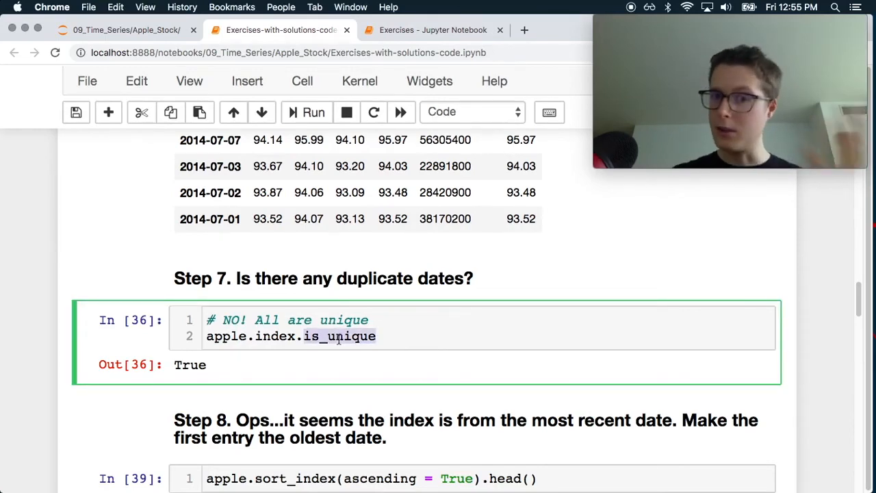
scroll("down", 3)
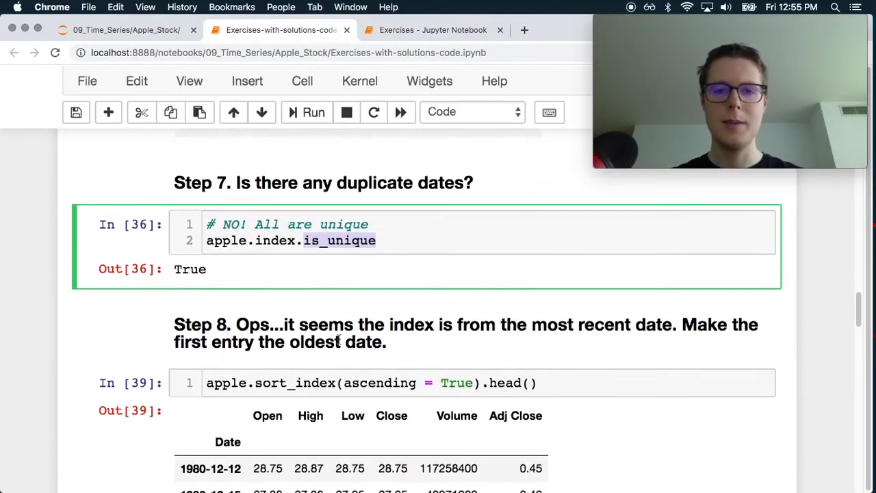
scroll("down", 3)
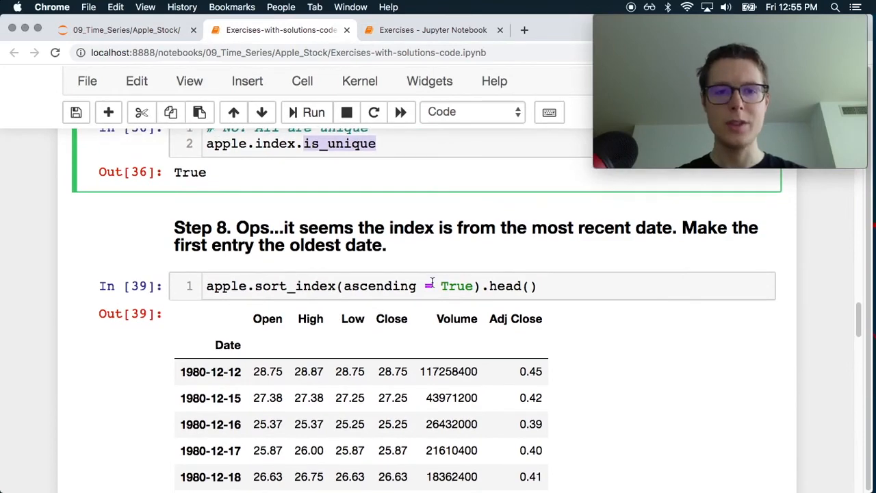
scroll("down", 3)
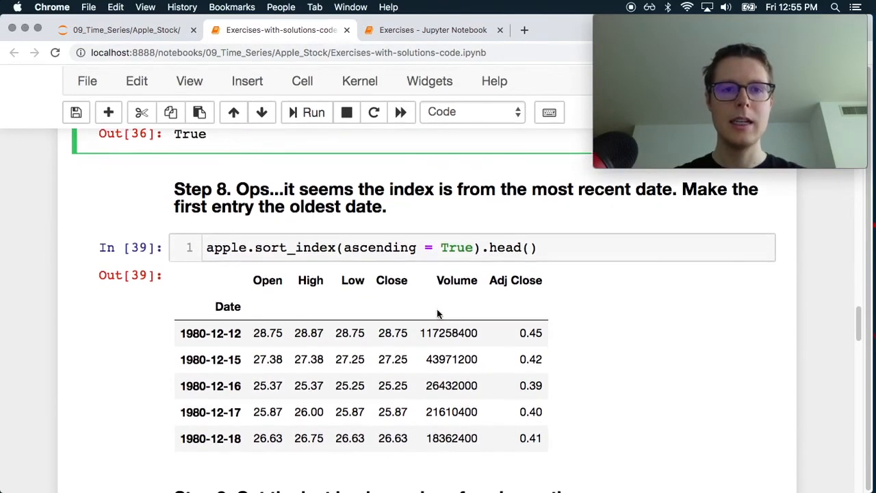
scroll("down", 3)
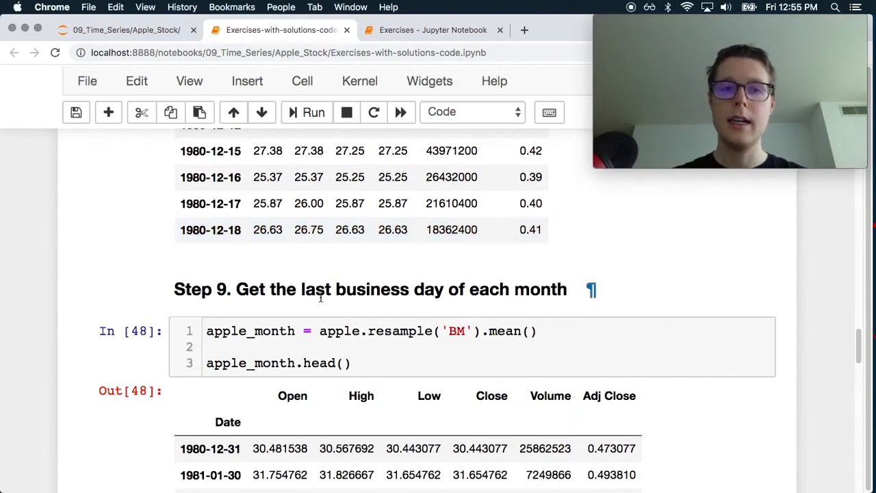
left_click(459, 331)
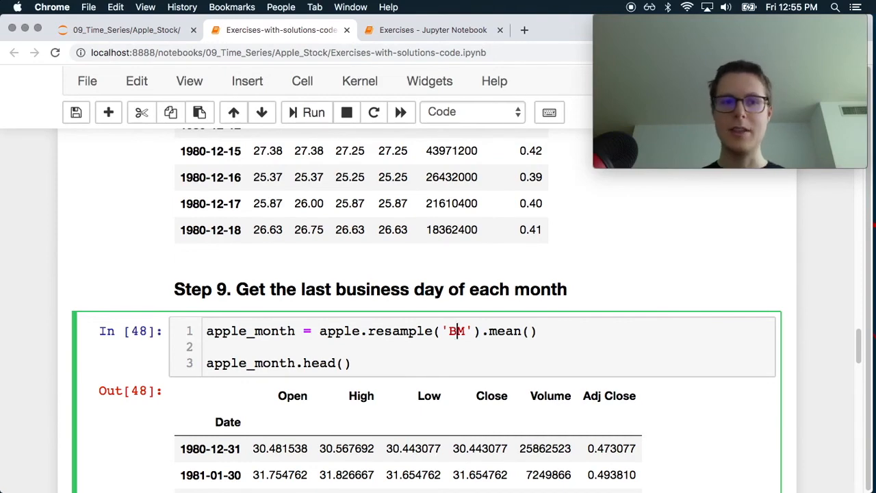
scroll("down", 3)
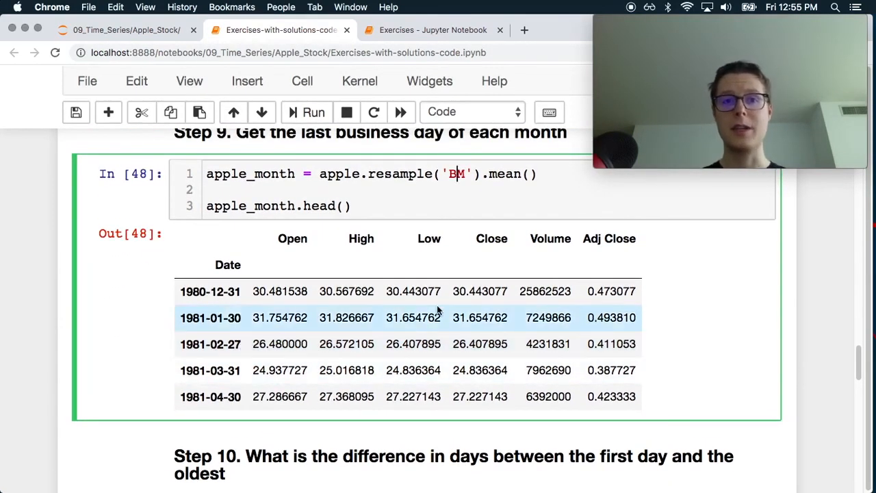
scroll("up", 3)
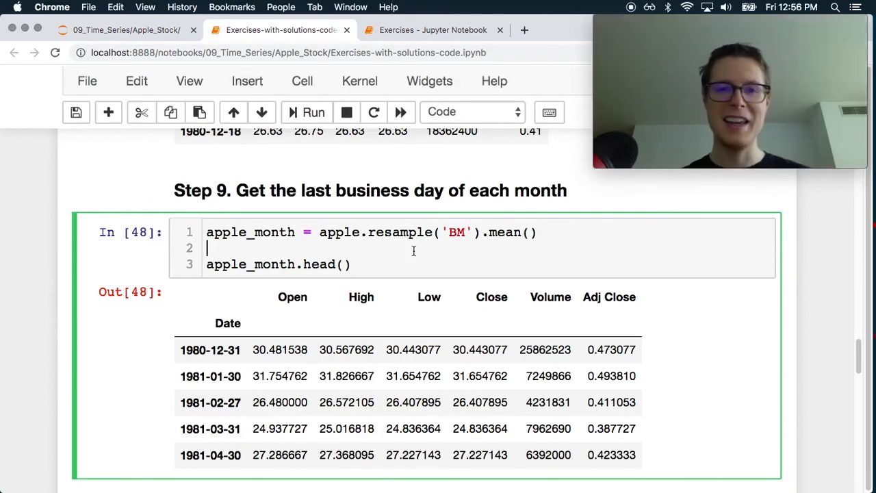
scroll("down", 3)
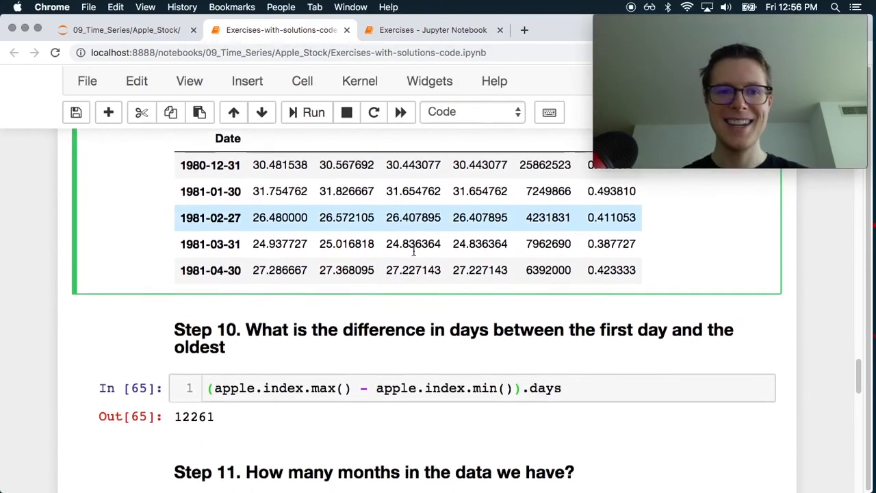
scroll("down", 3)
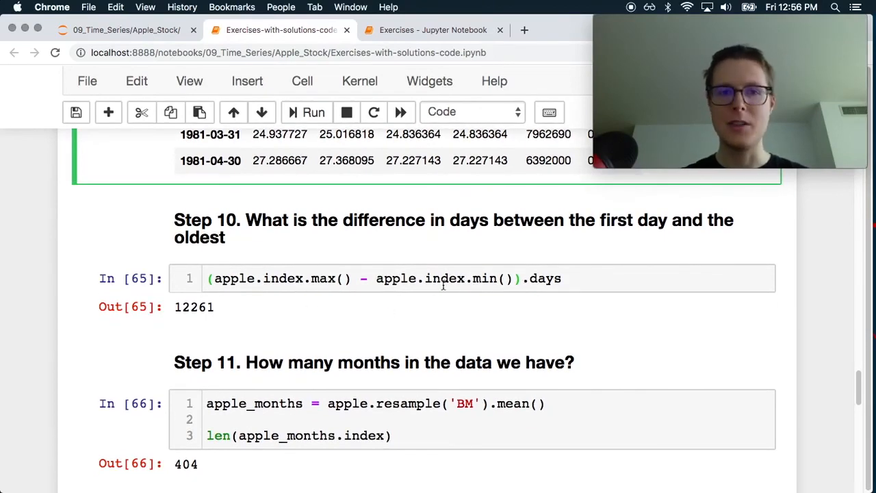
scroll("down", 3)
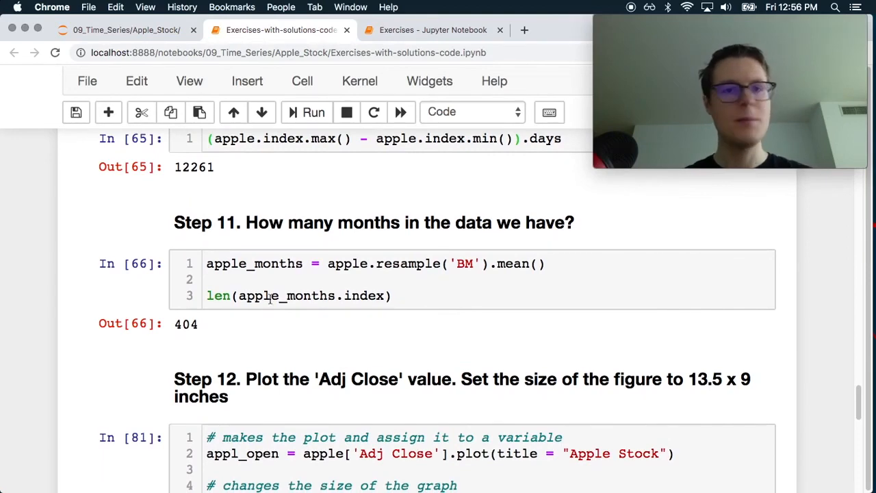
scroll("down", 3)
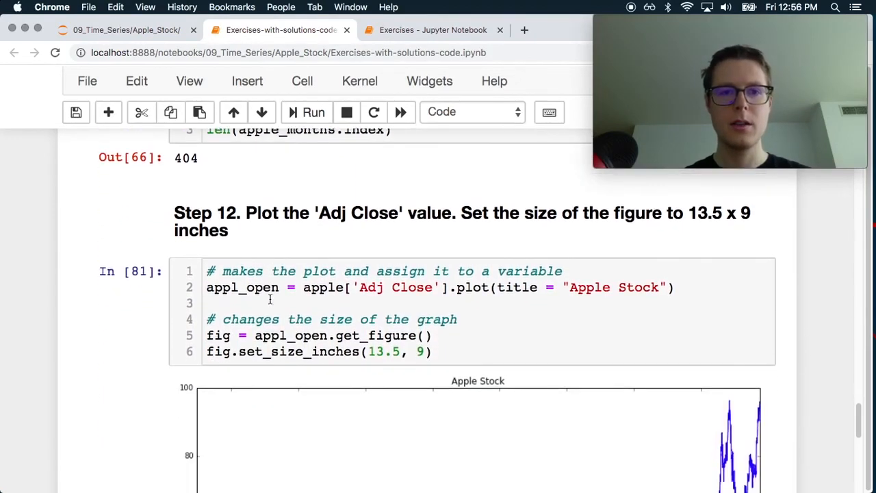
scroll("down", 3)
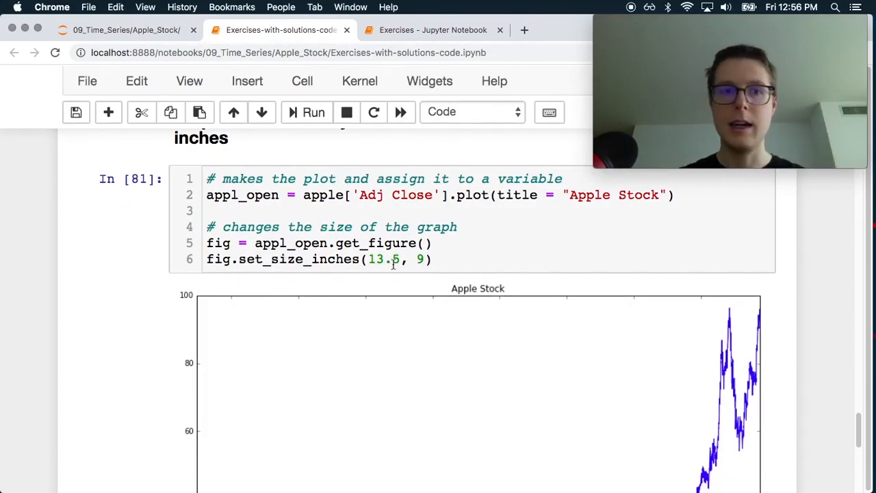
scroll("up", 3)
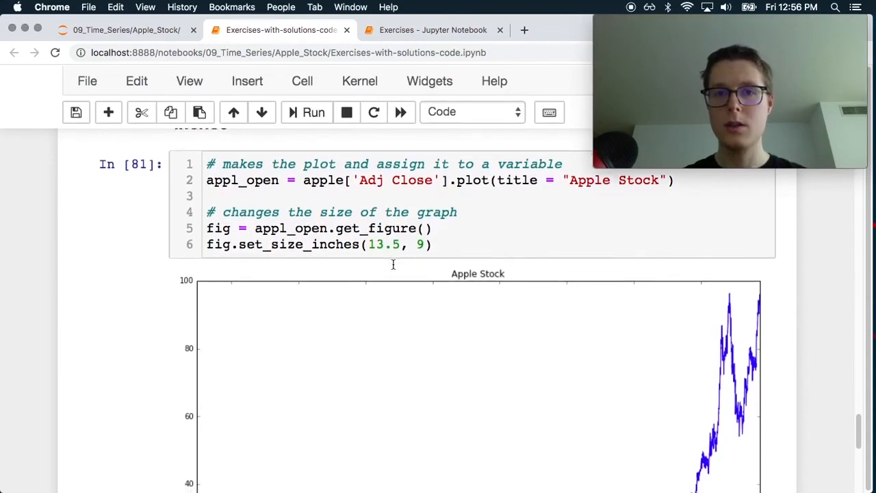
scroll("down", 3)
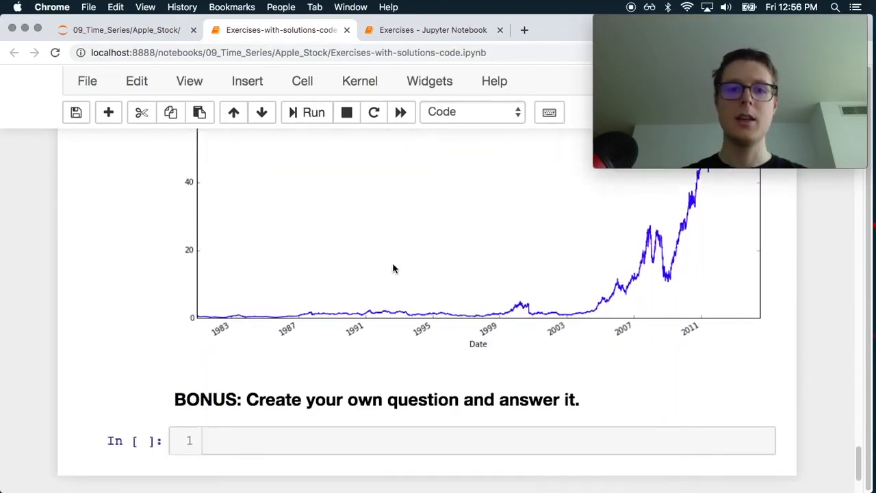
scroll("down", 3)
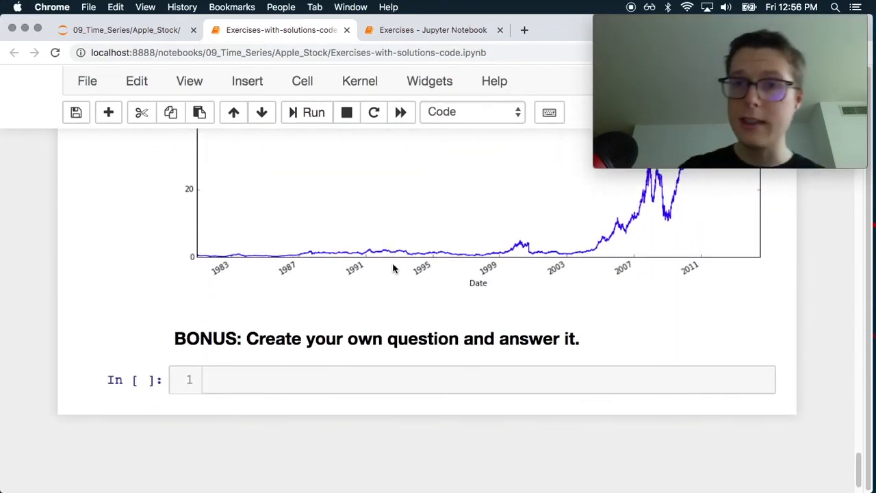